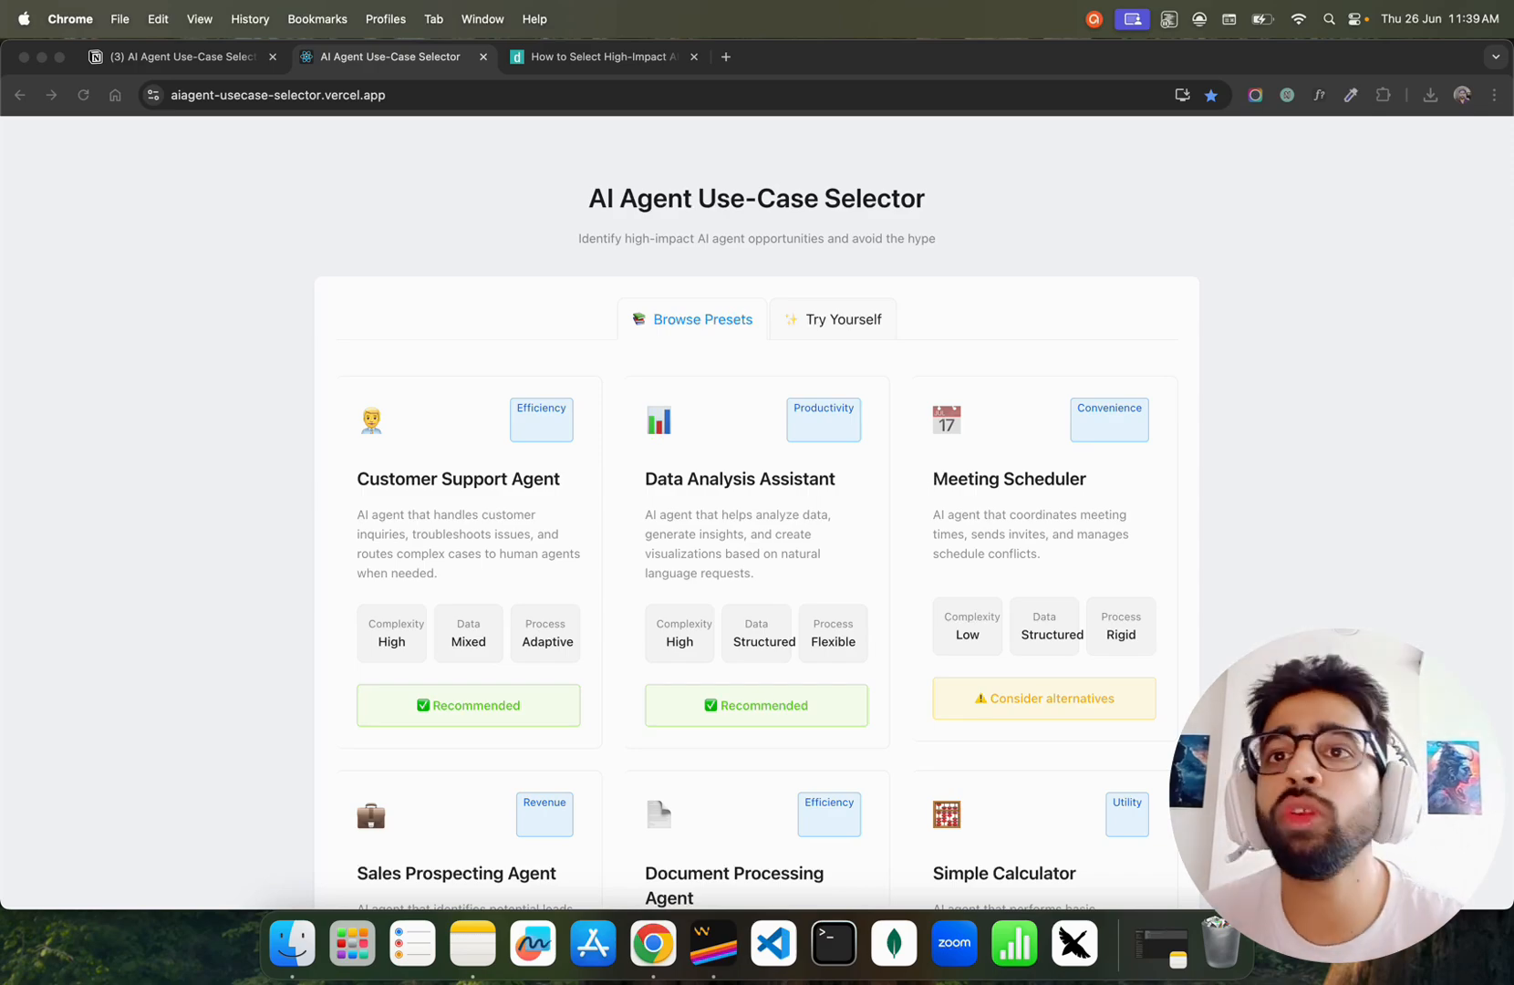
mouse_move(925, 242)
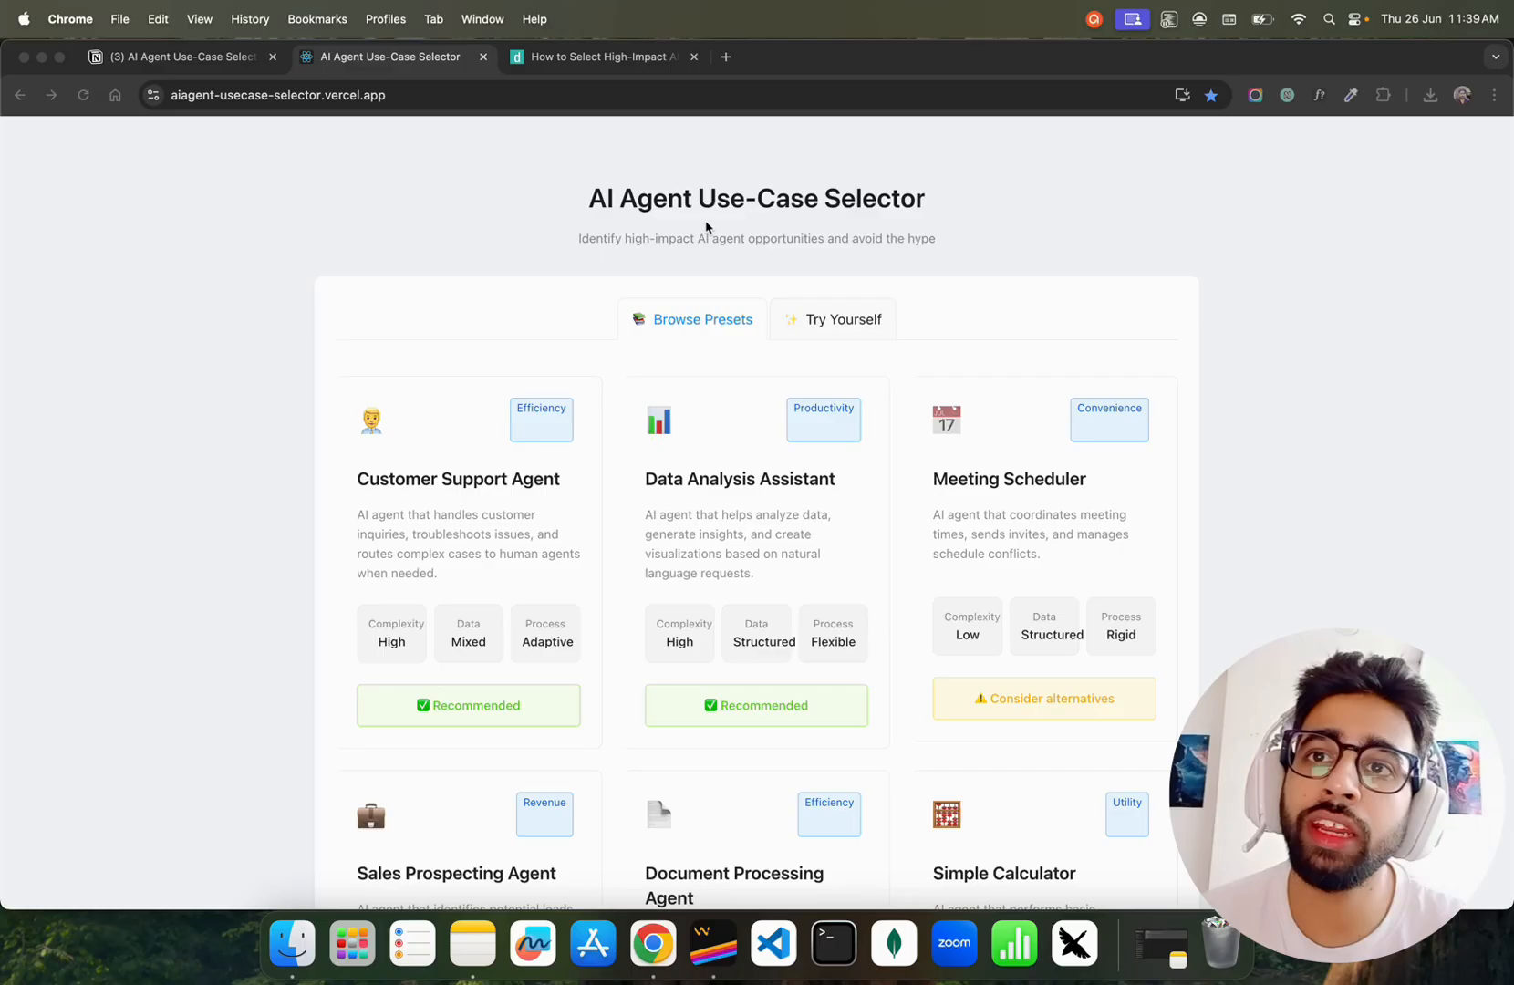
mouse_move(941, 226)
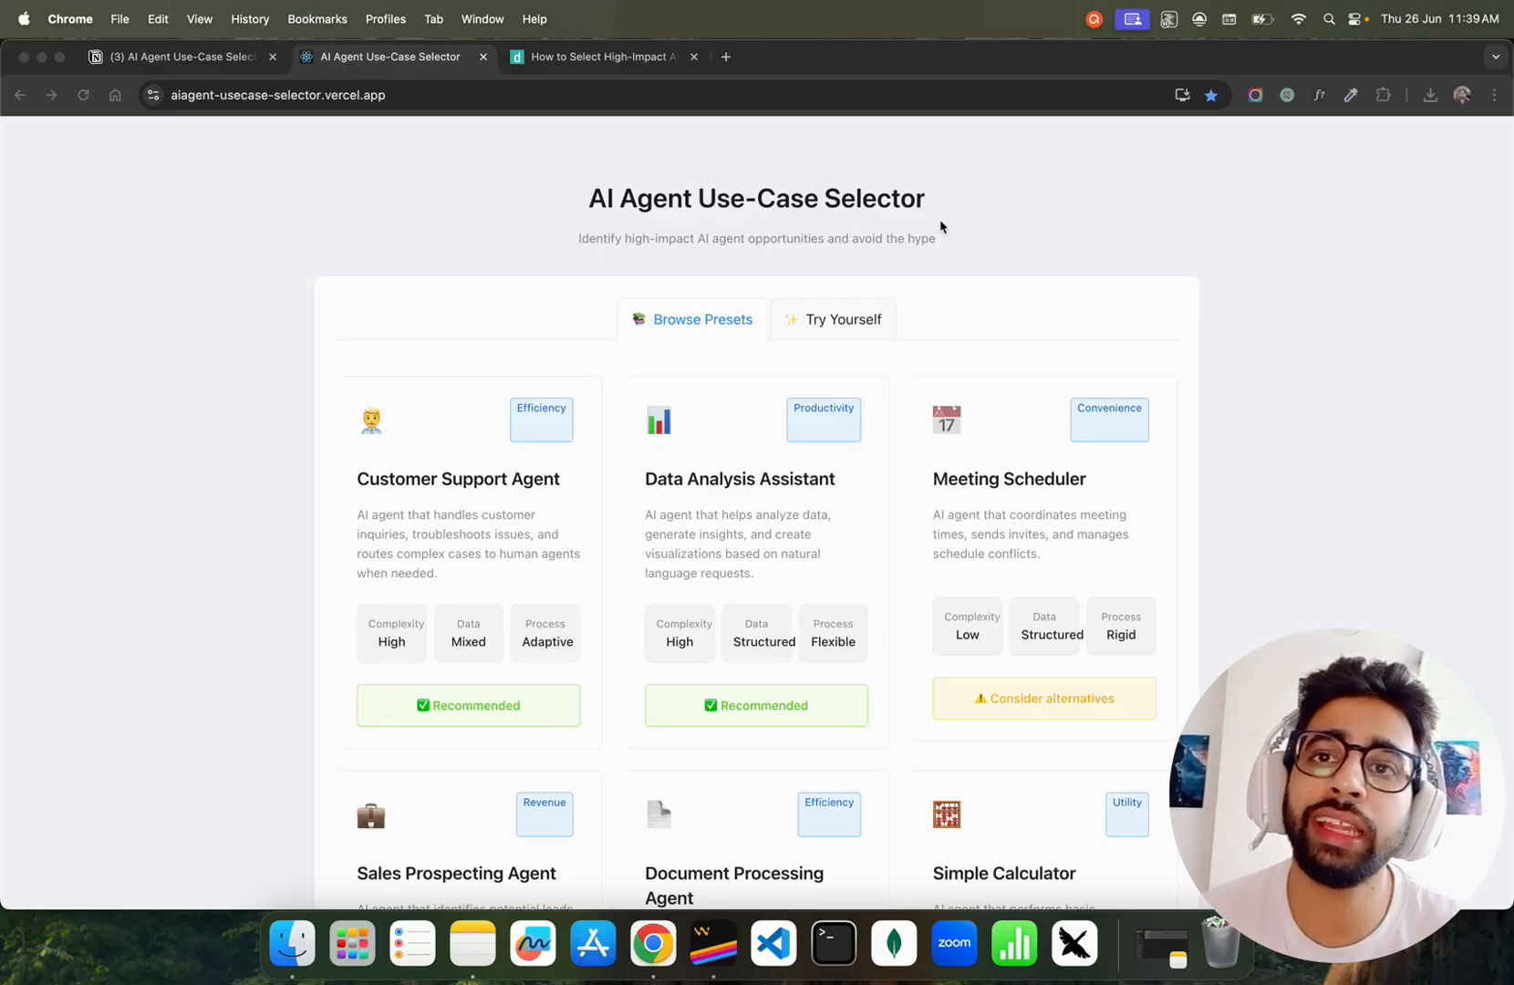
mouse_move(642, 267)
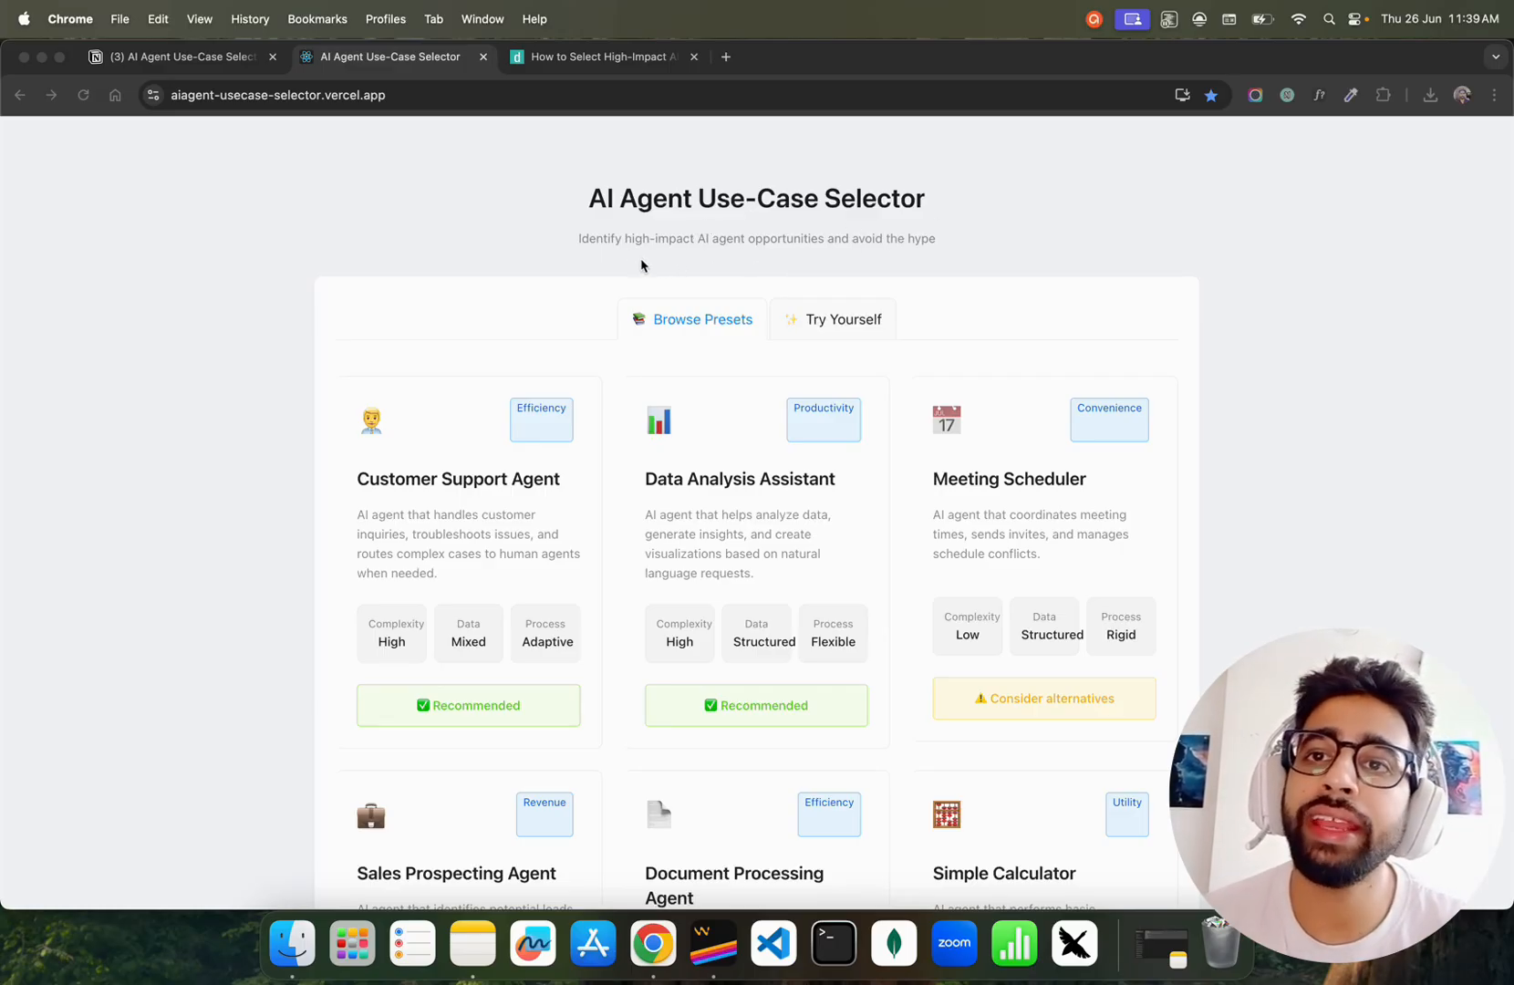
mouse_move(836, 290)
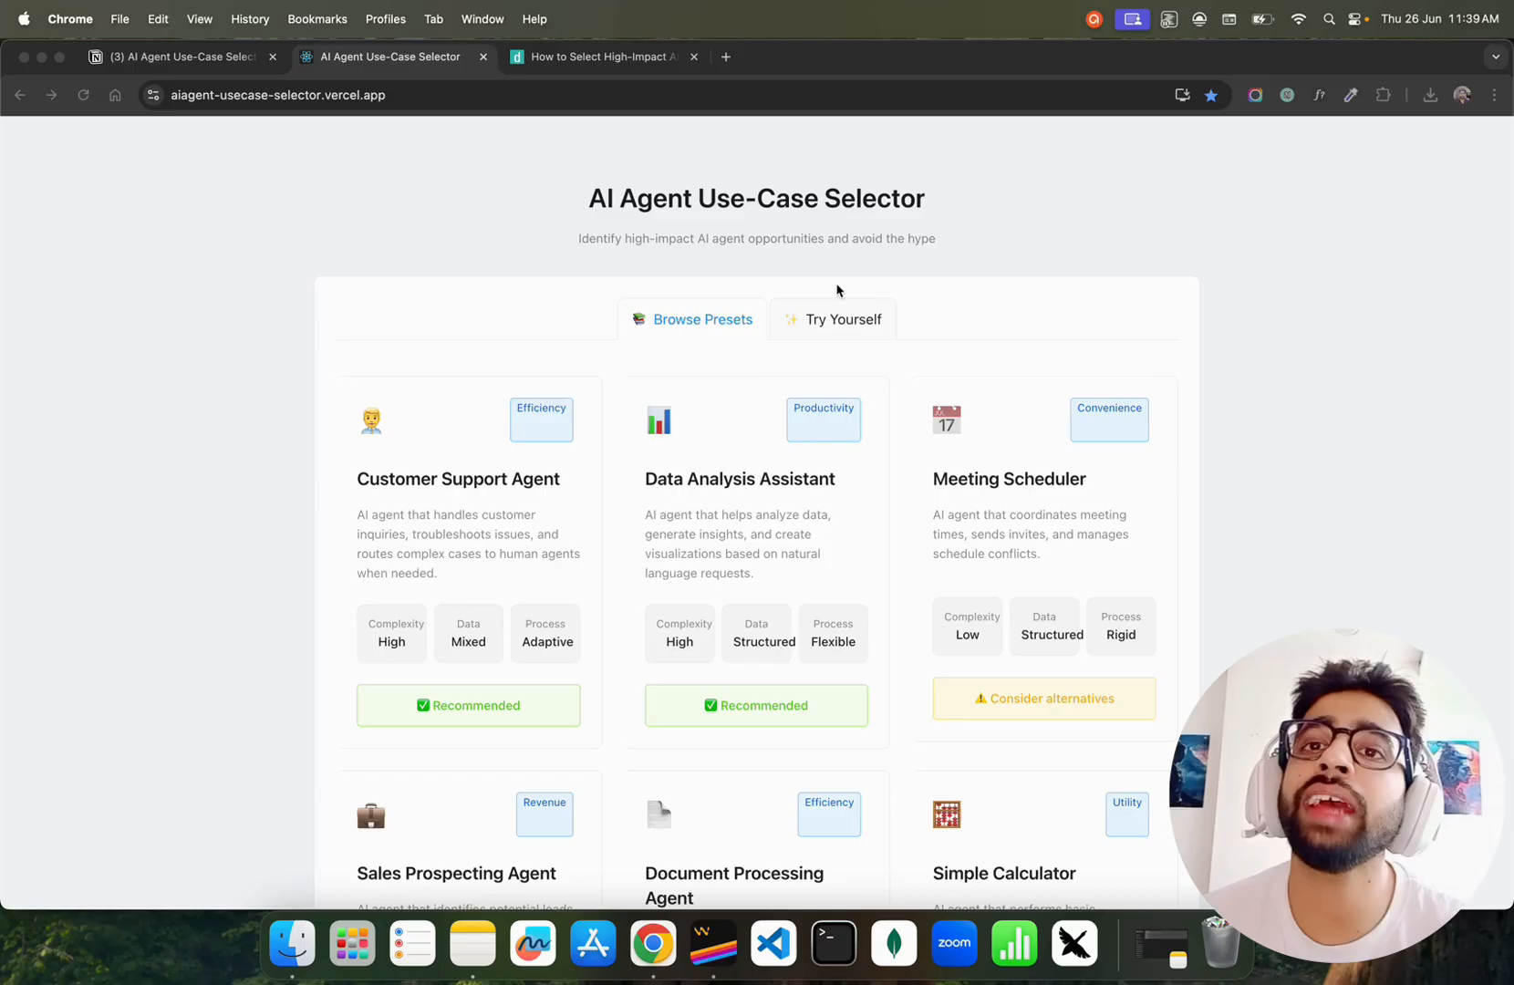
mouse_move(394, 484)
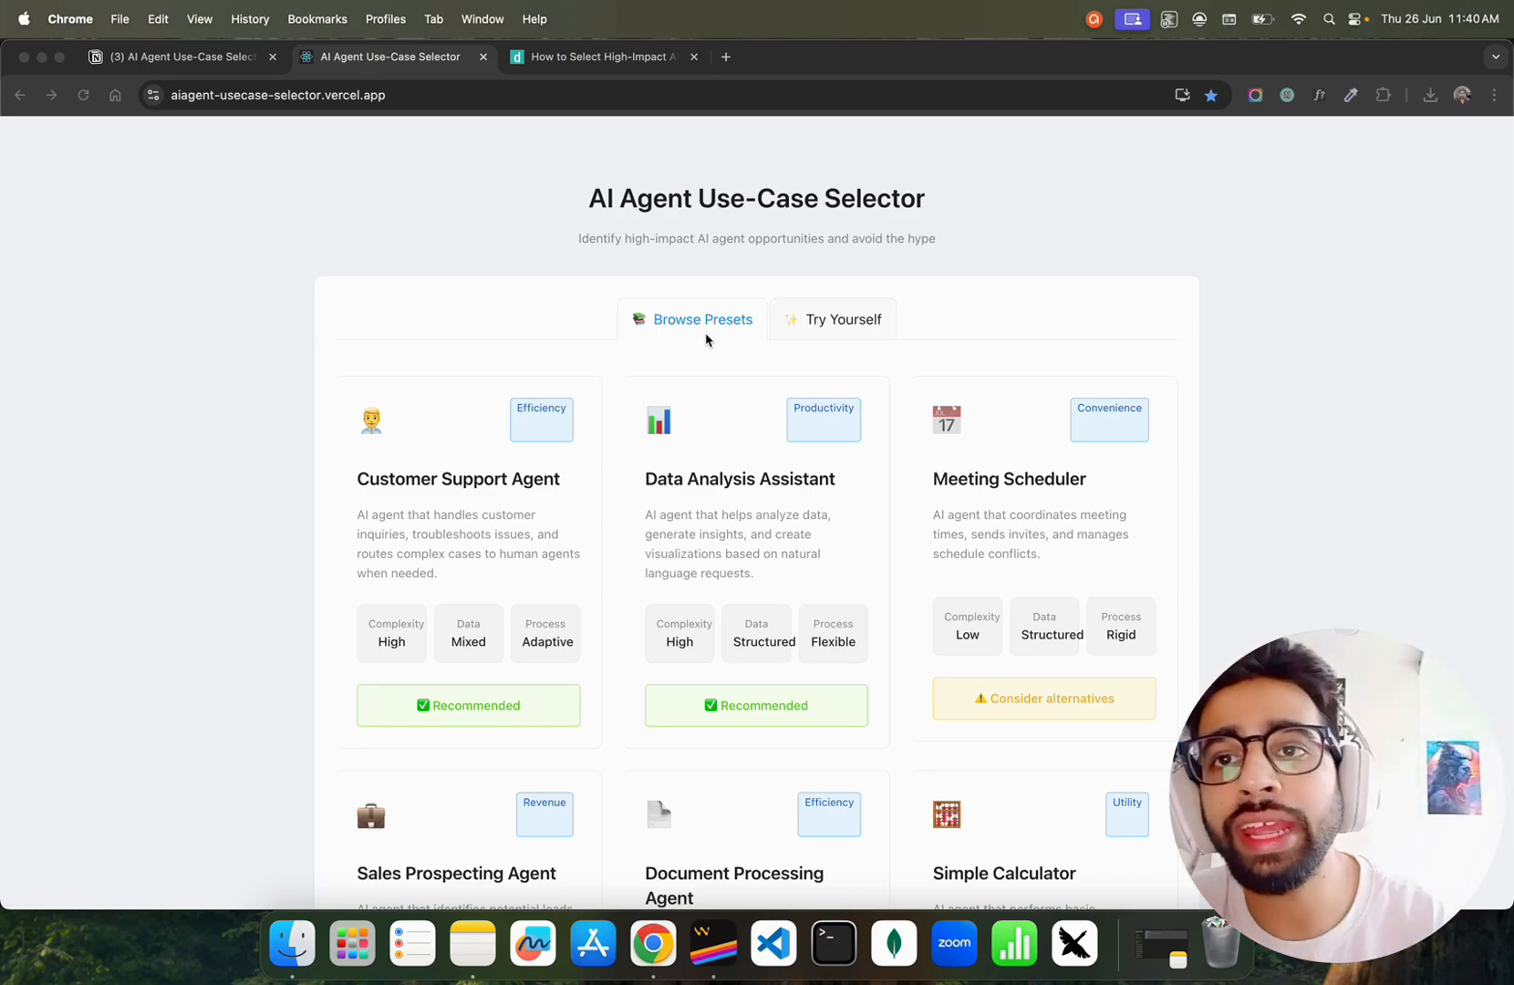
Switch to the Dataiku article tab and scroll to 'The Cost of Getting AI Agent Use Cases Wrong'.
scroll(down, 3)
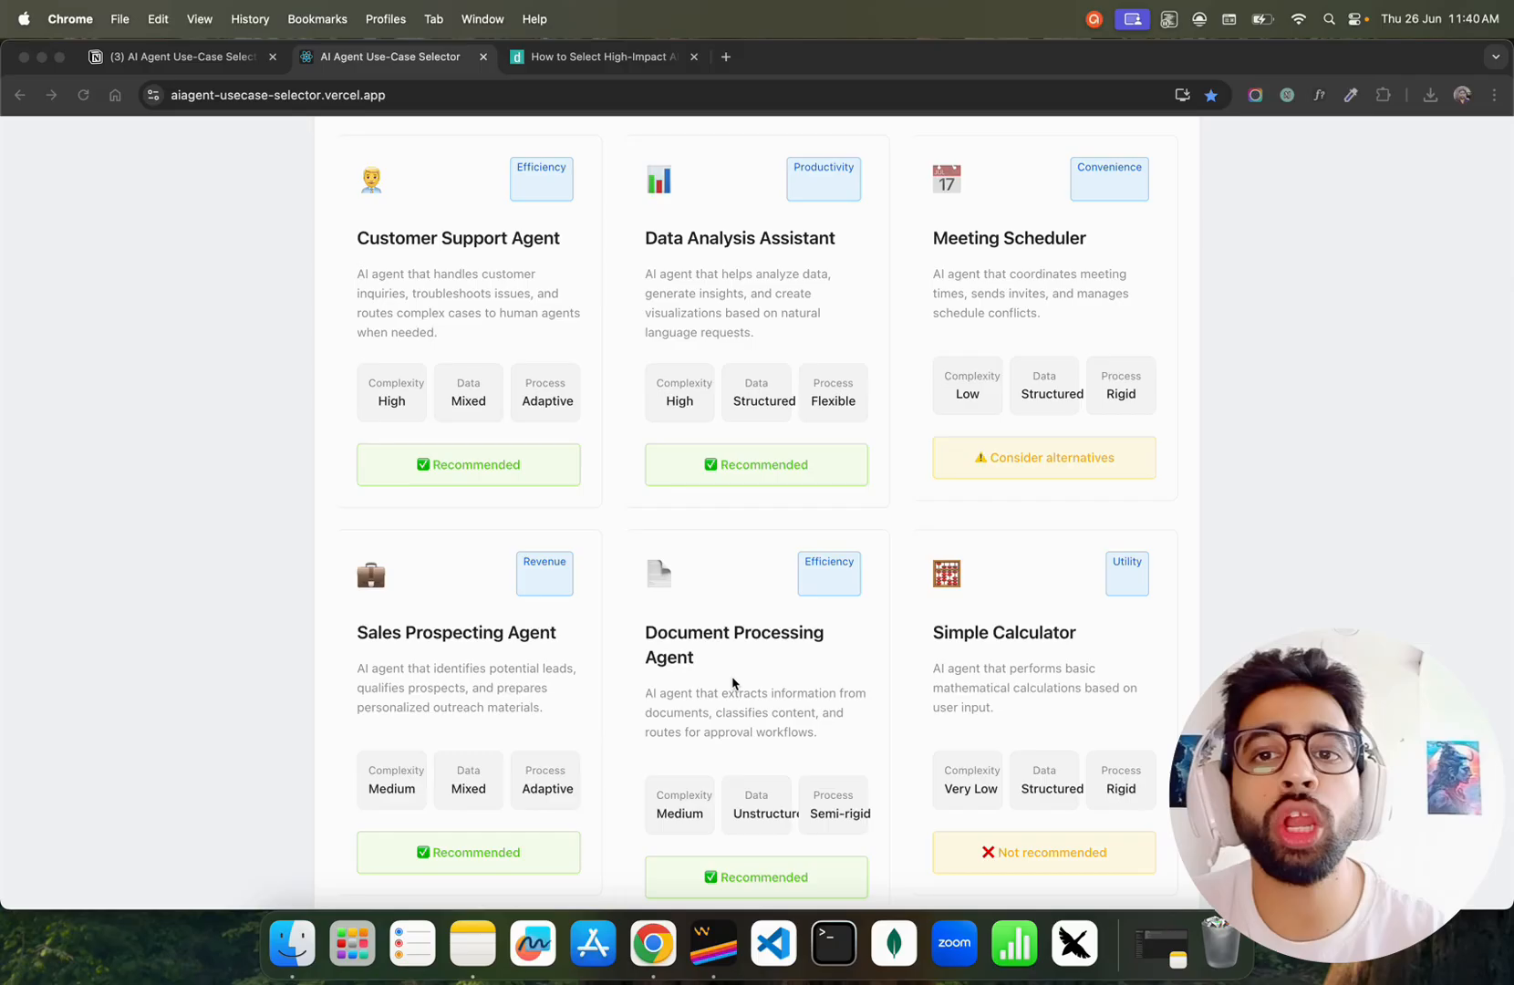
scroll(down, 3)
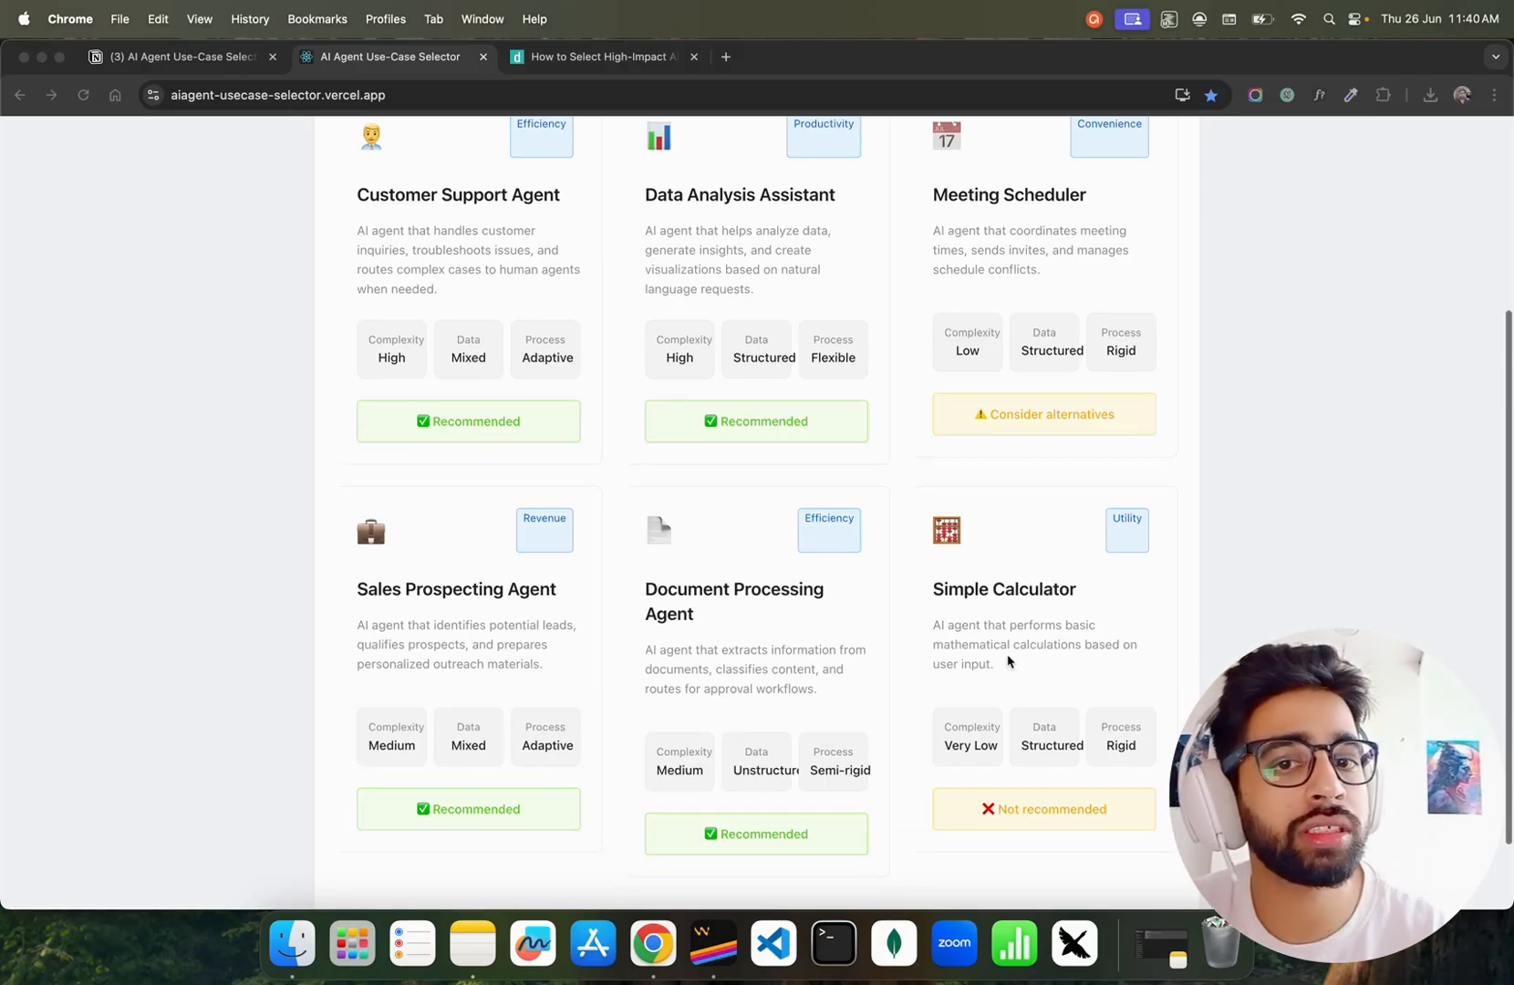
scroll(down, 3)
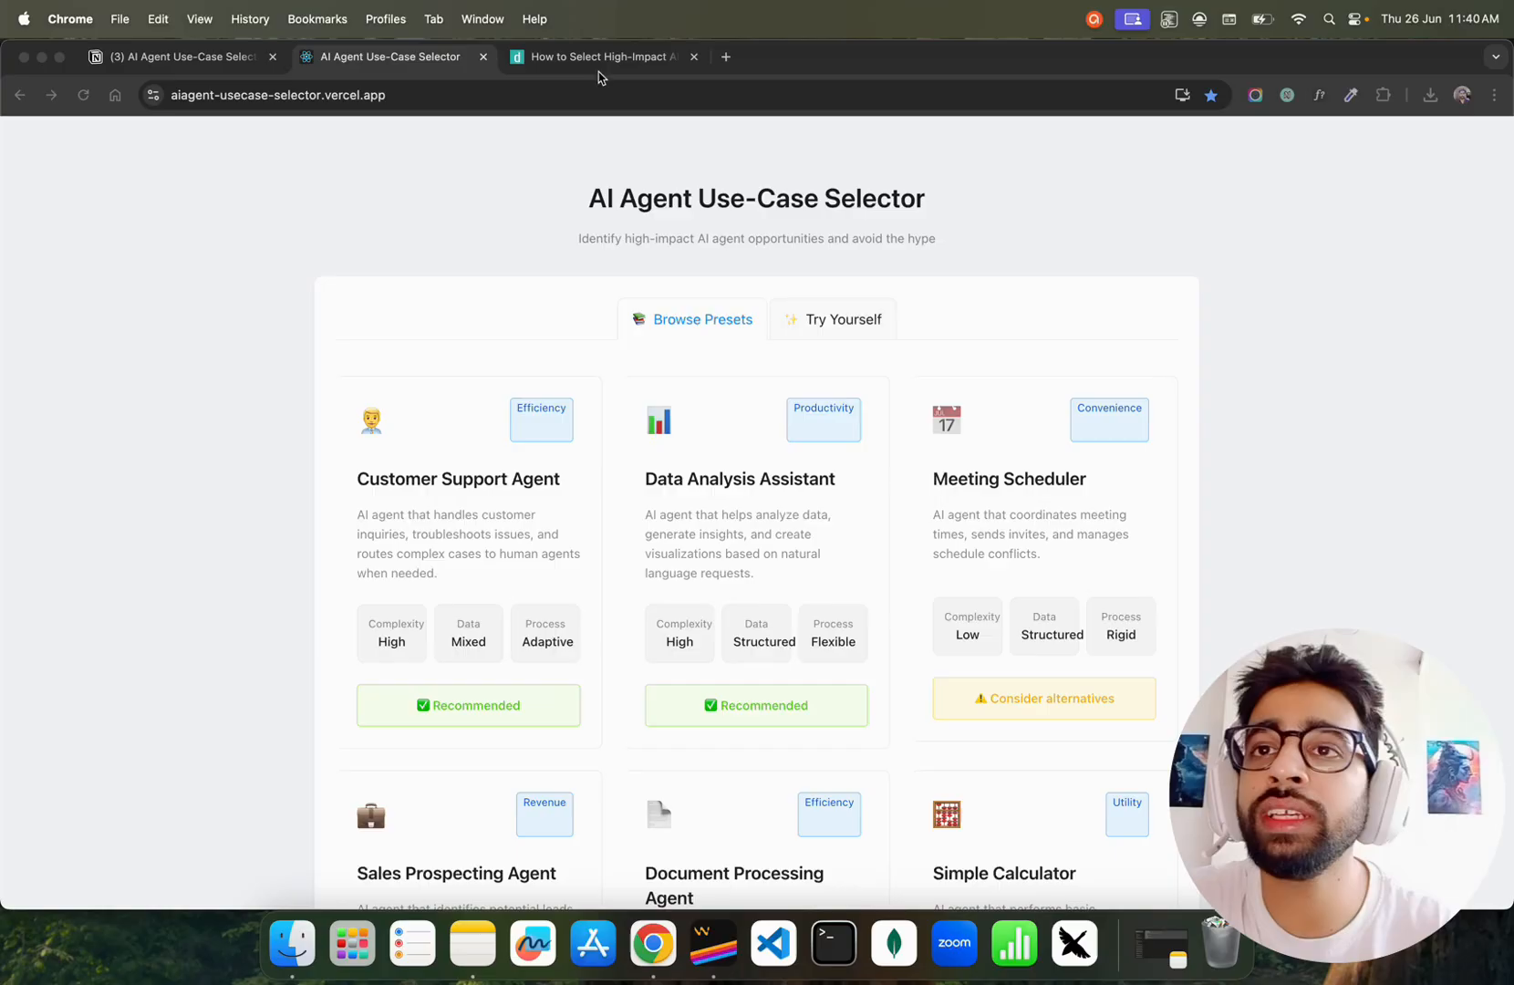
click(598, 57)
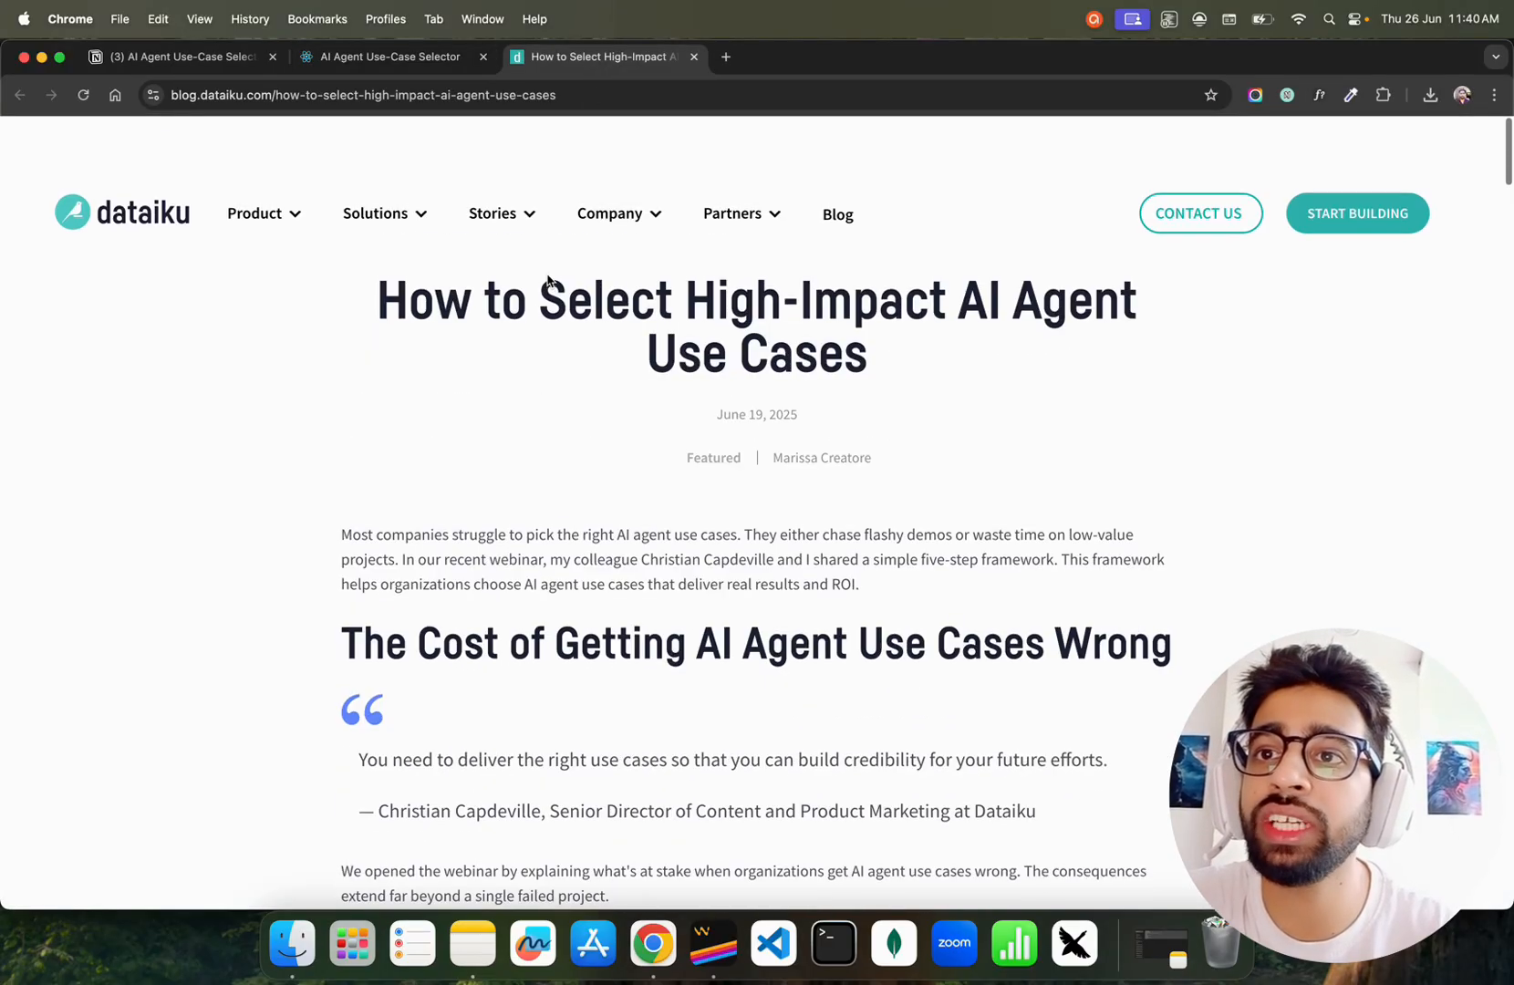
scroll(down, 3)
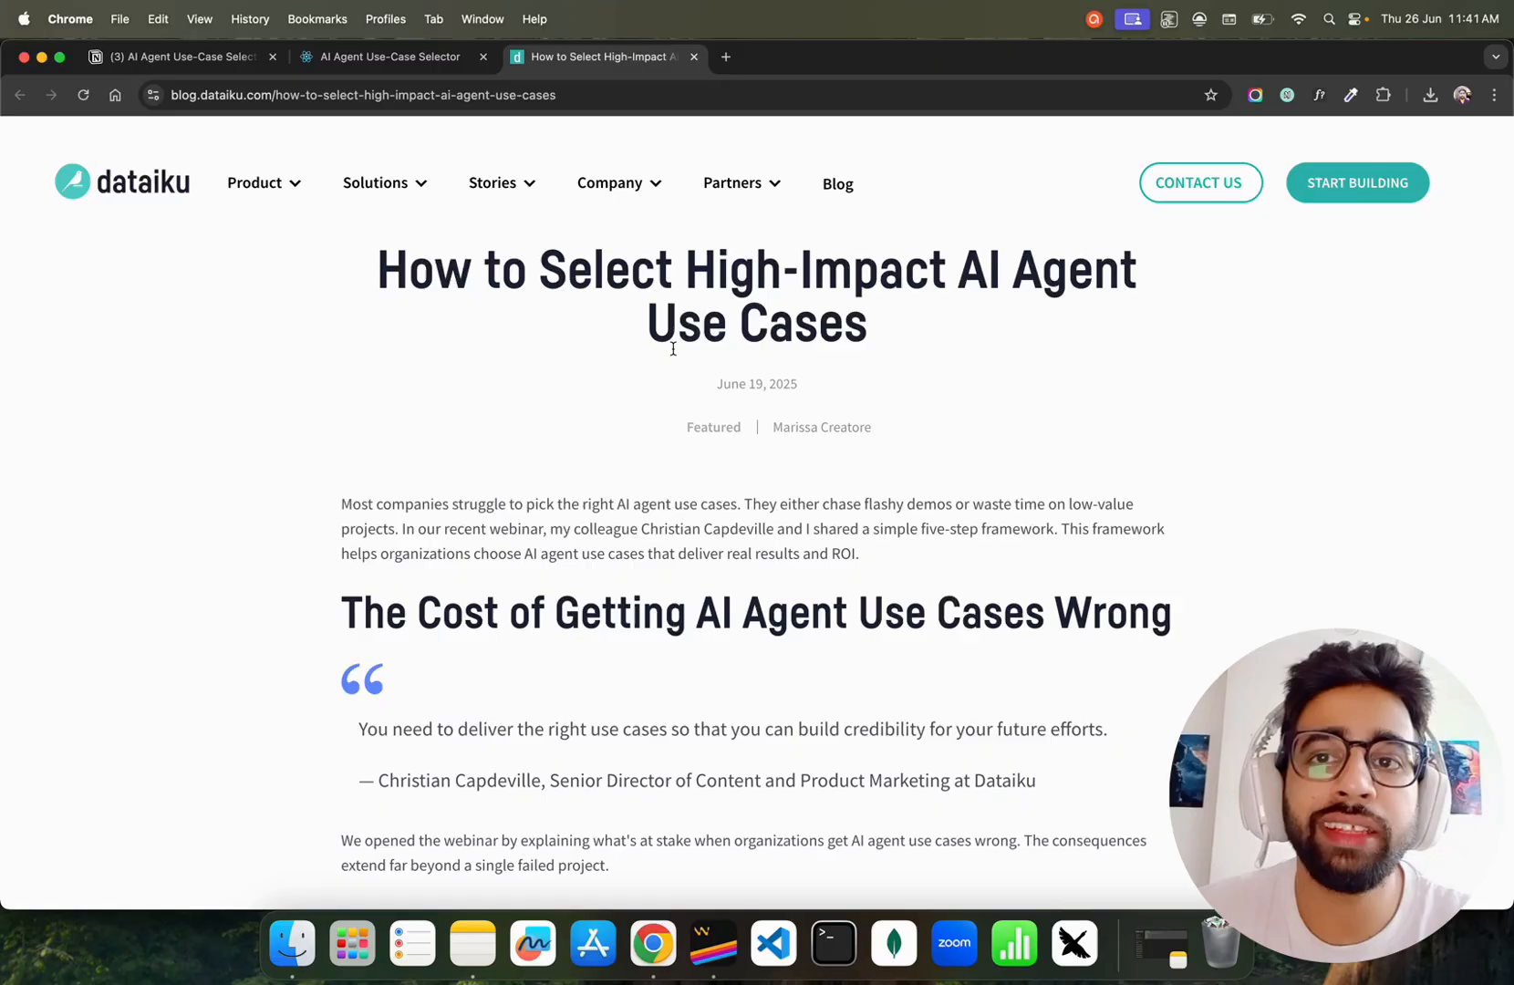
scroll(down, 3)
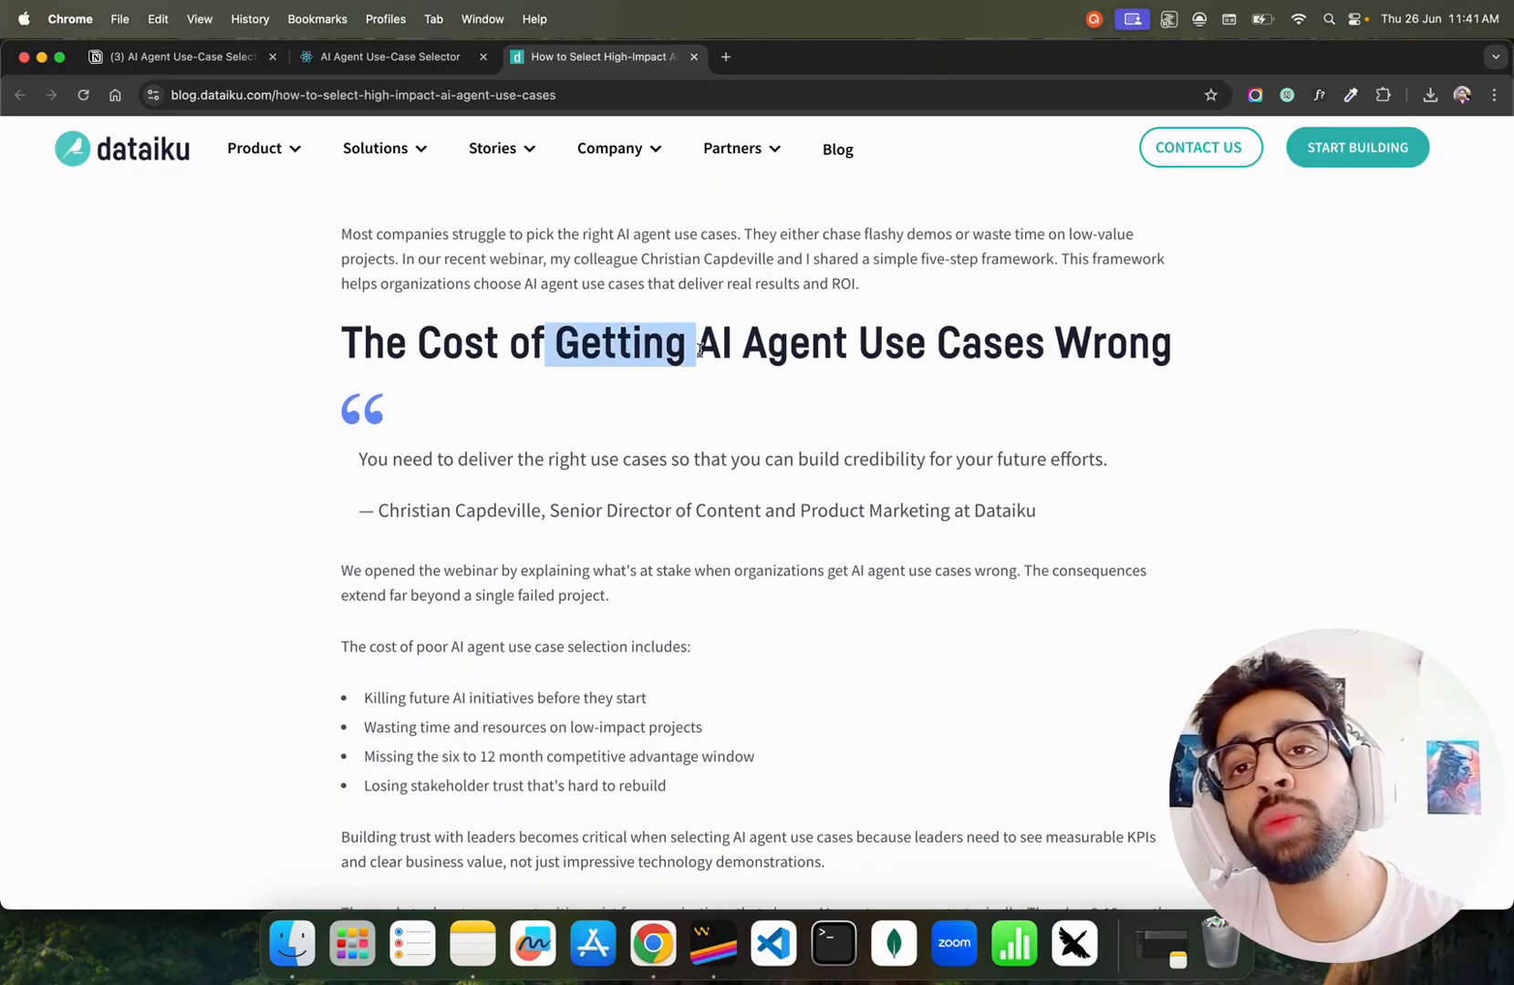
scroll(down, 3)
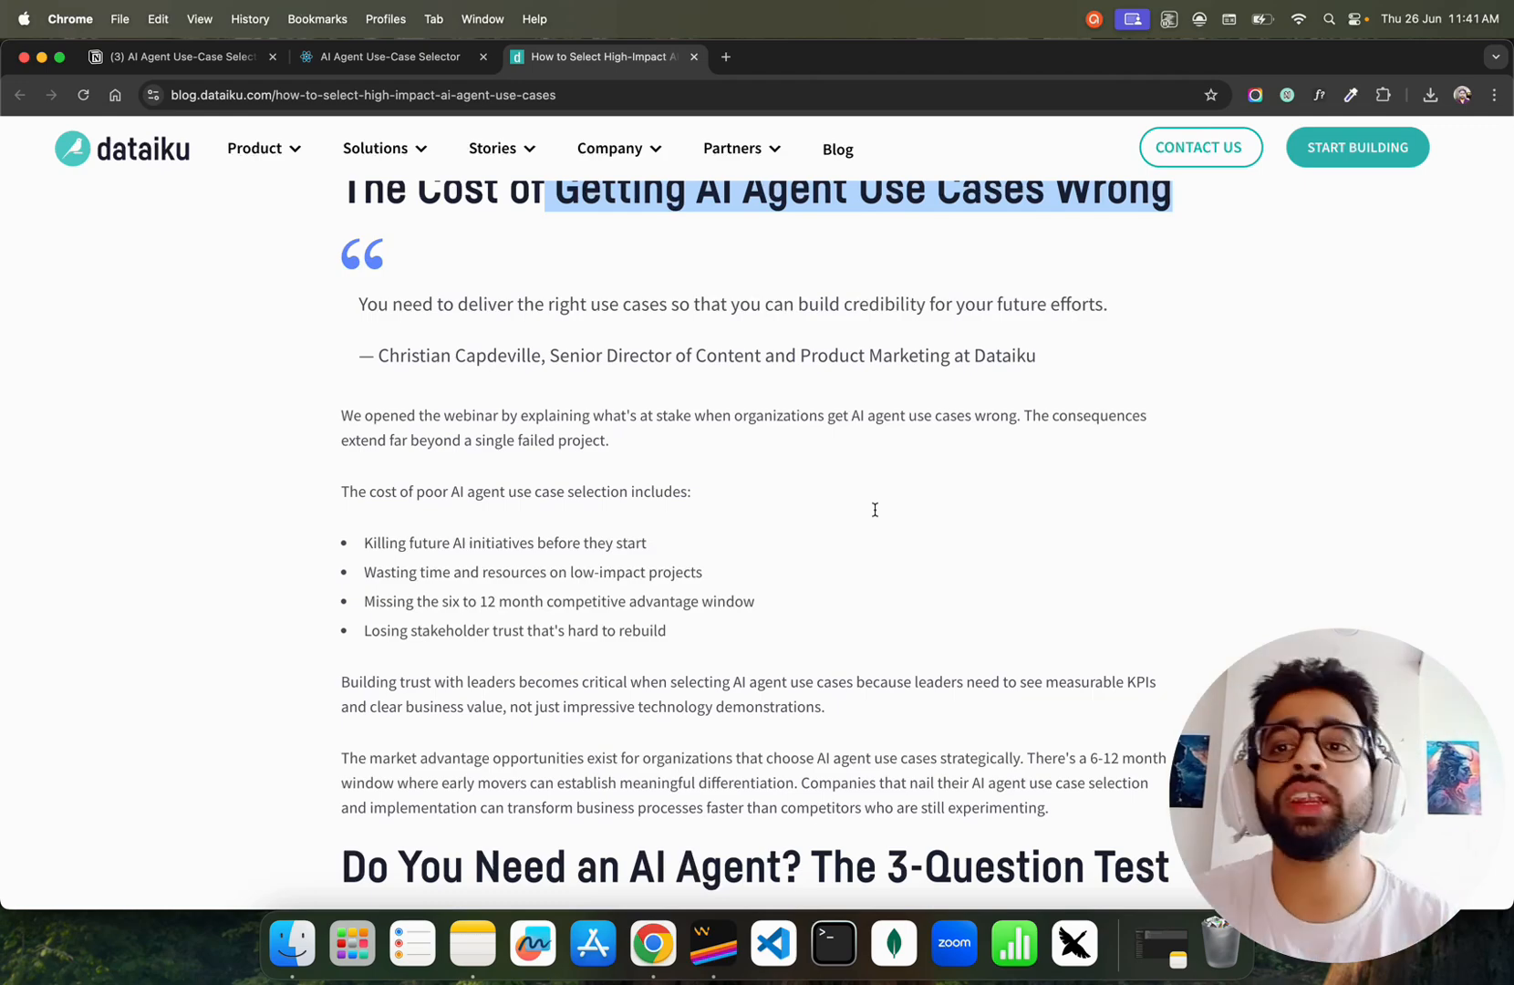
scroll(down, 3)
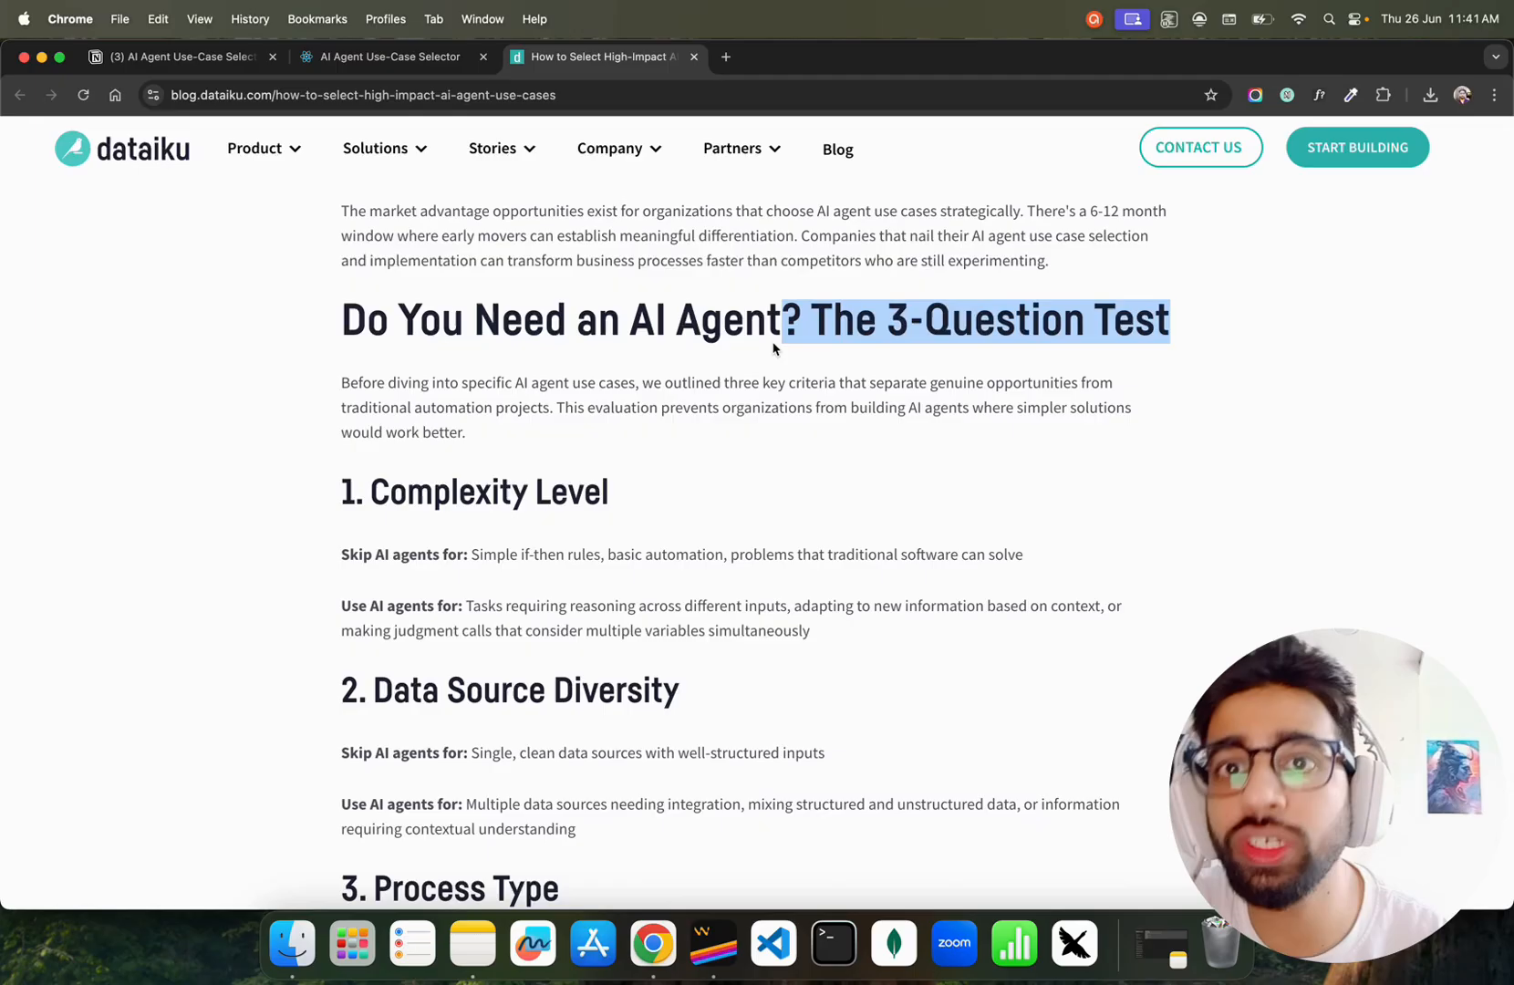
mouse_move(640, 399)
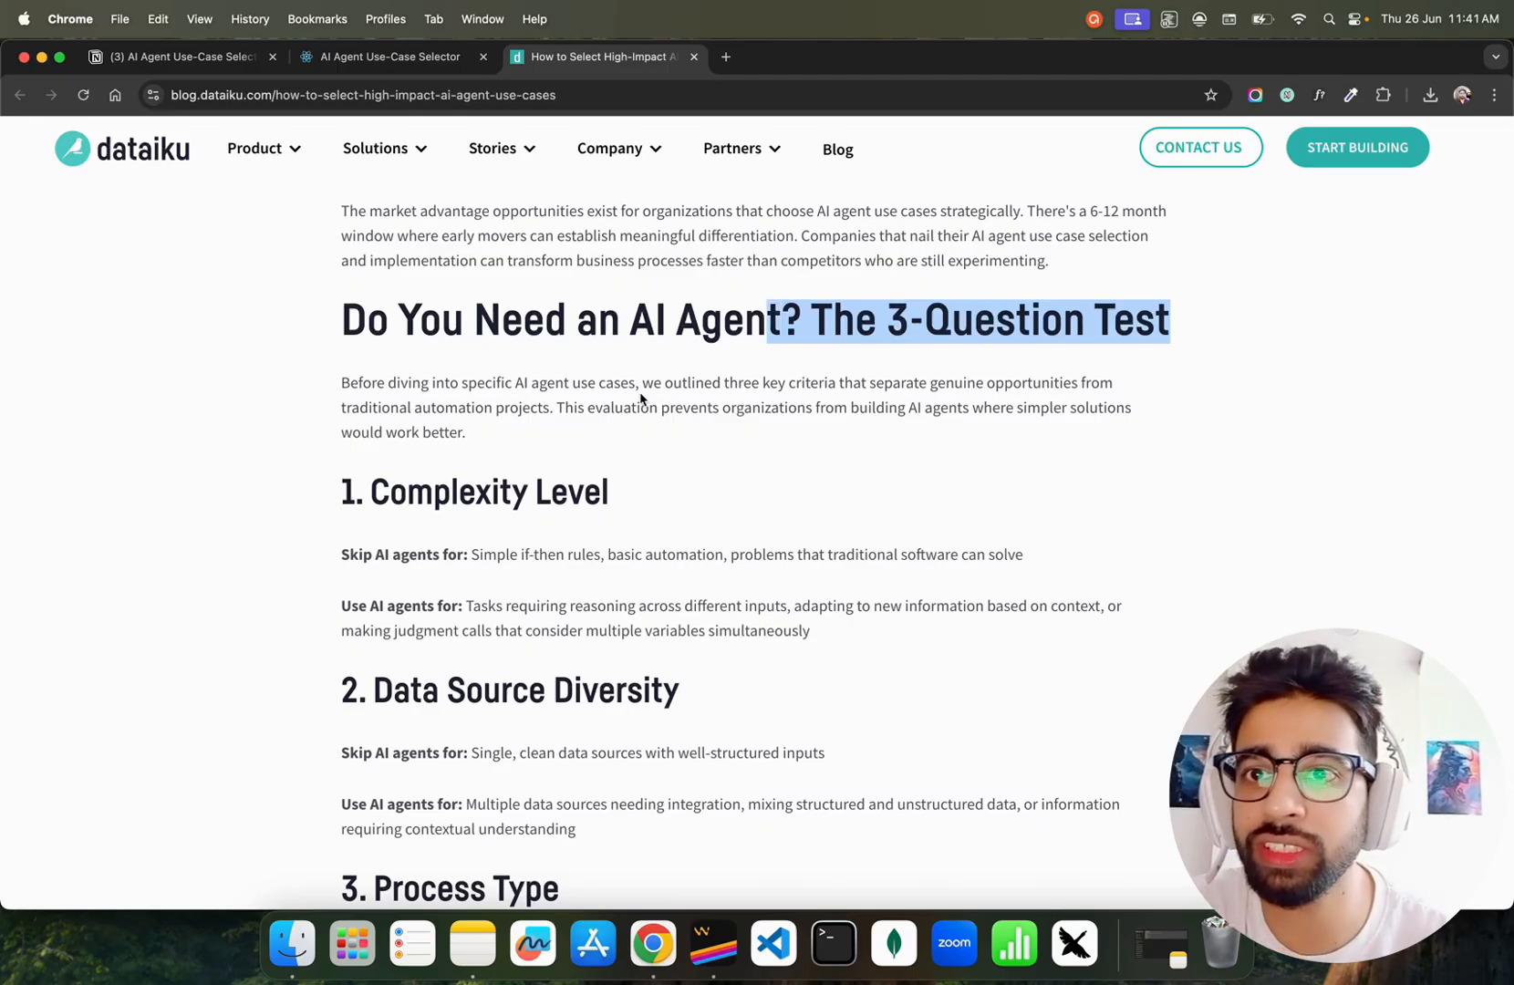
scroll(down, 3)
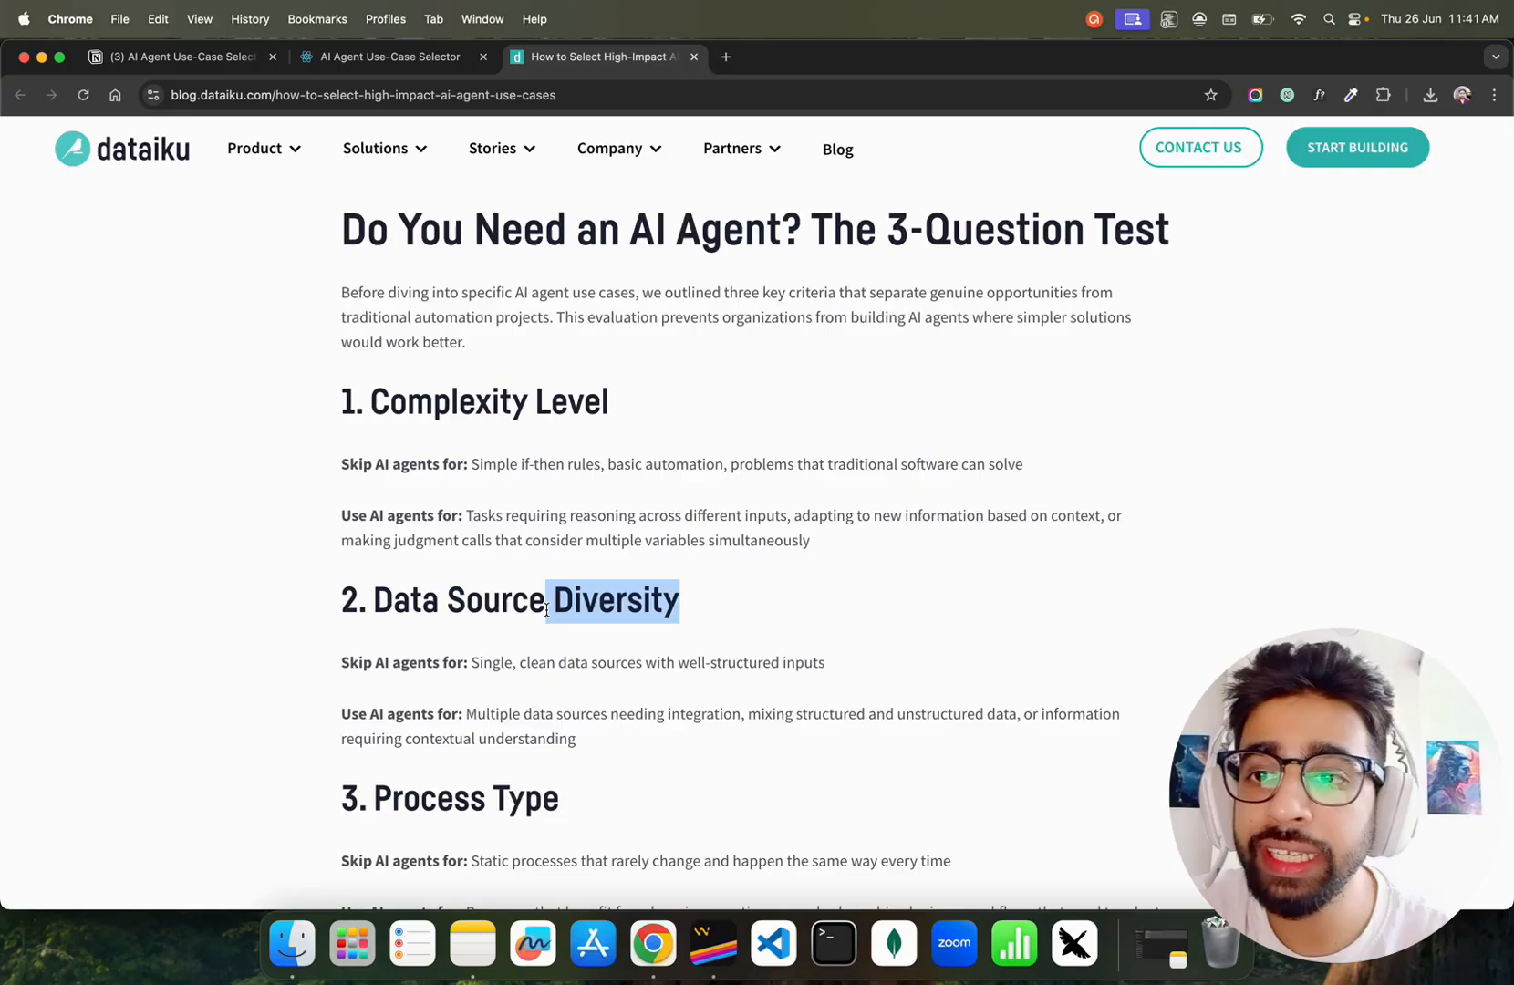
scroll(down, 3)
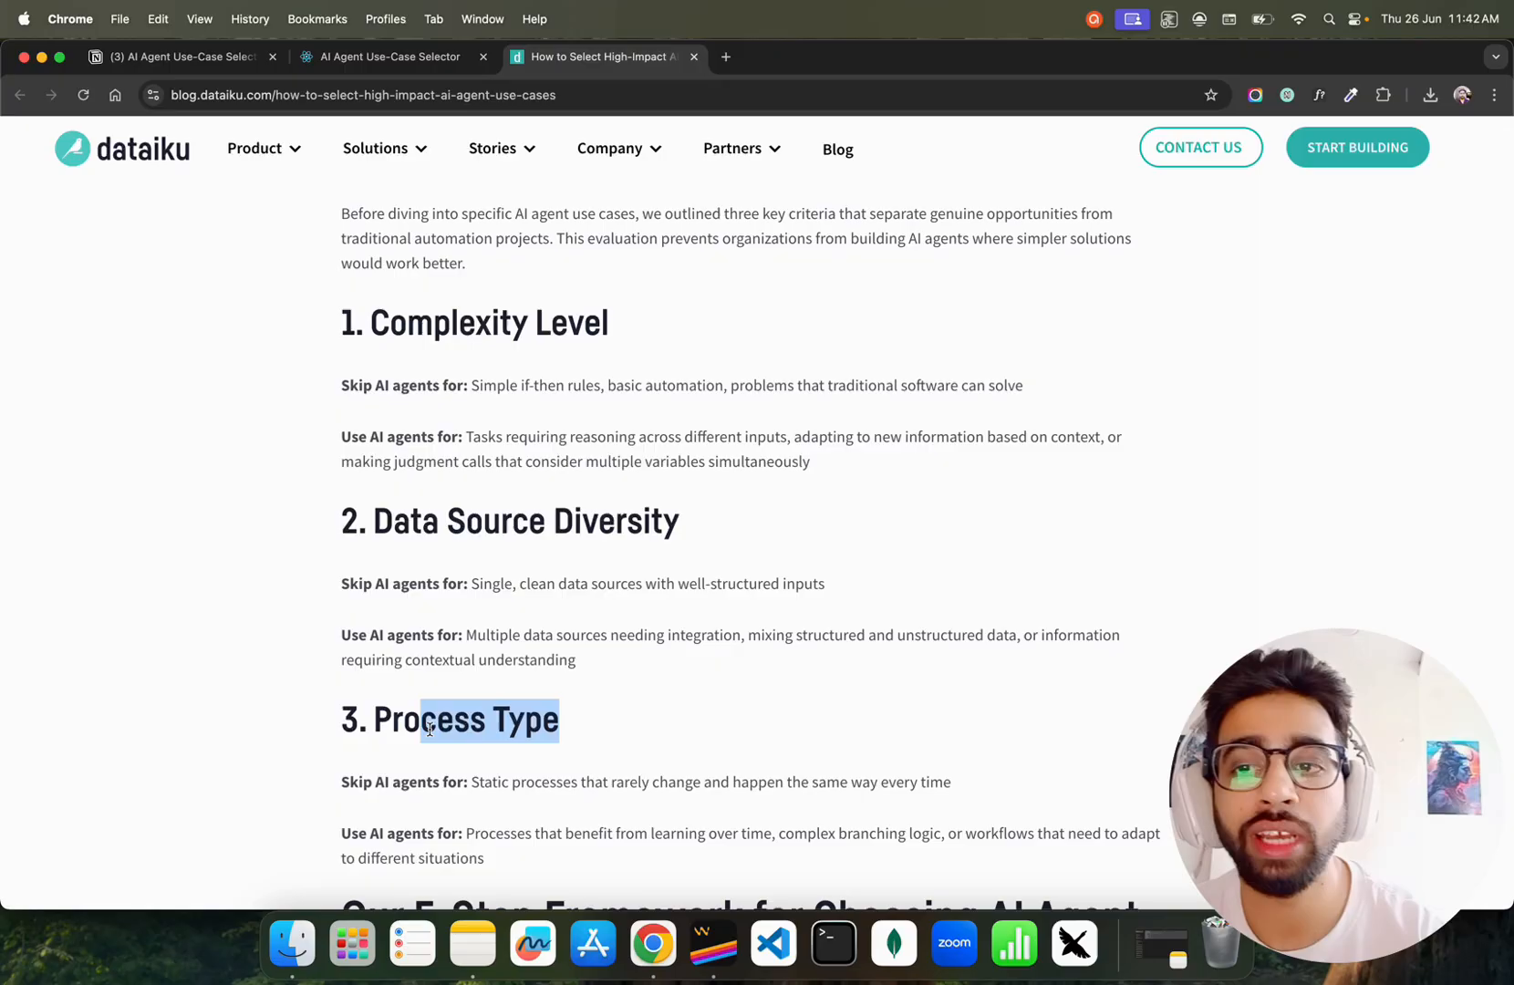
scroll(down, 3)
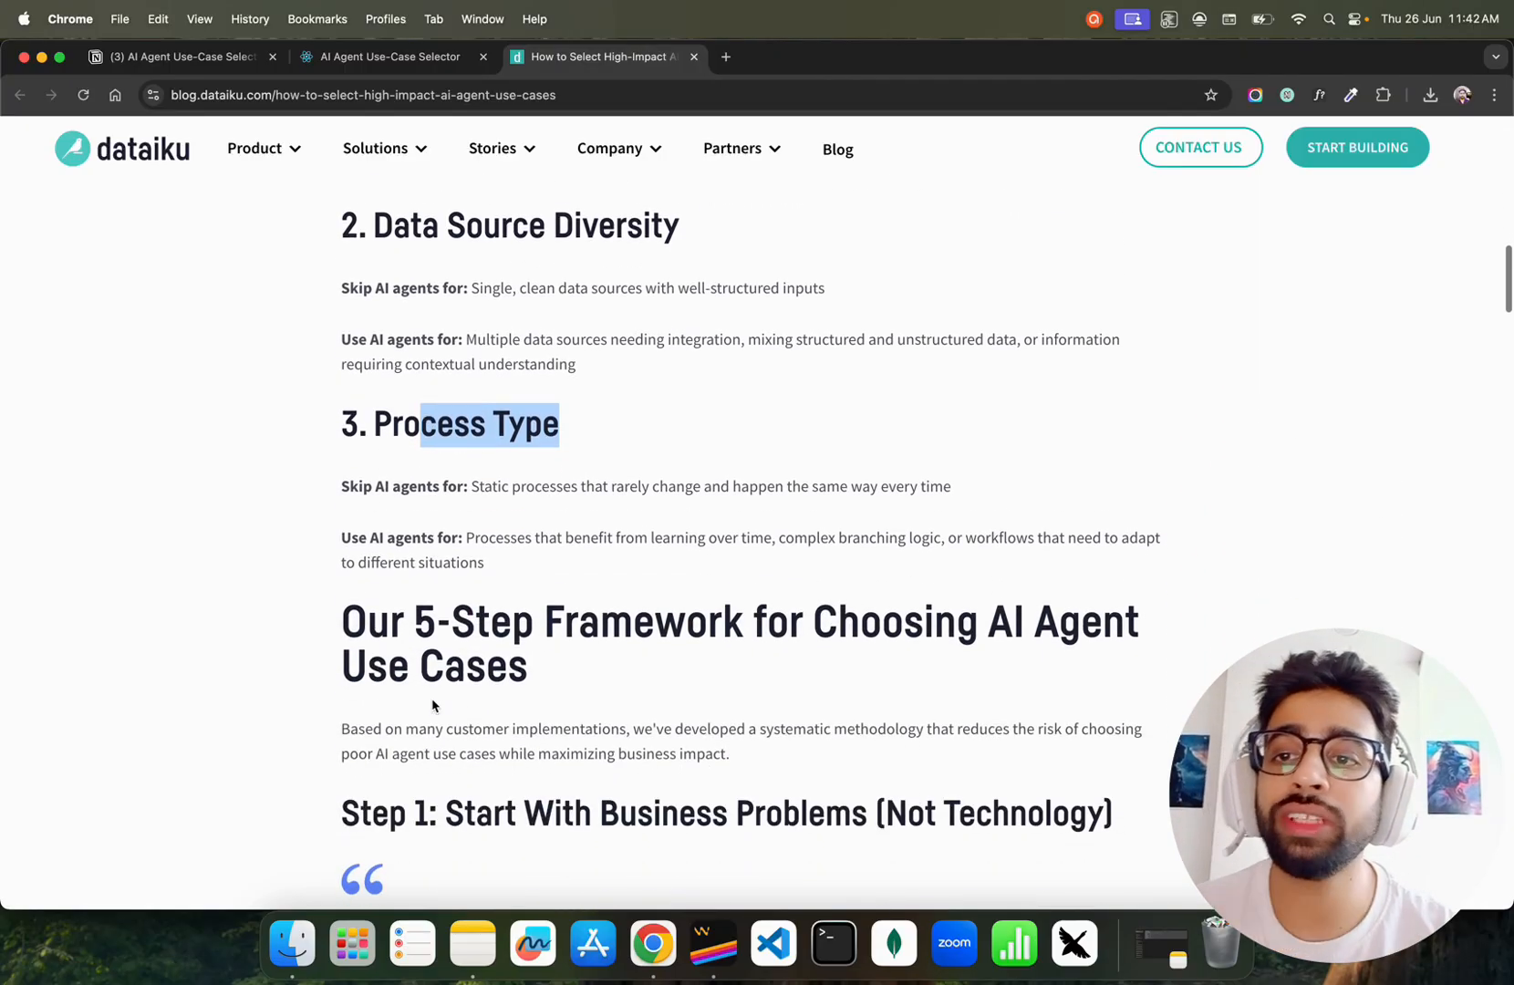
scroll(down, 3)
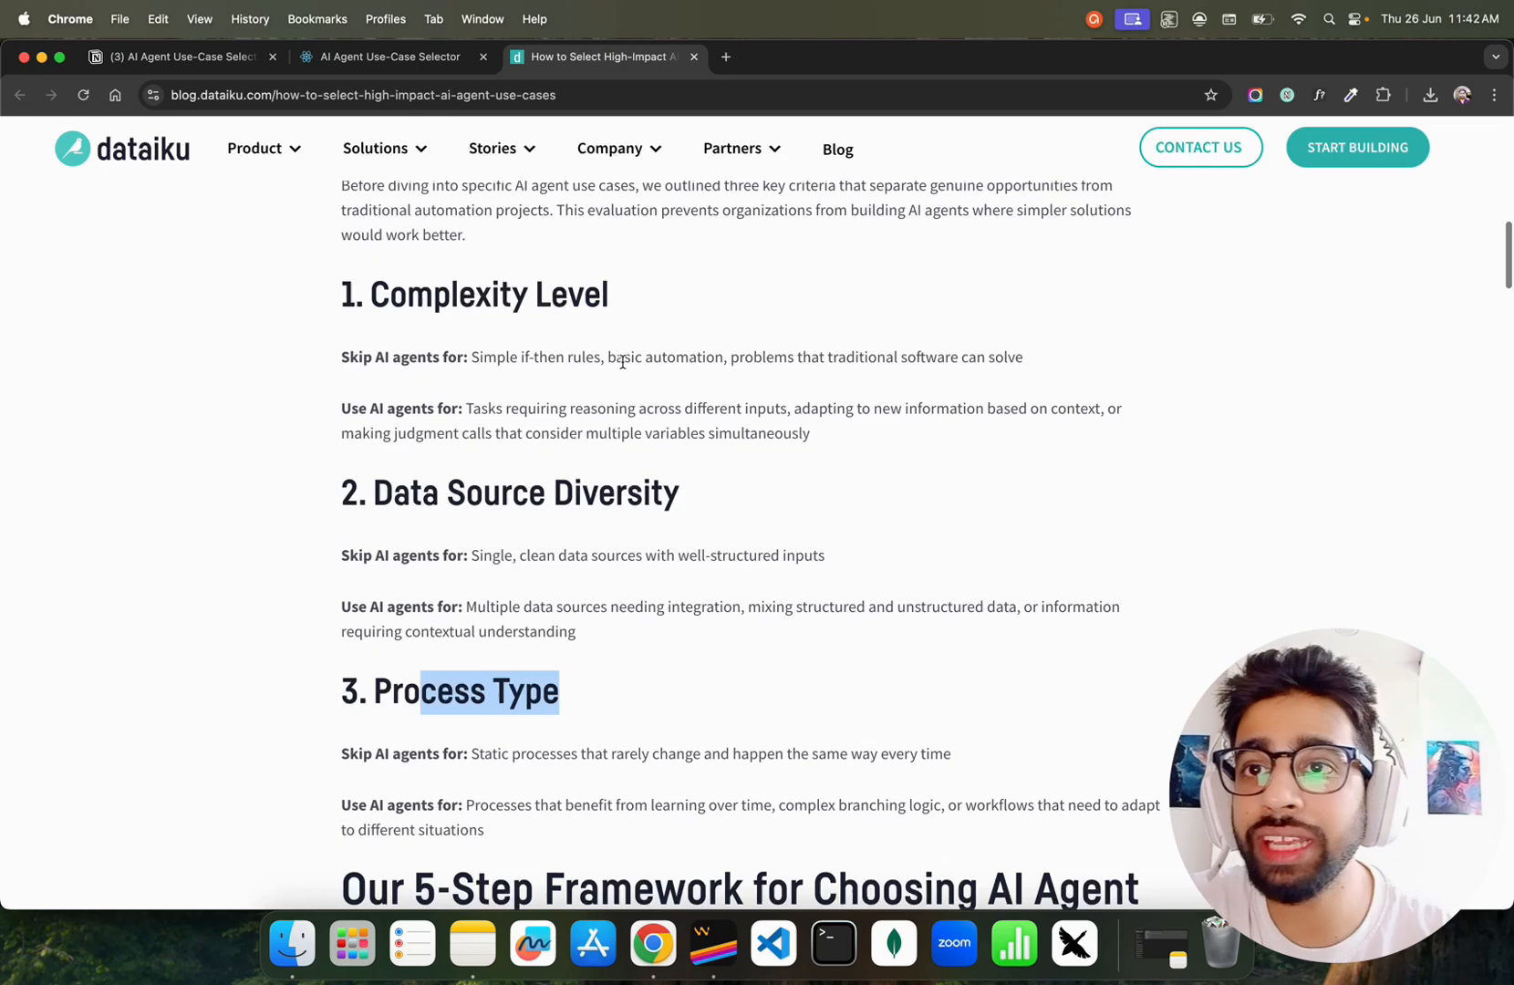
click(182, 57)
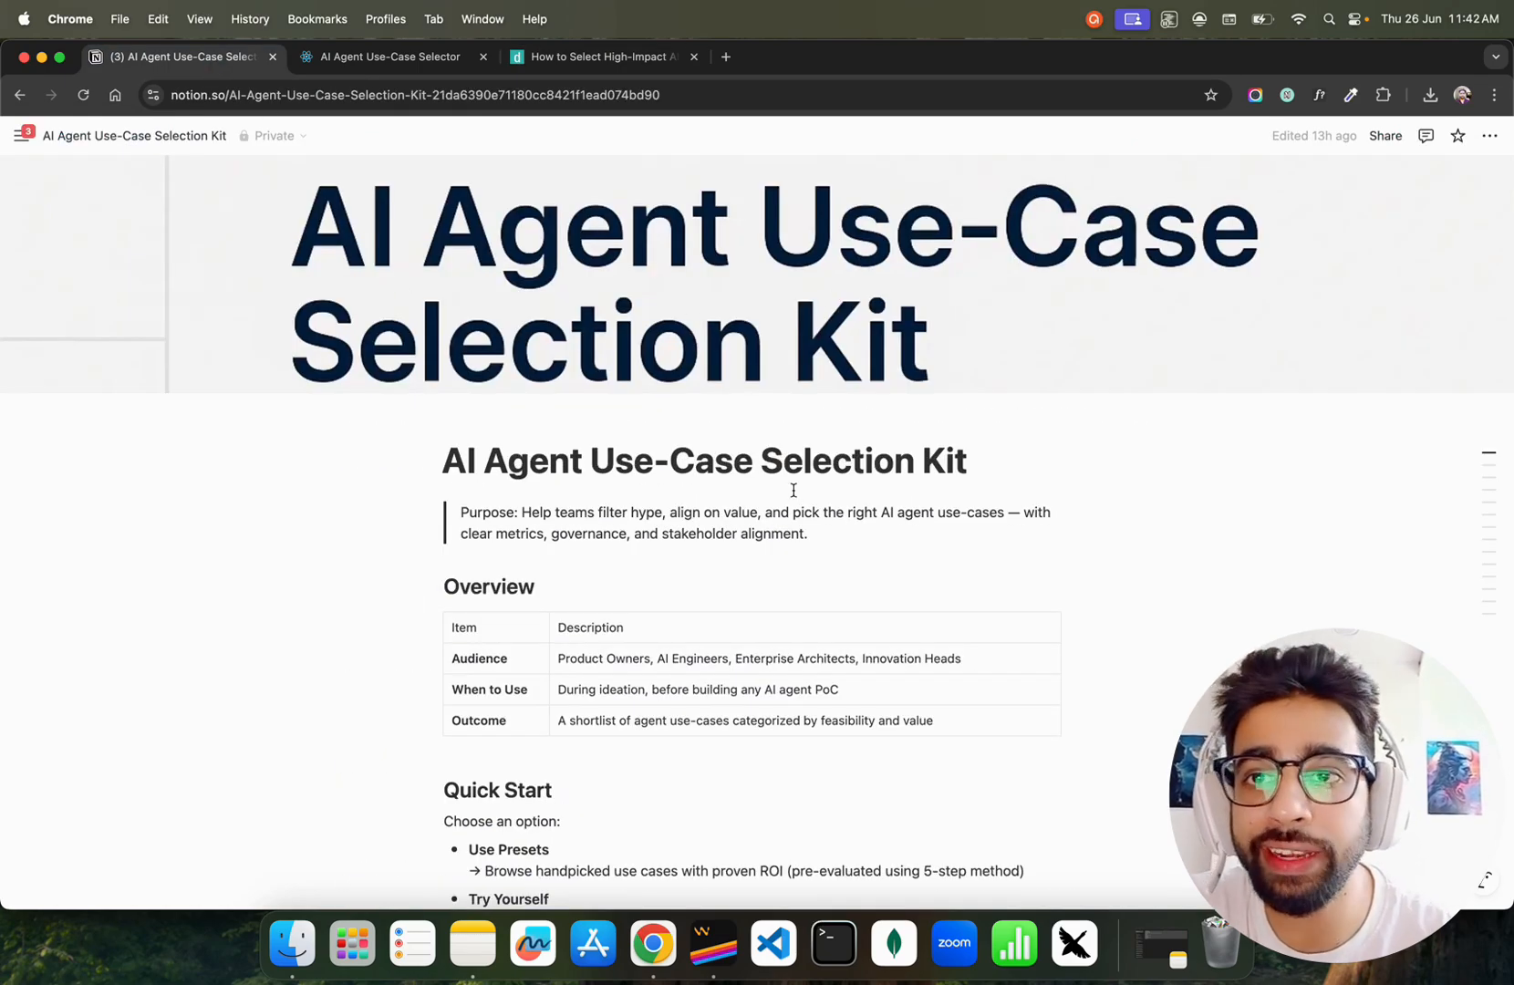
scroll(down, 3)
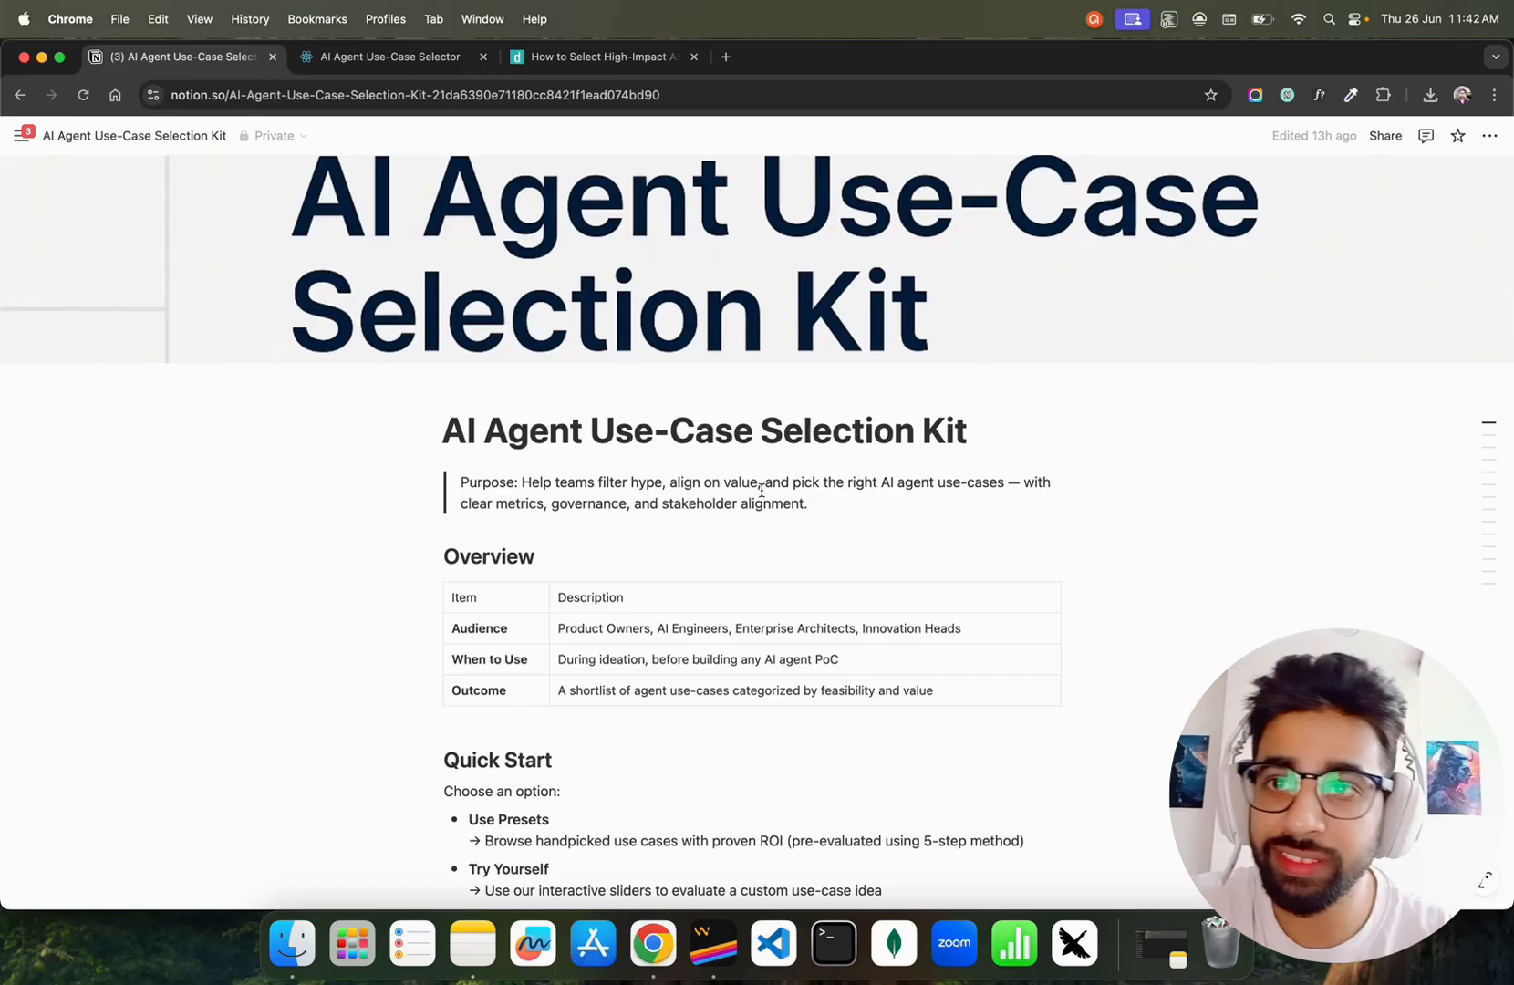
scroll(down, 3)
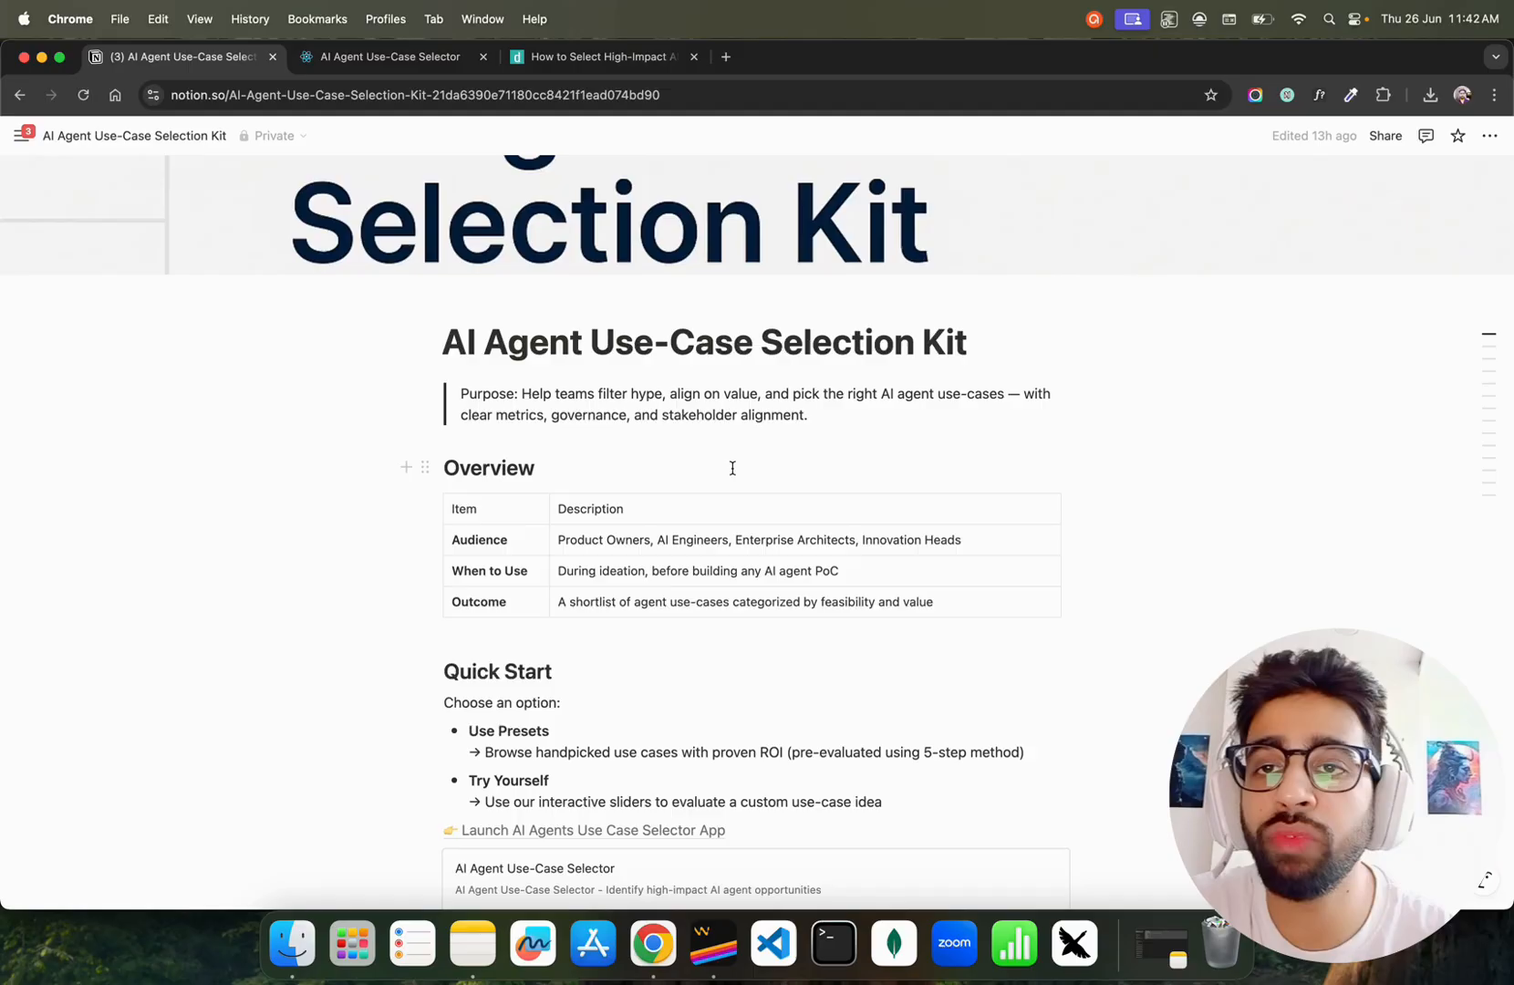
scroll(down, 3)
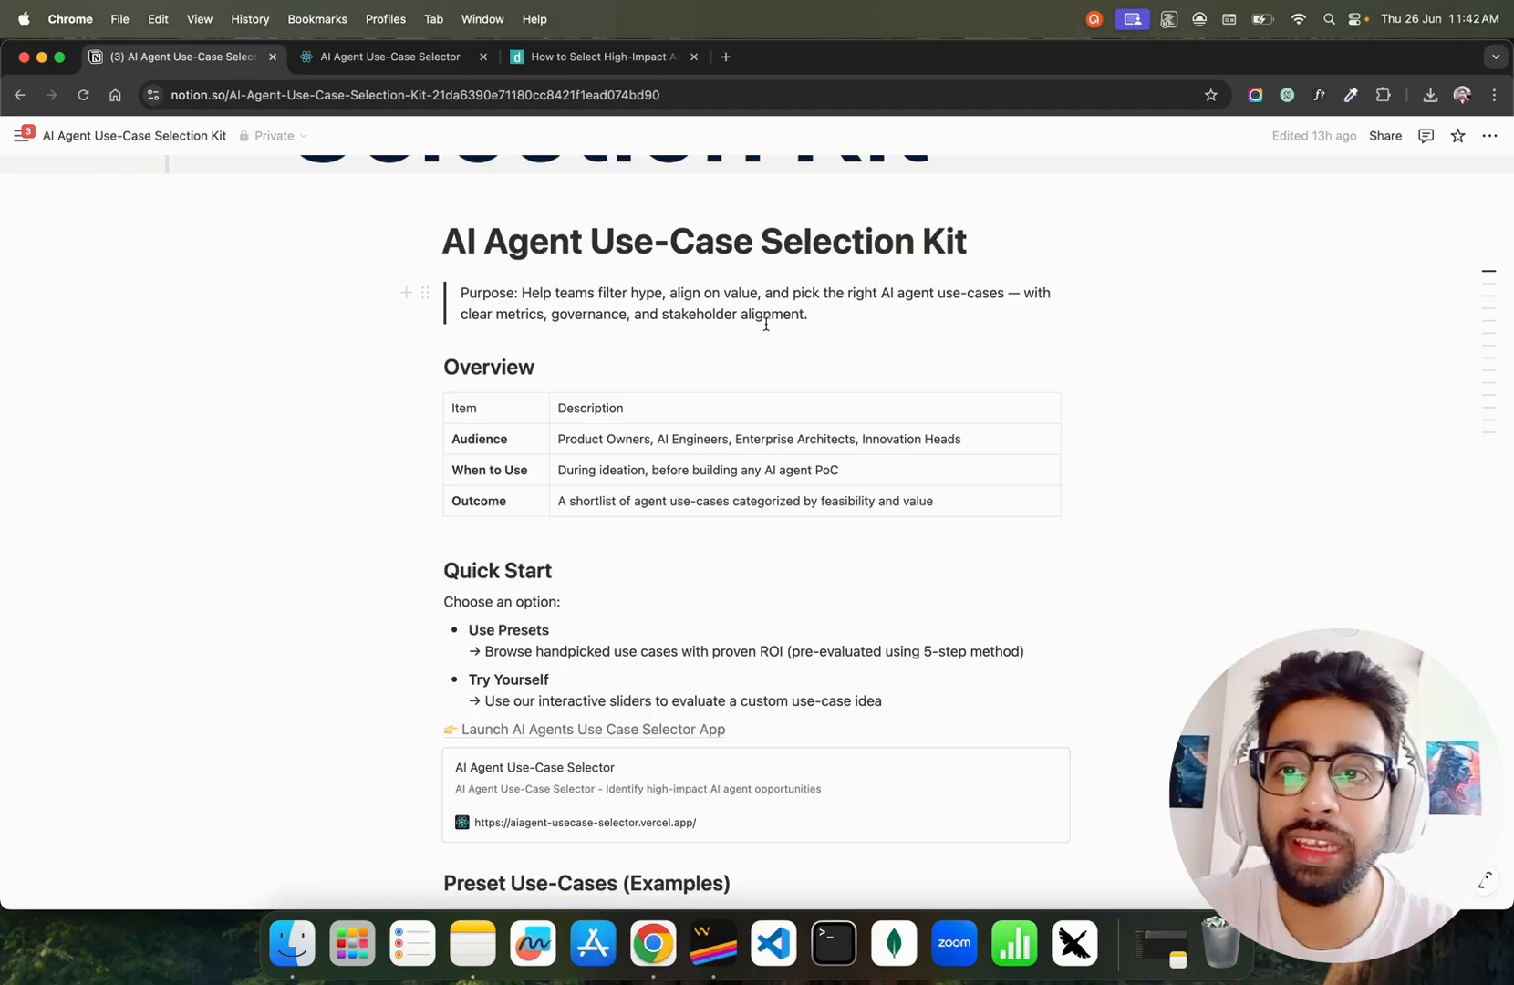
scroll(down, 3)
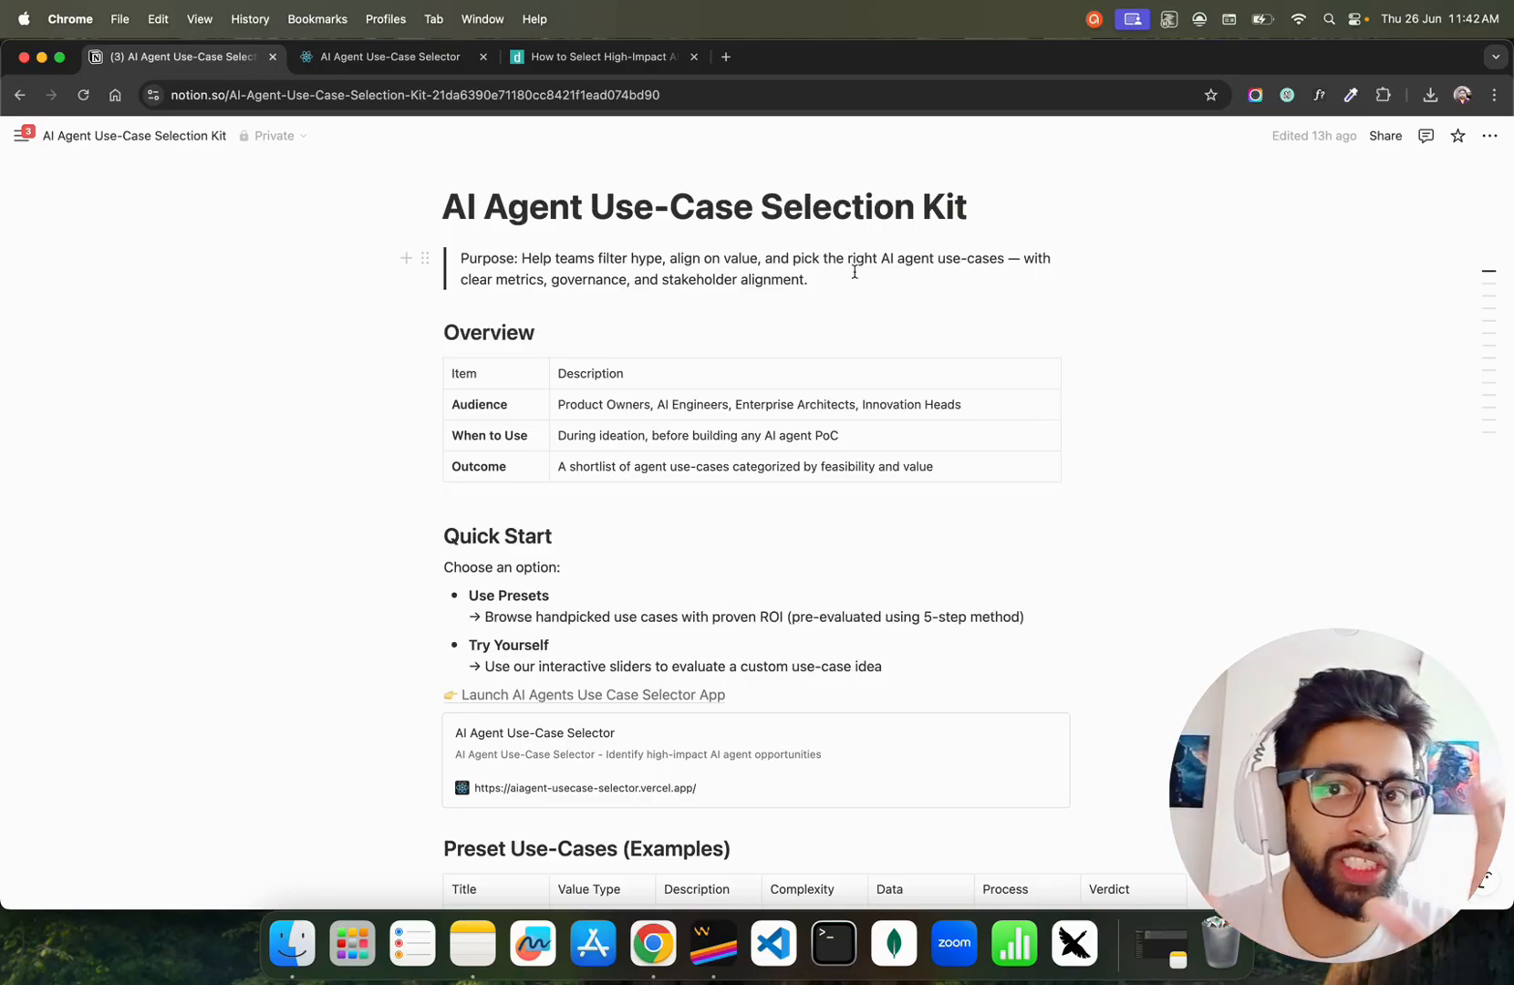
scroll(down, 3)
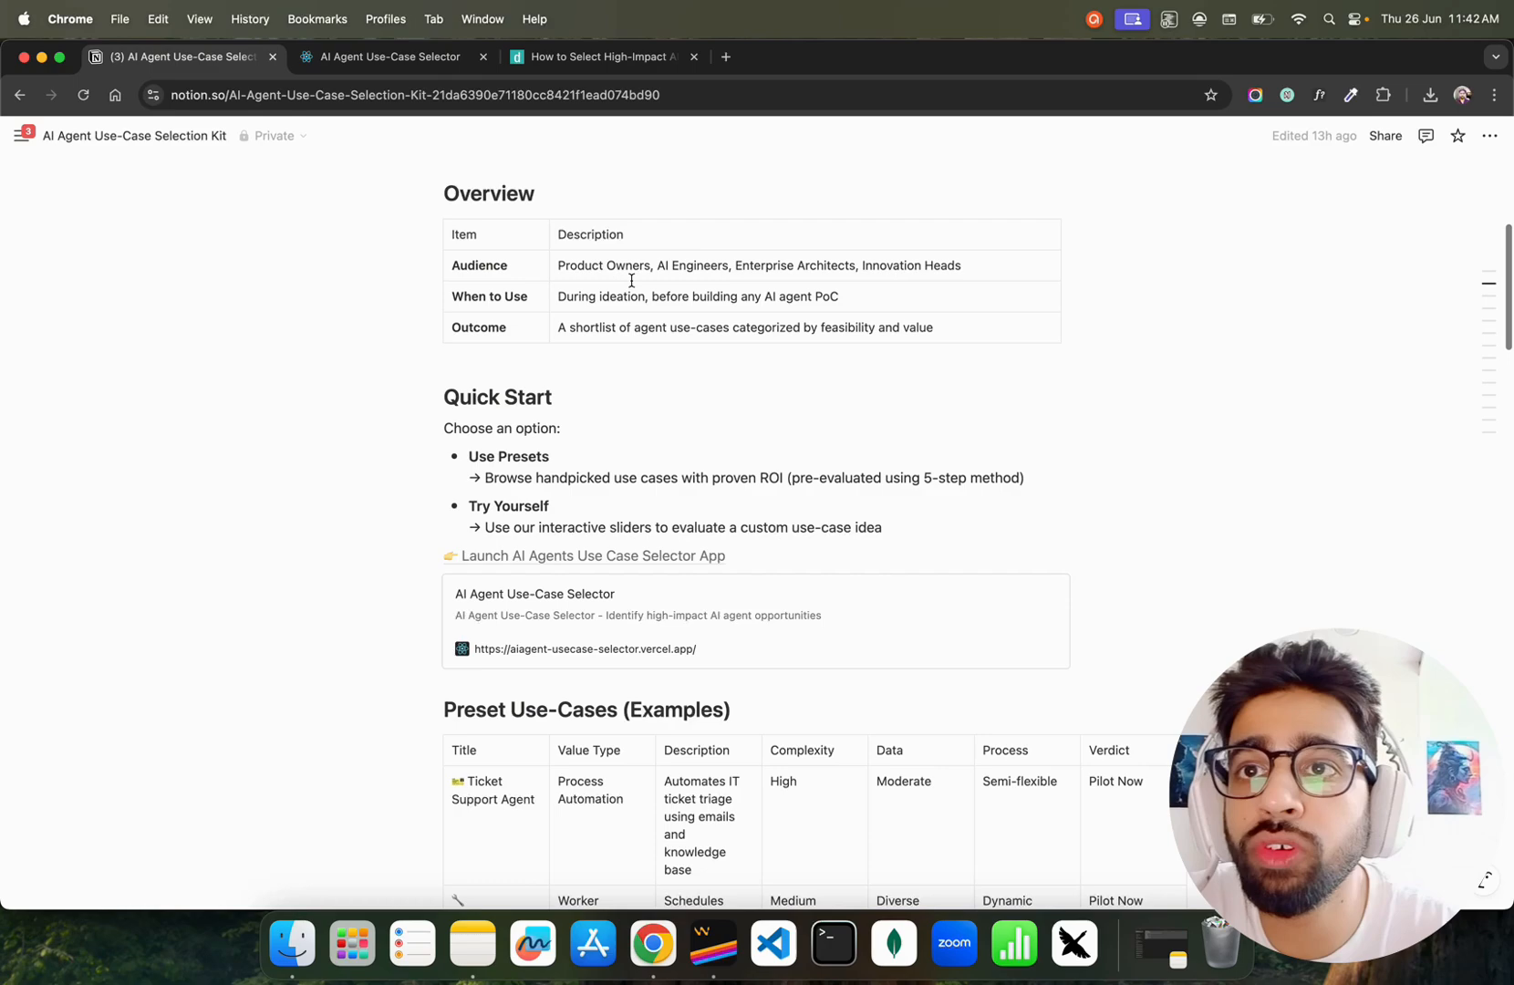
scroll(up, 3)
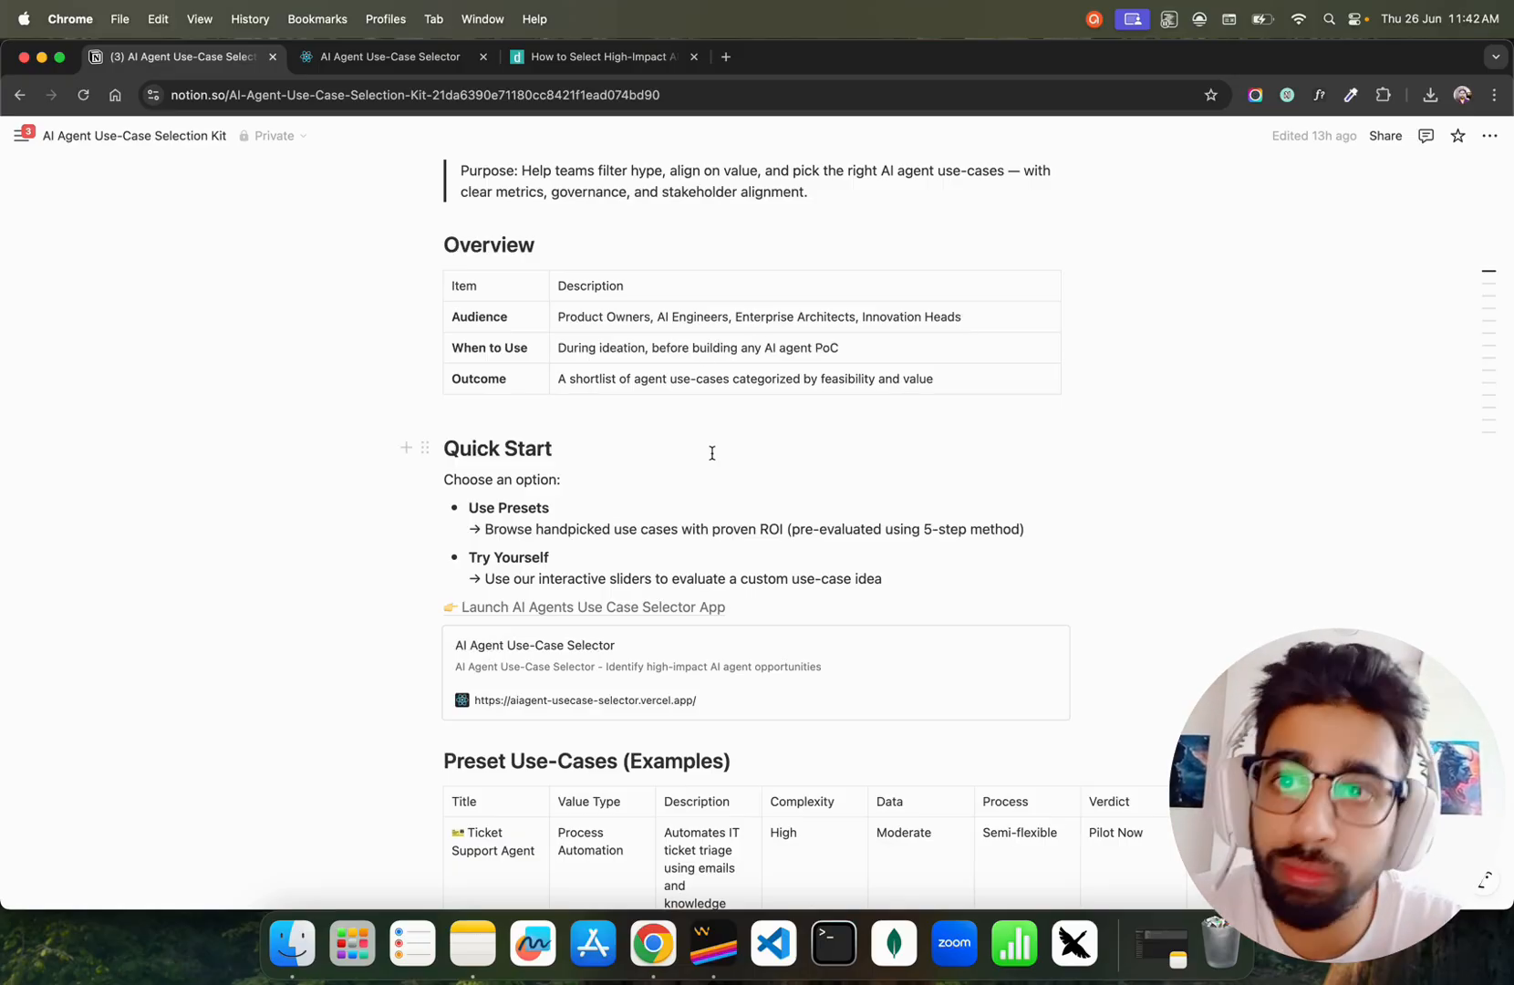
scroll(down, 3)
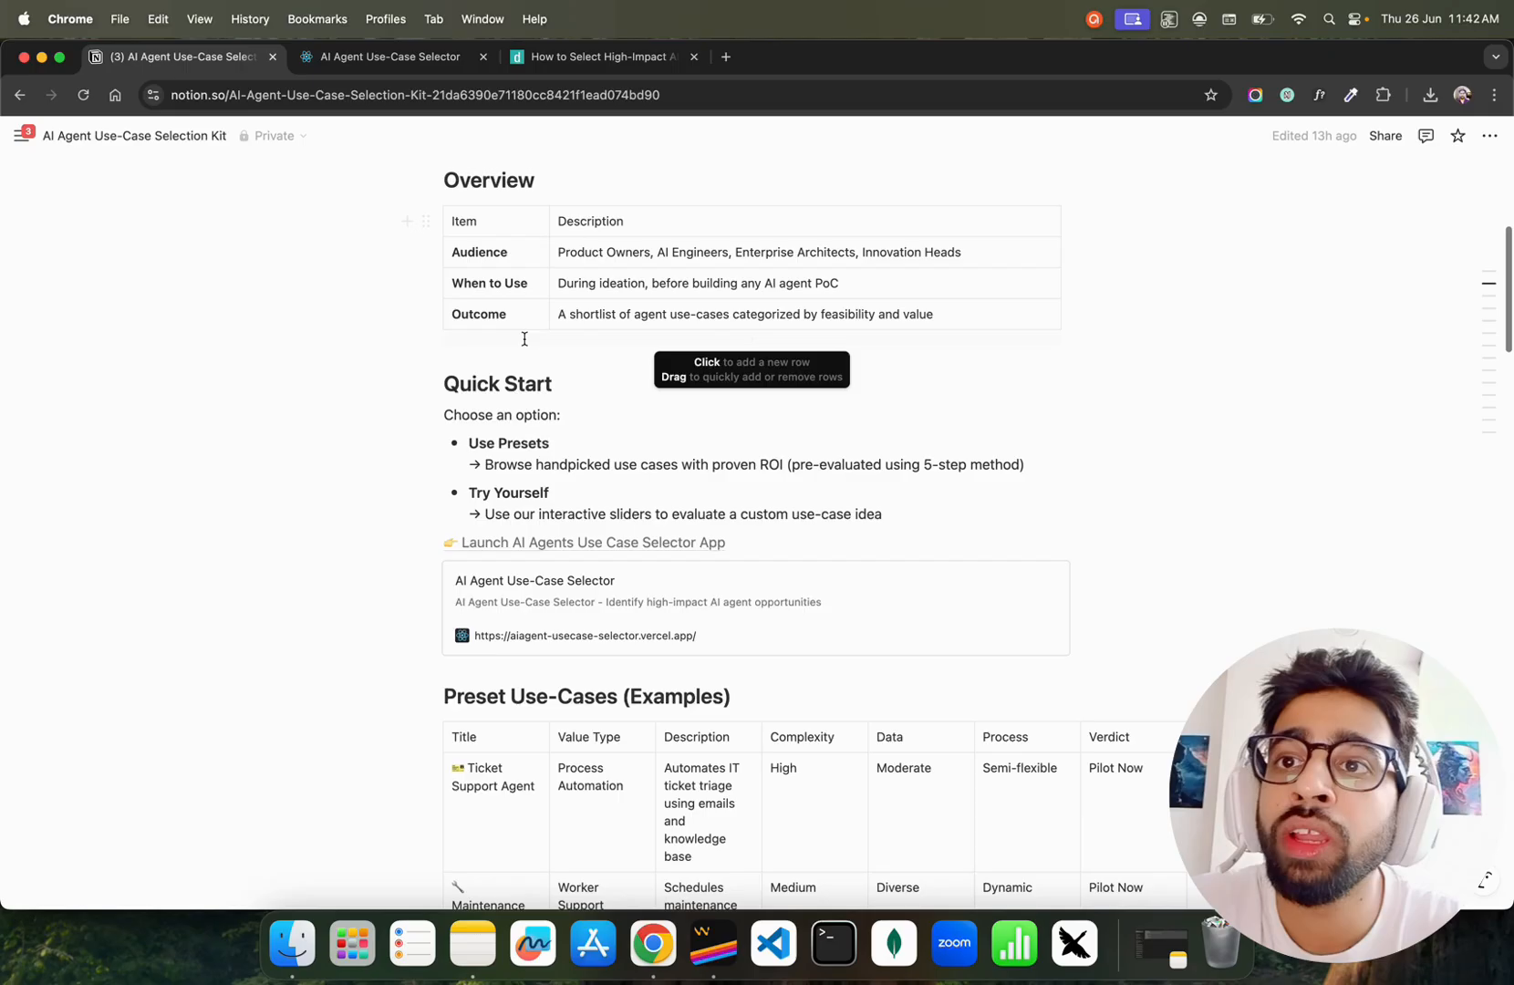
mouse_move(616, 299)
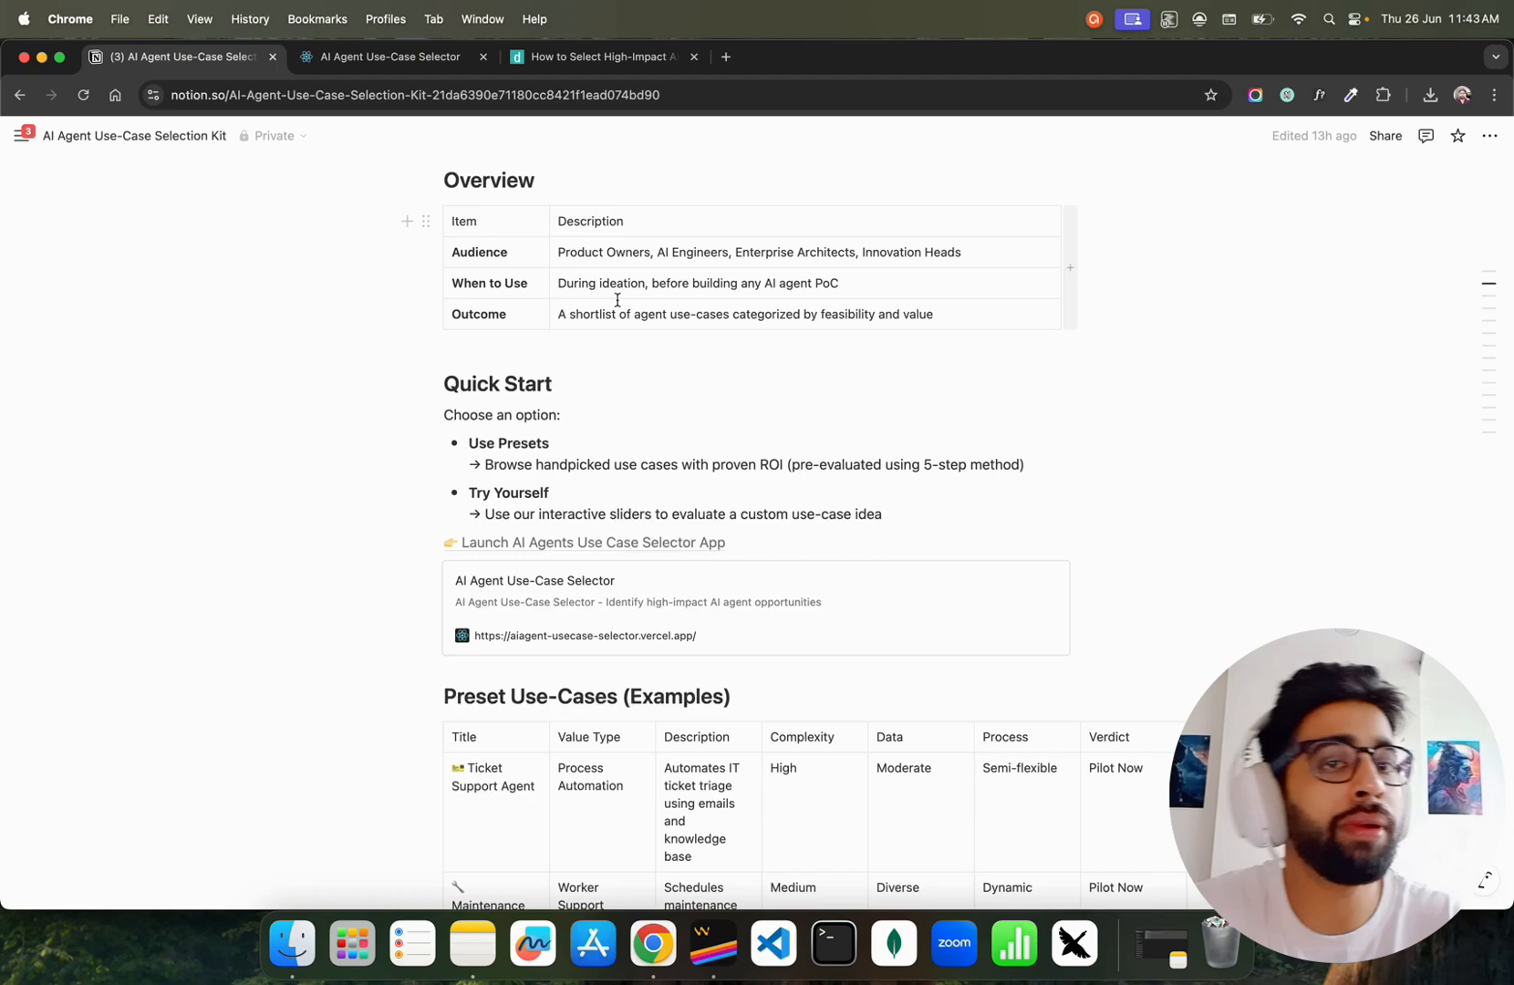
scroll(down, 3)
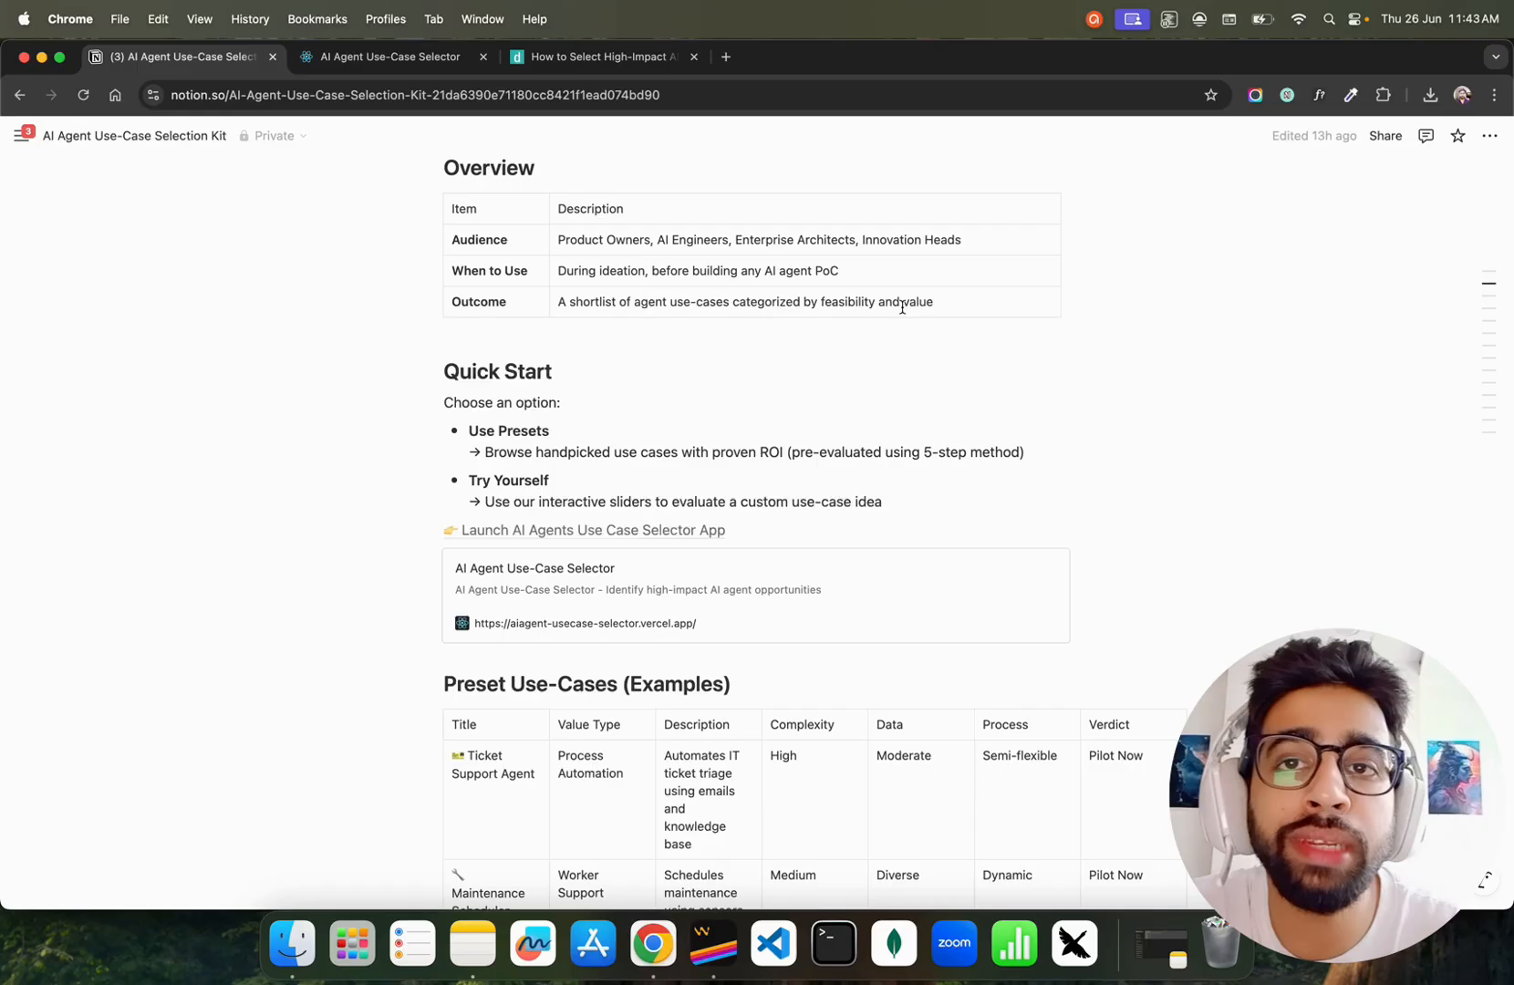
scroll(down, 3)
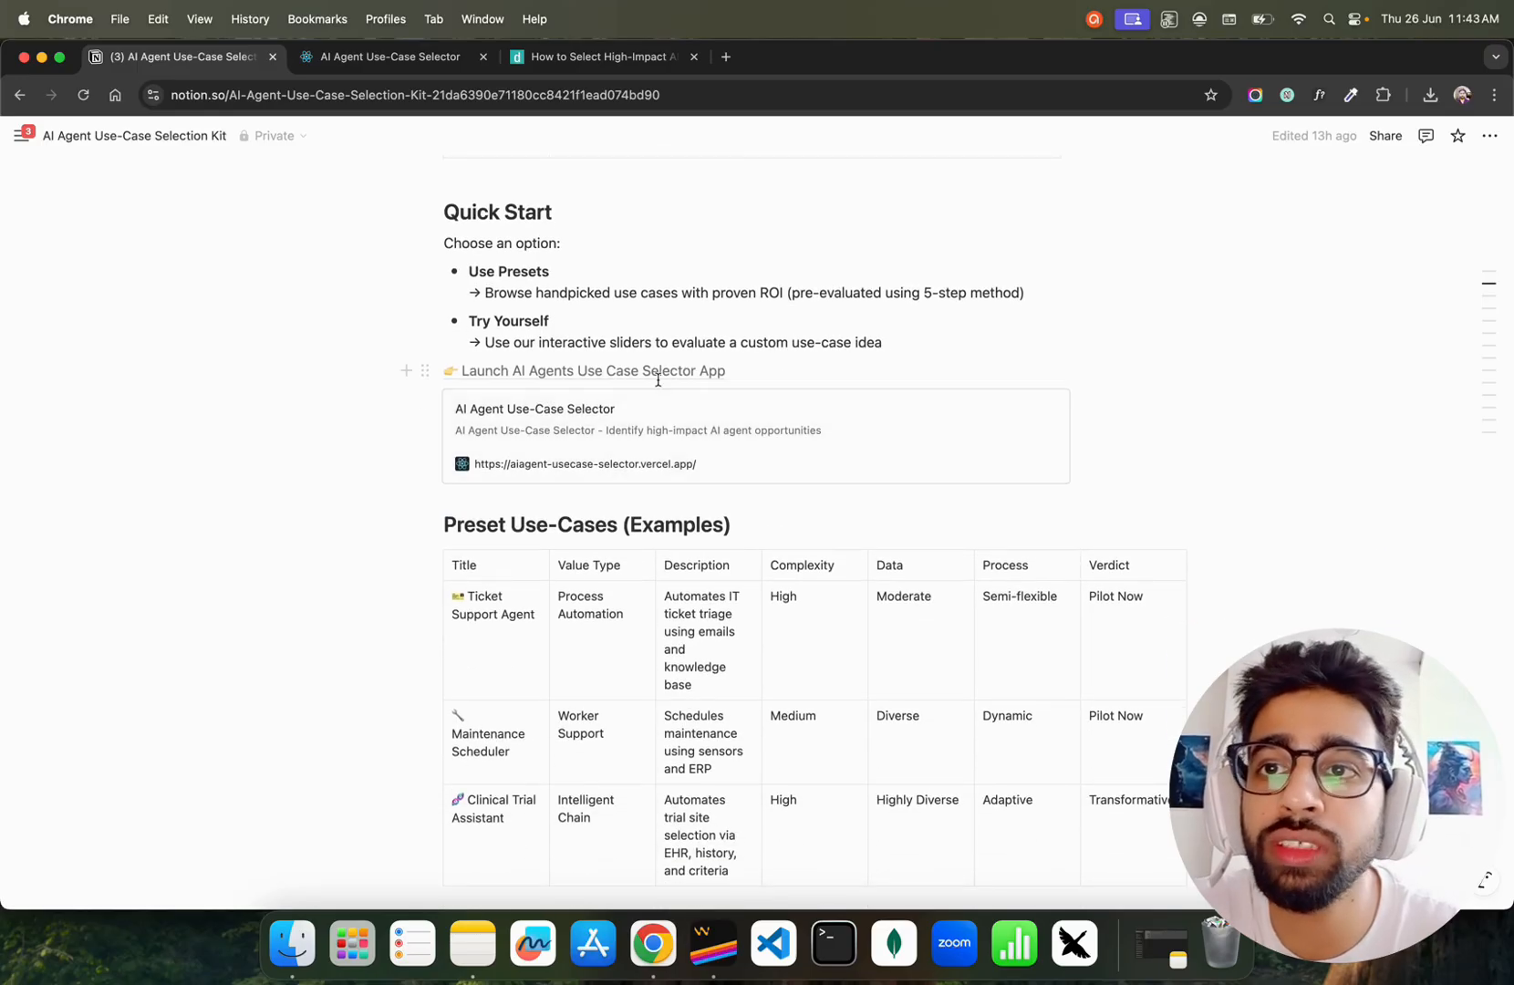
scroll(down, 3)
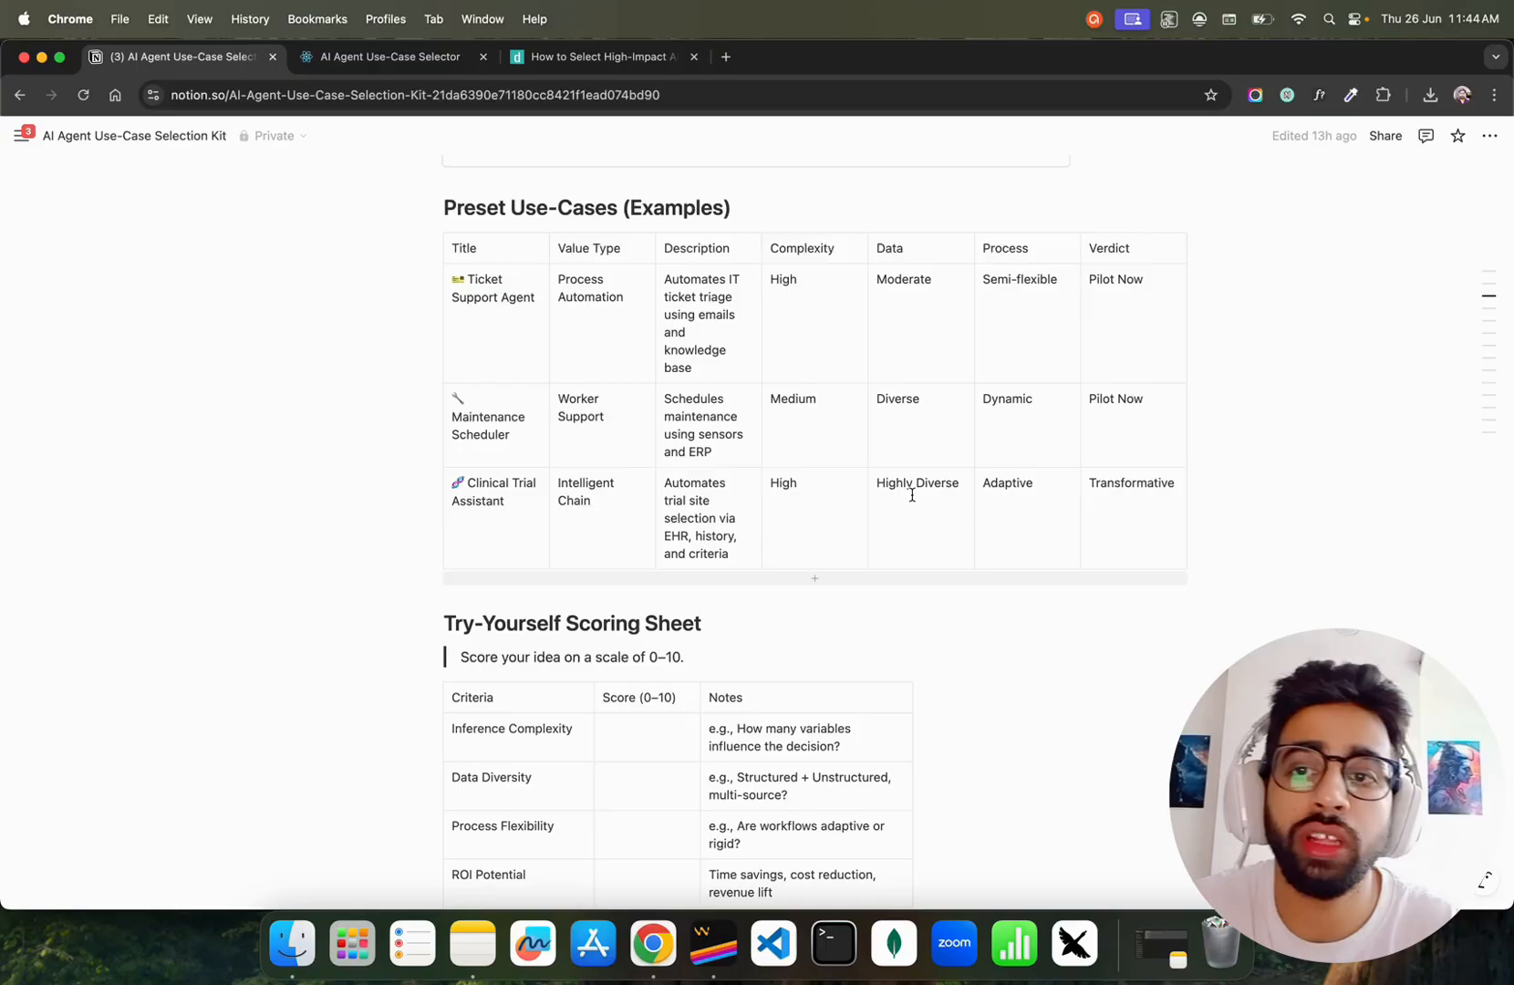
Scroll the Notion kit page down to its Integration Checklist, then return to the Selector app tab.
scroll(down, 3)
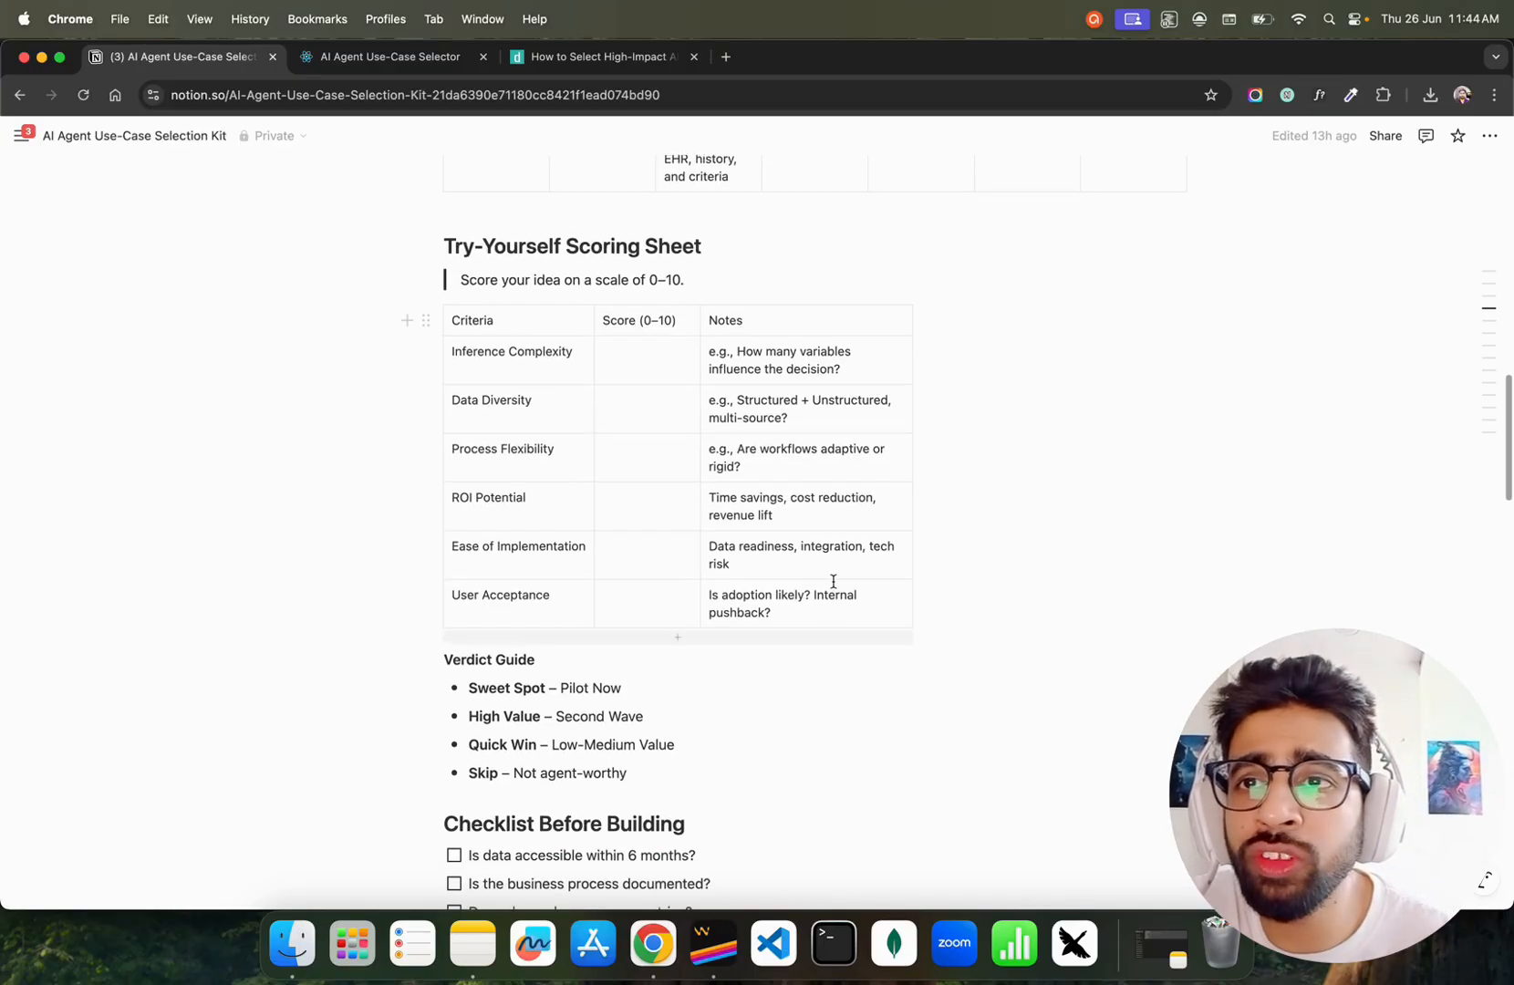
scroll(down, 3)
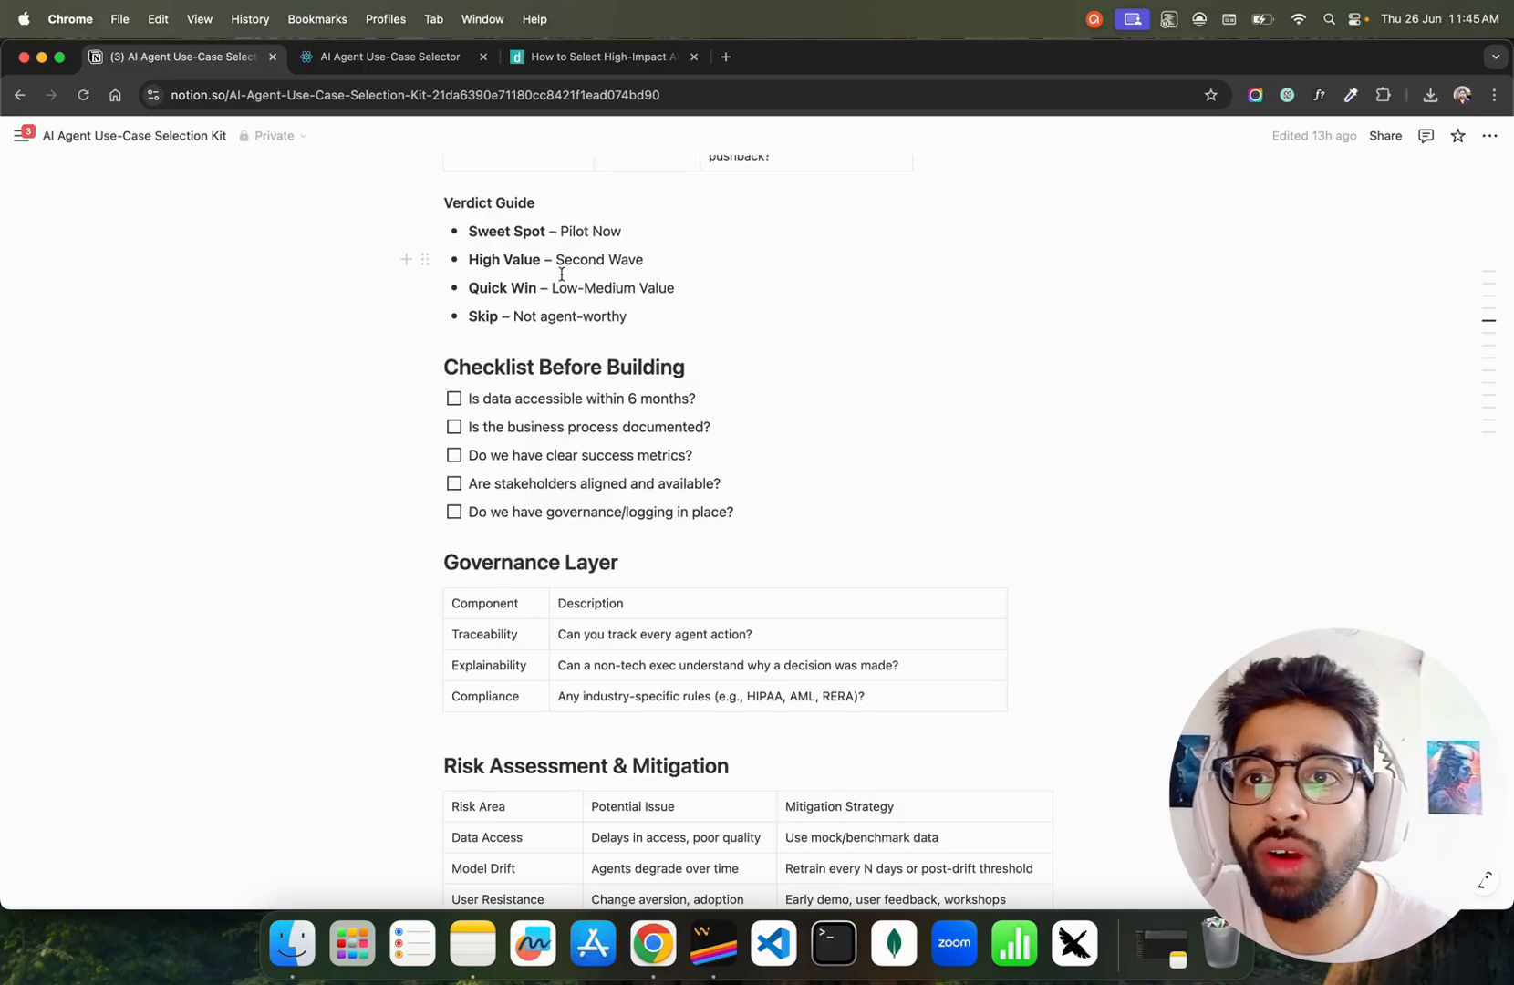
scroll(down, 3)
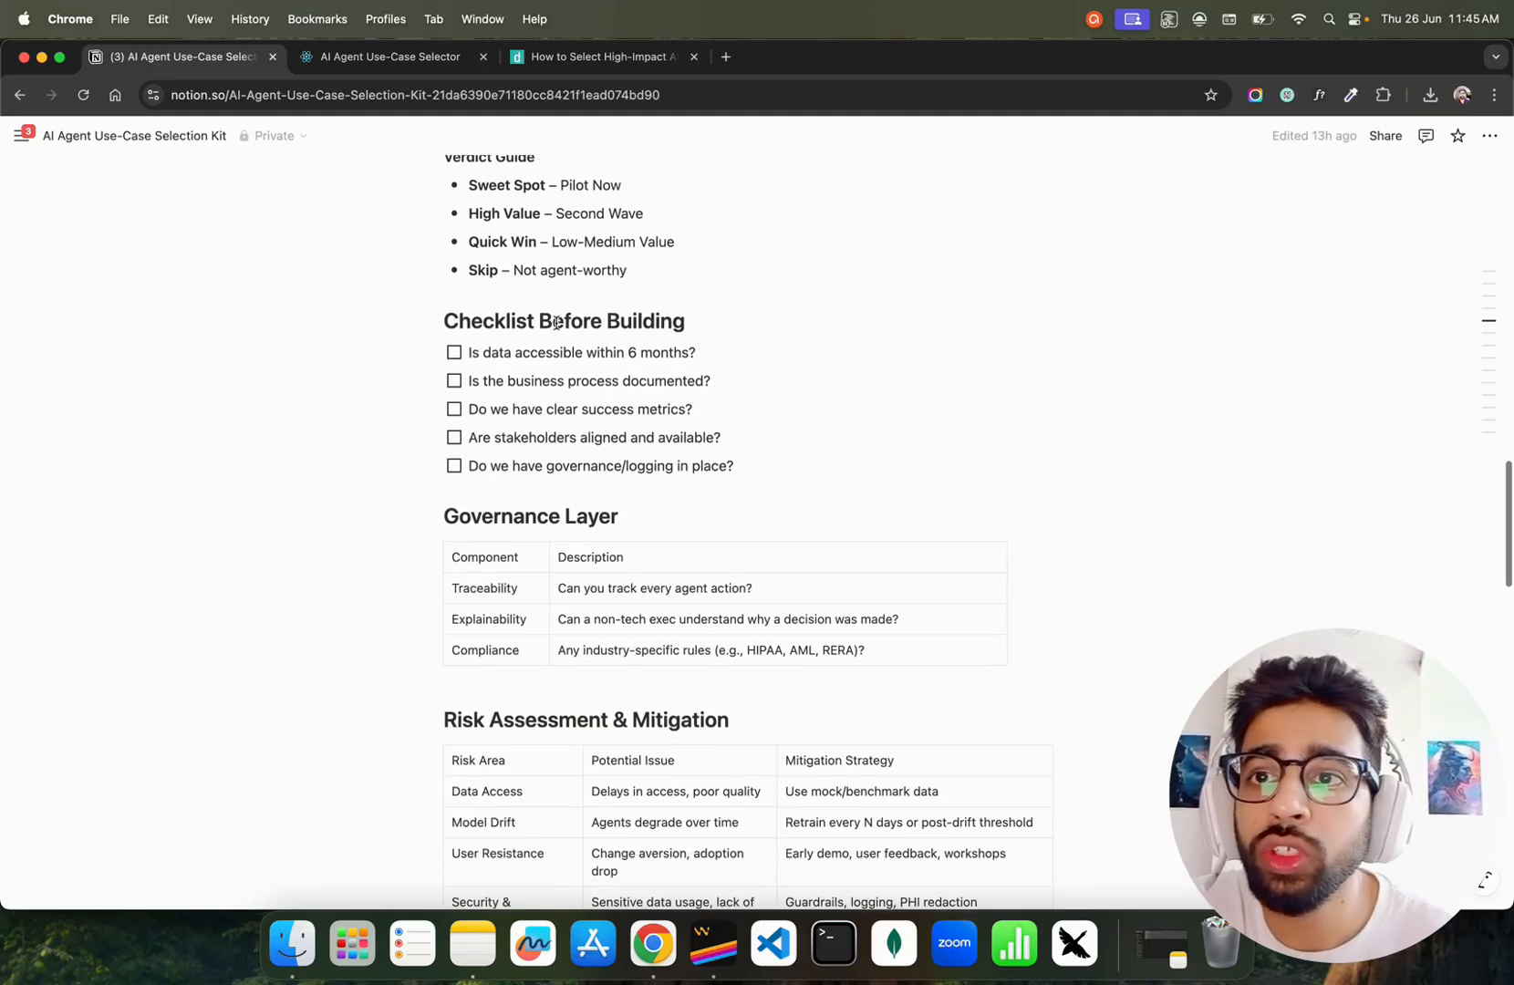
scroll(down, 3)
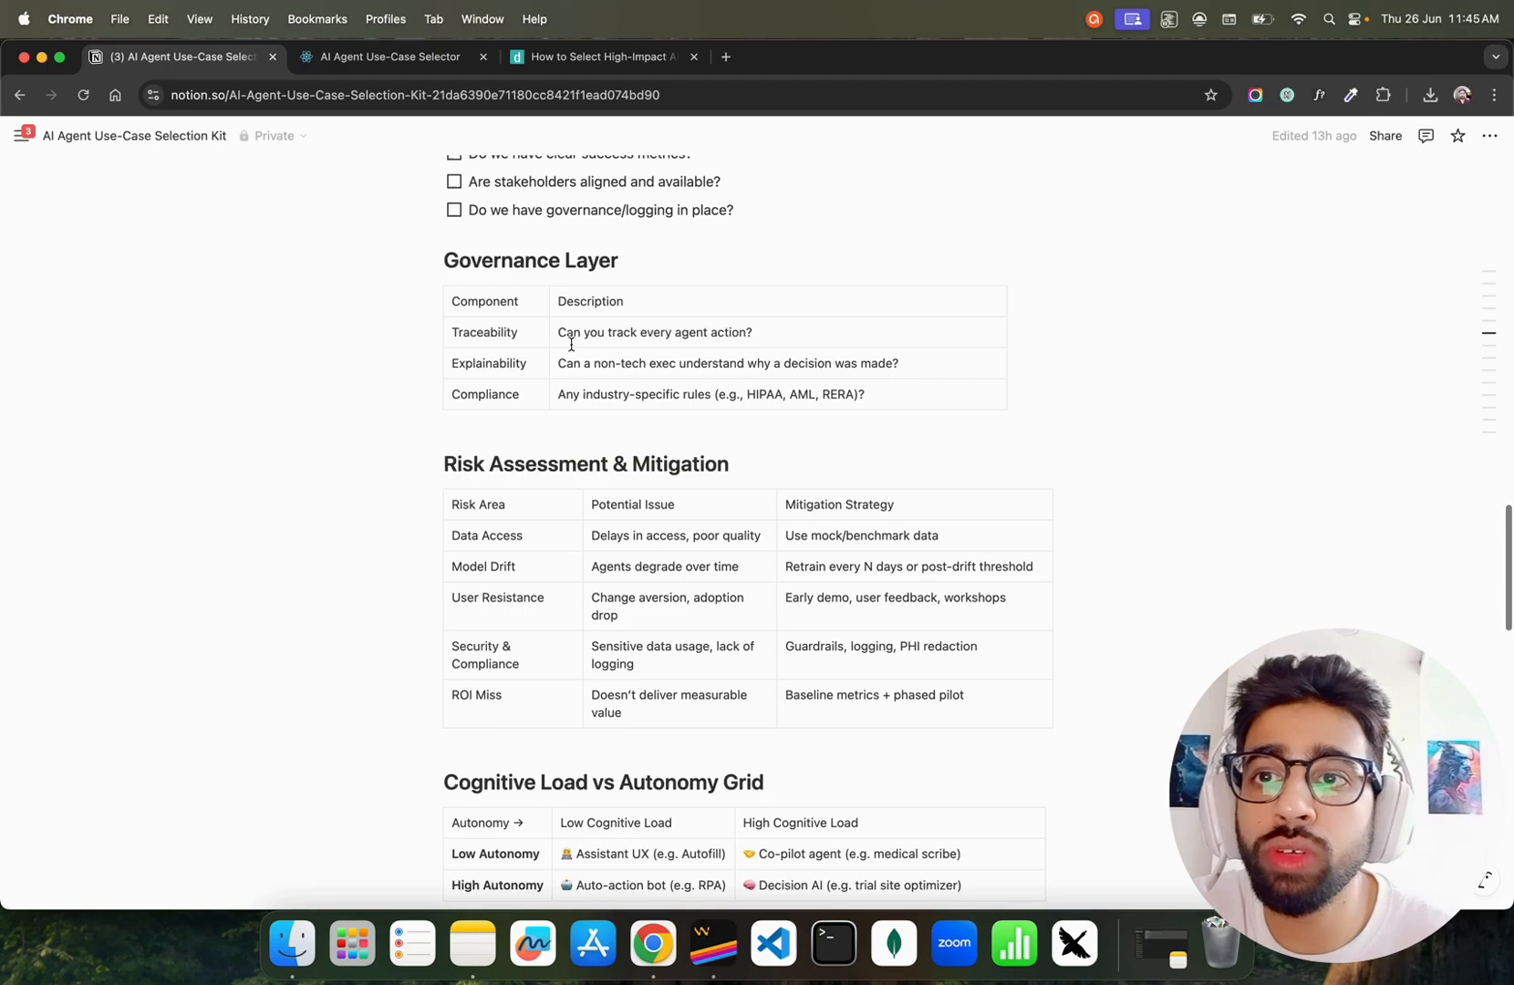
scroll(down, 3)
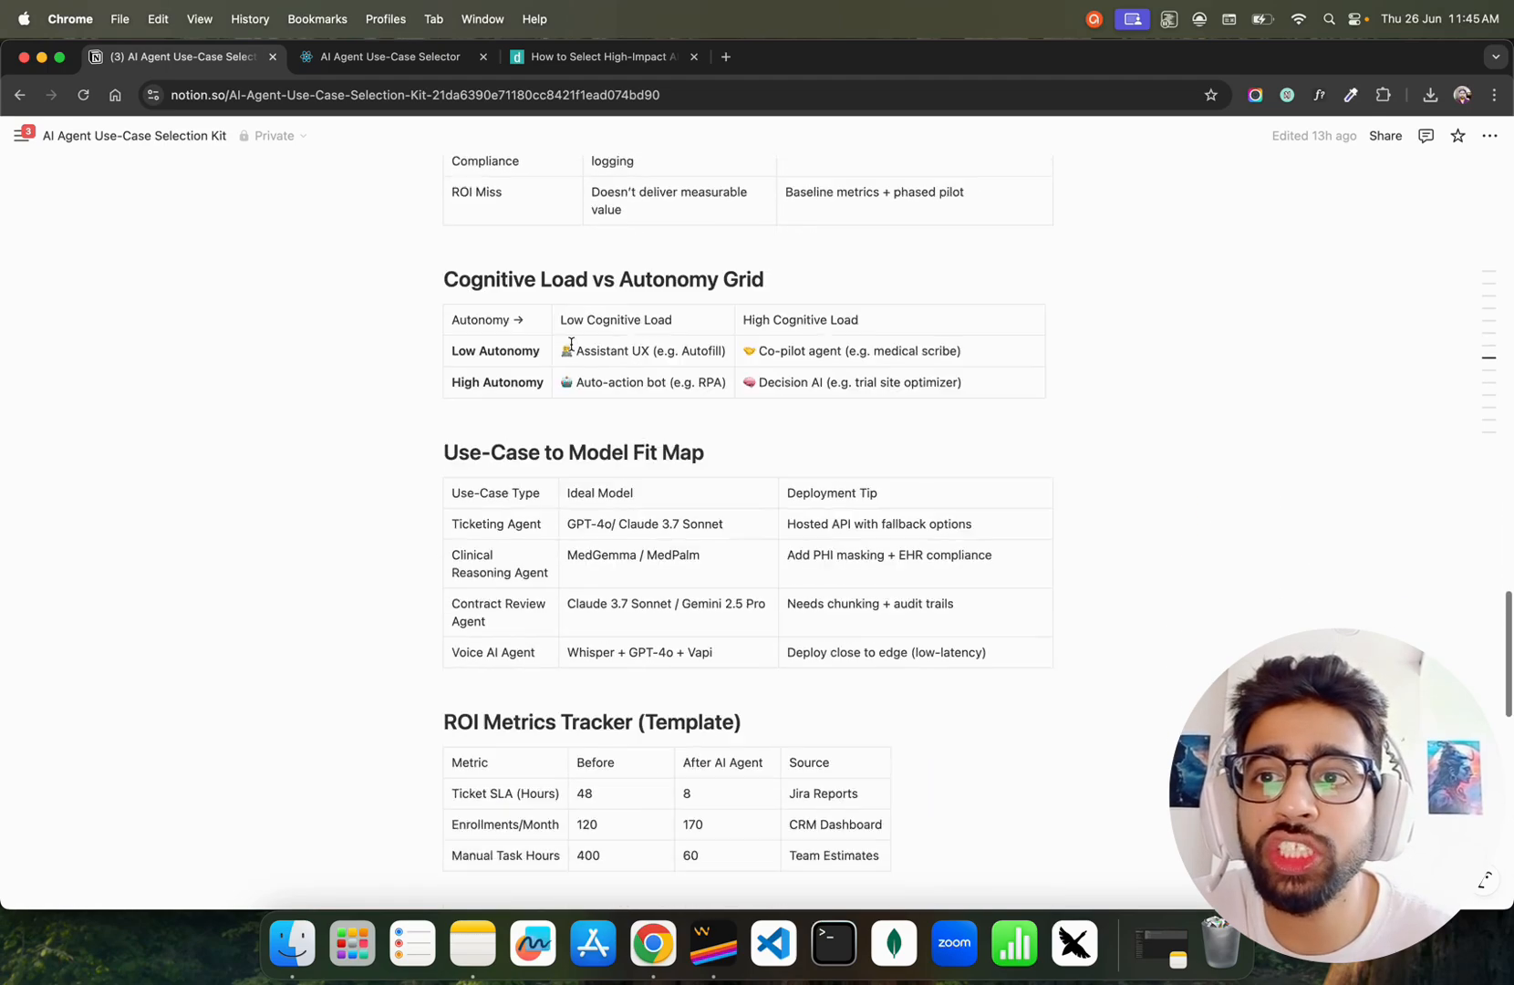
scroll(down, 3)
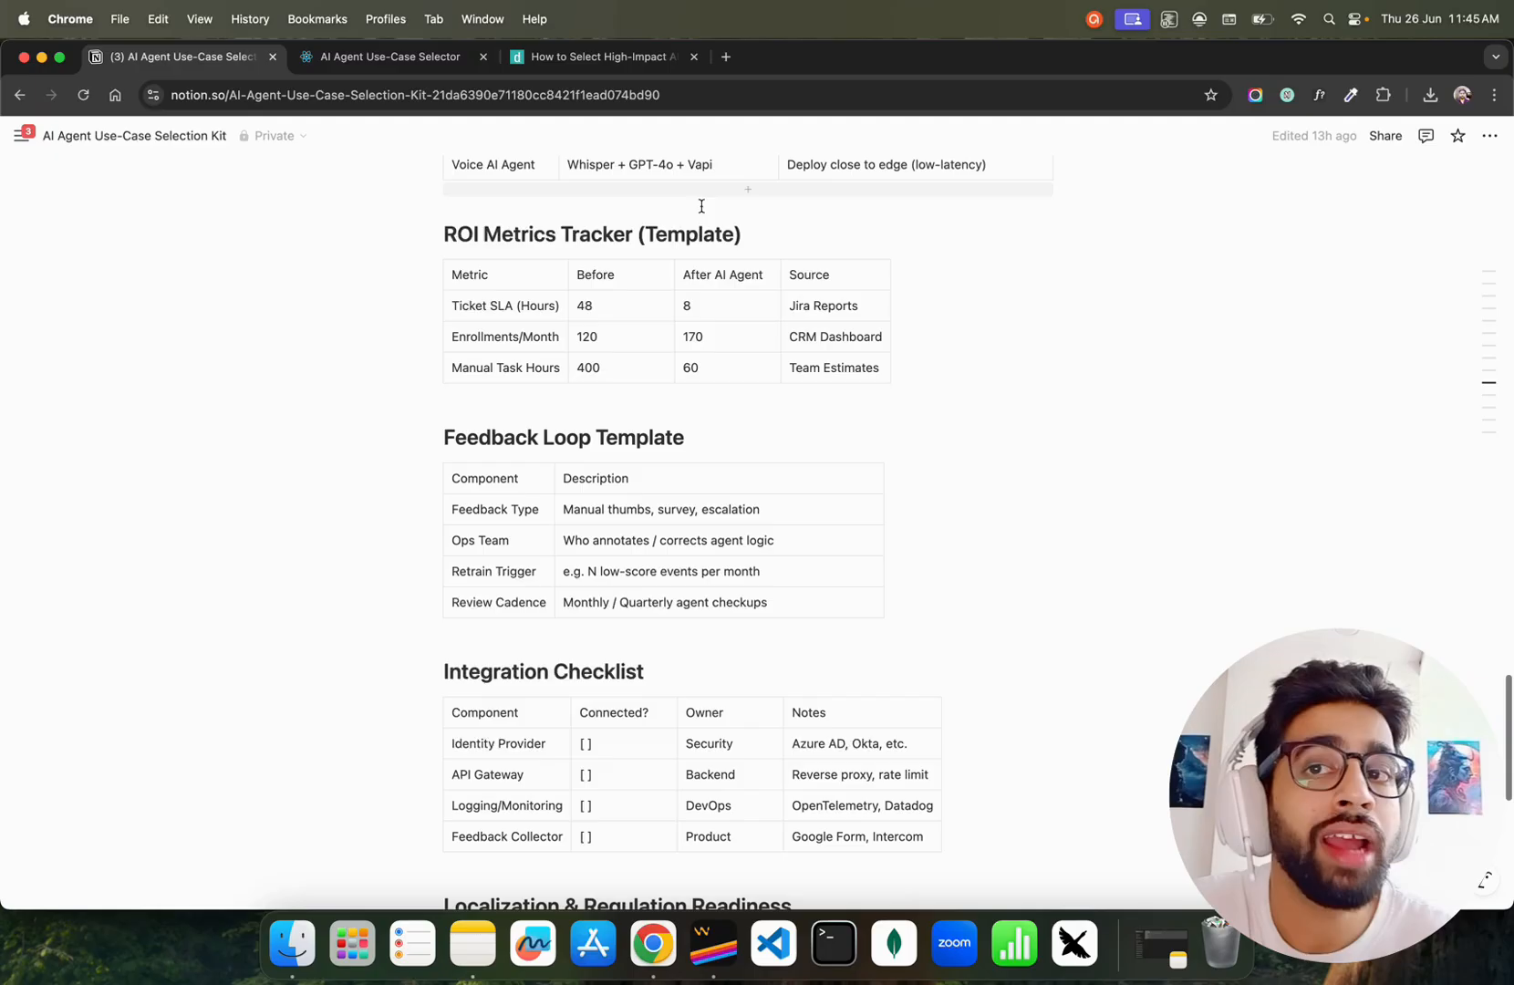
click(391, 57)
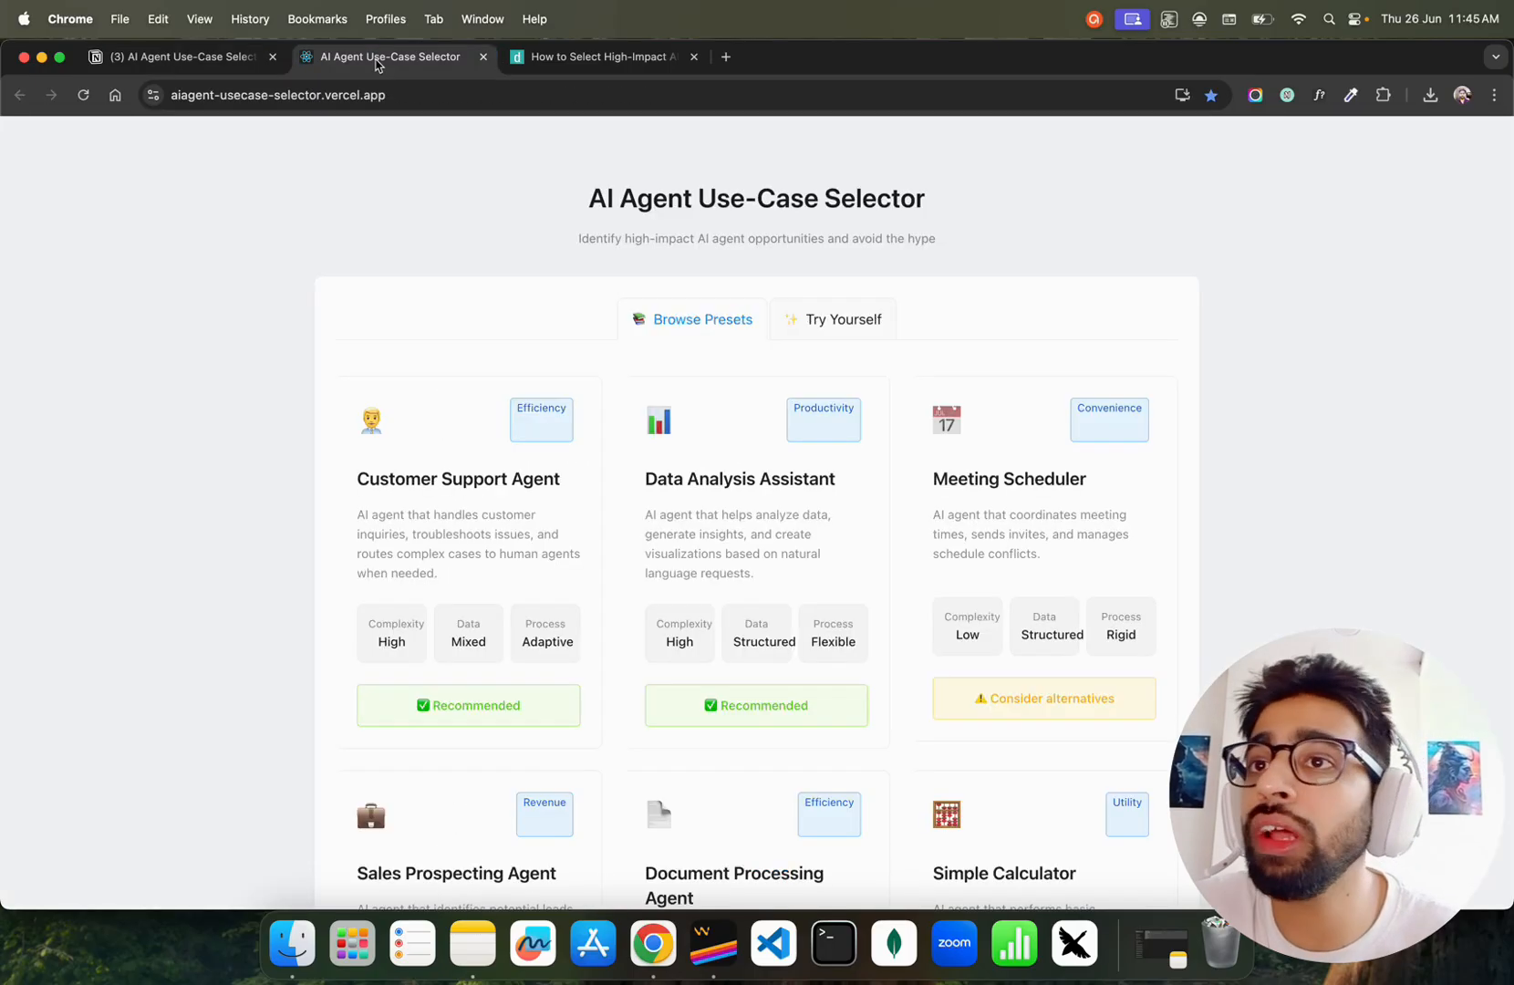
mouse_move(448, 254)
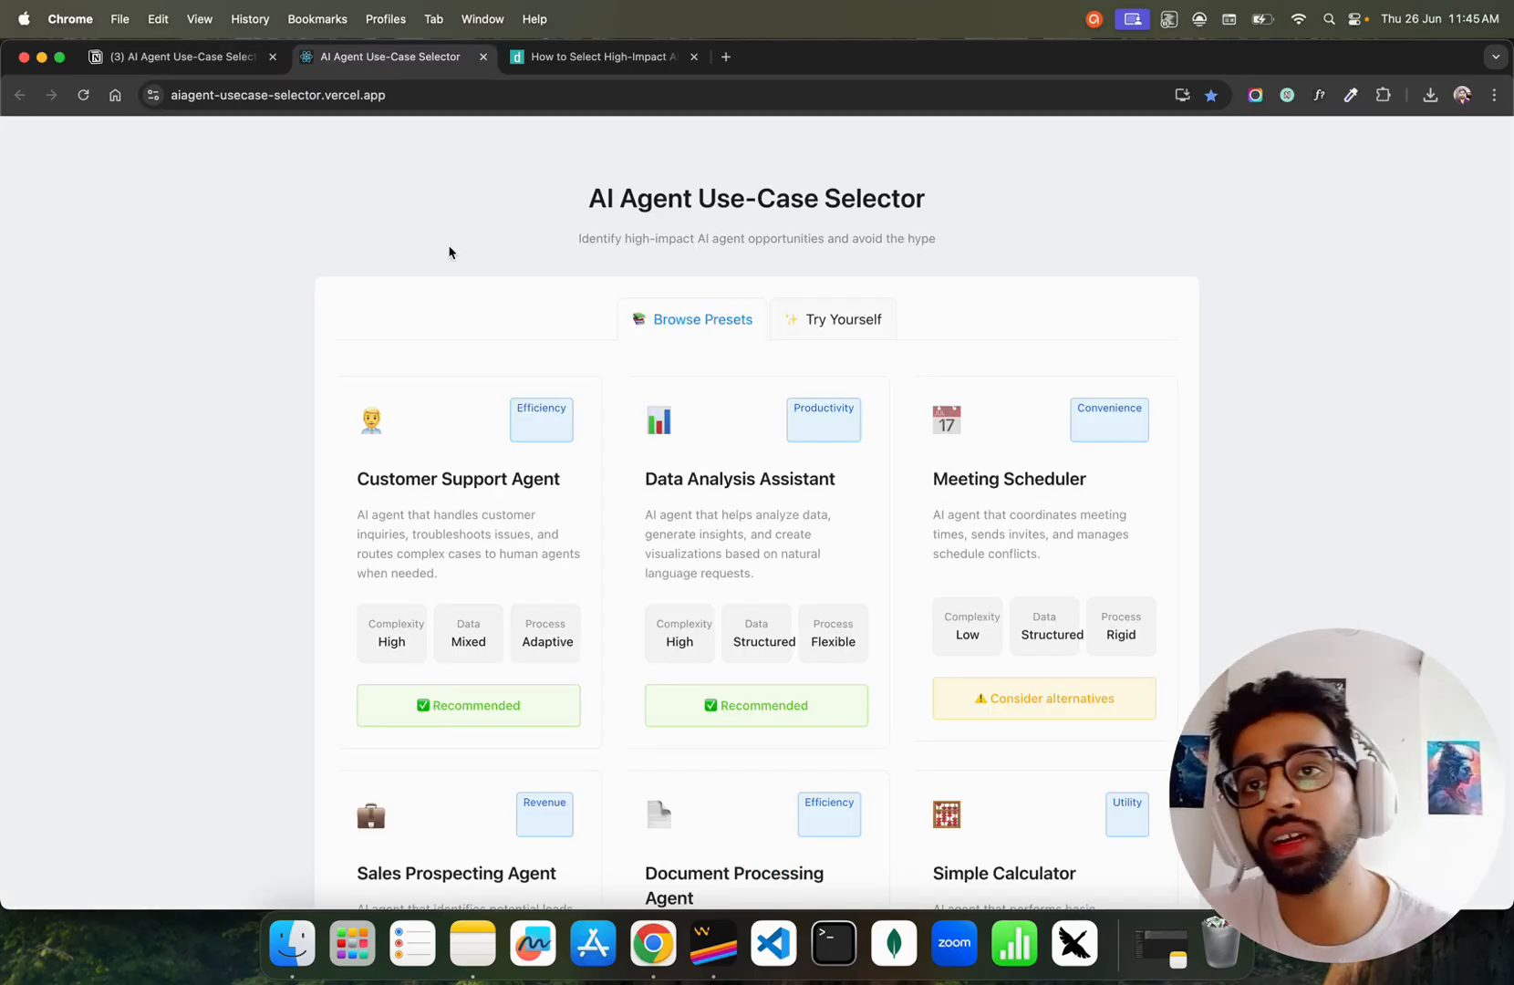
mouse_move(482, 228)
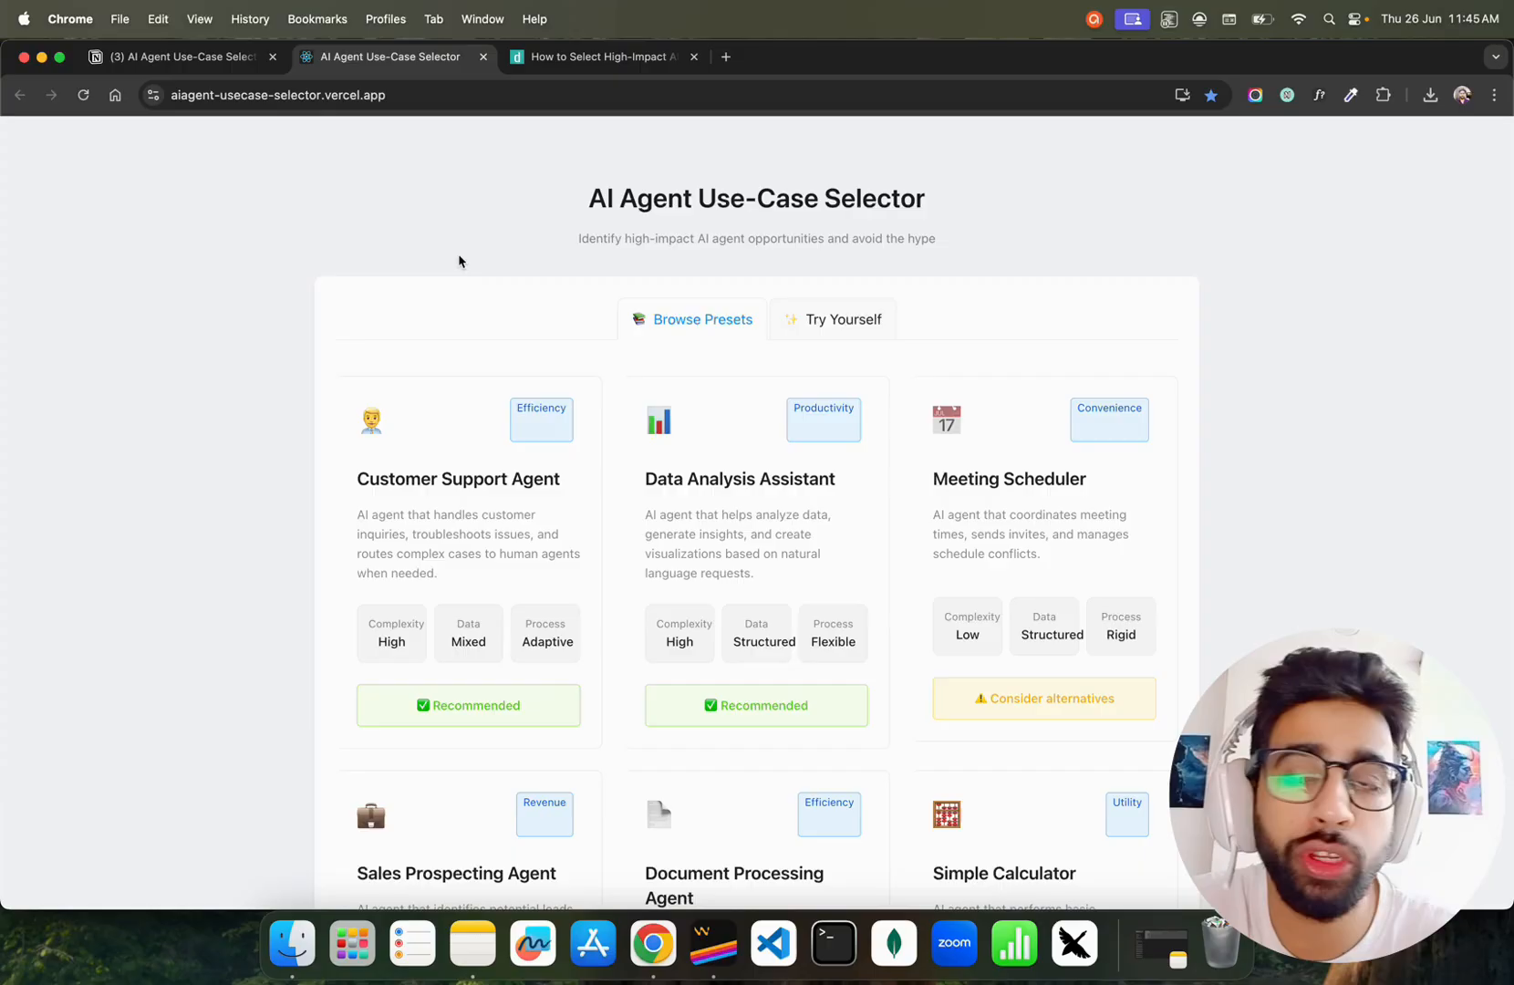
Scroll through the Browse Presets use-case cards on the way to the Try Yourself form.
scroll(down, 3)
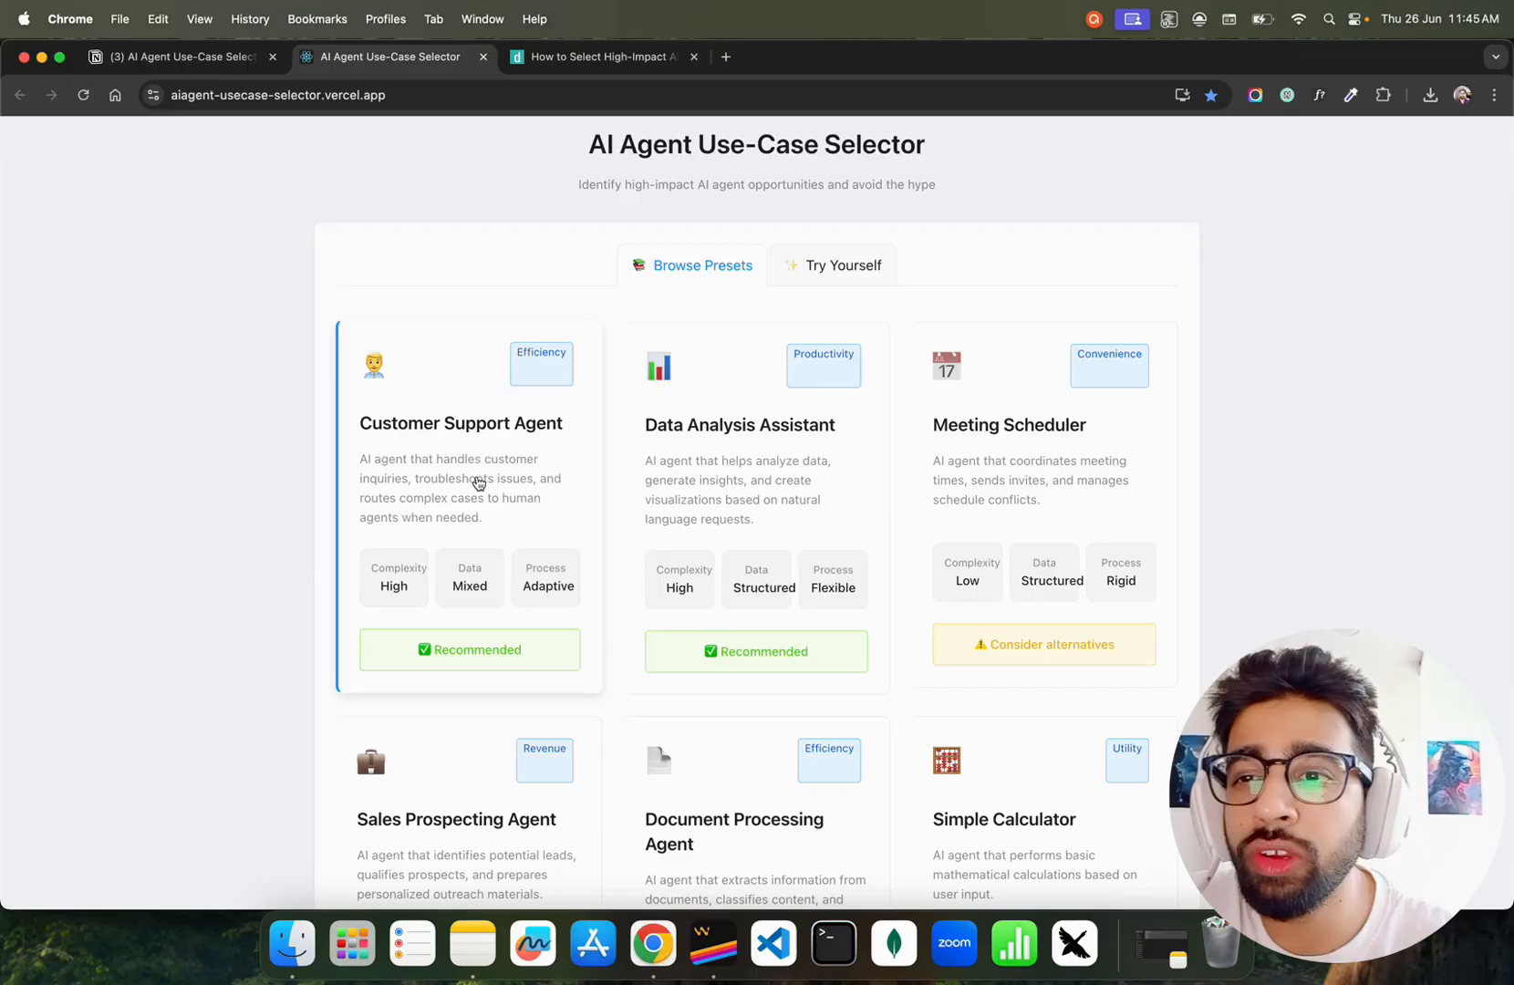
mouse_move(509, 642)
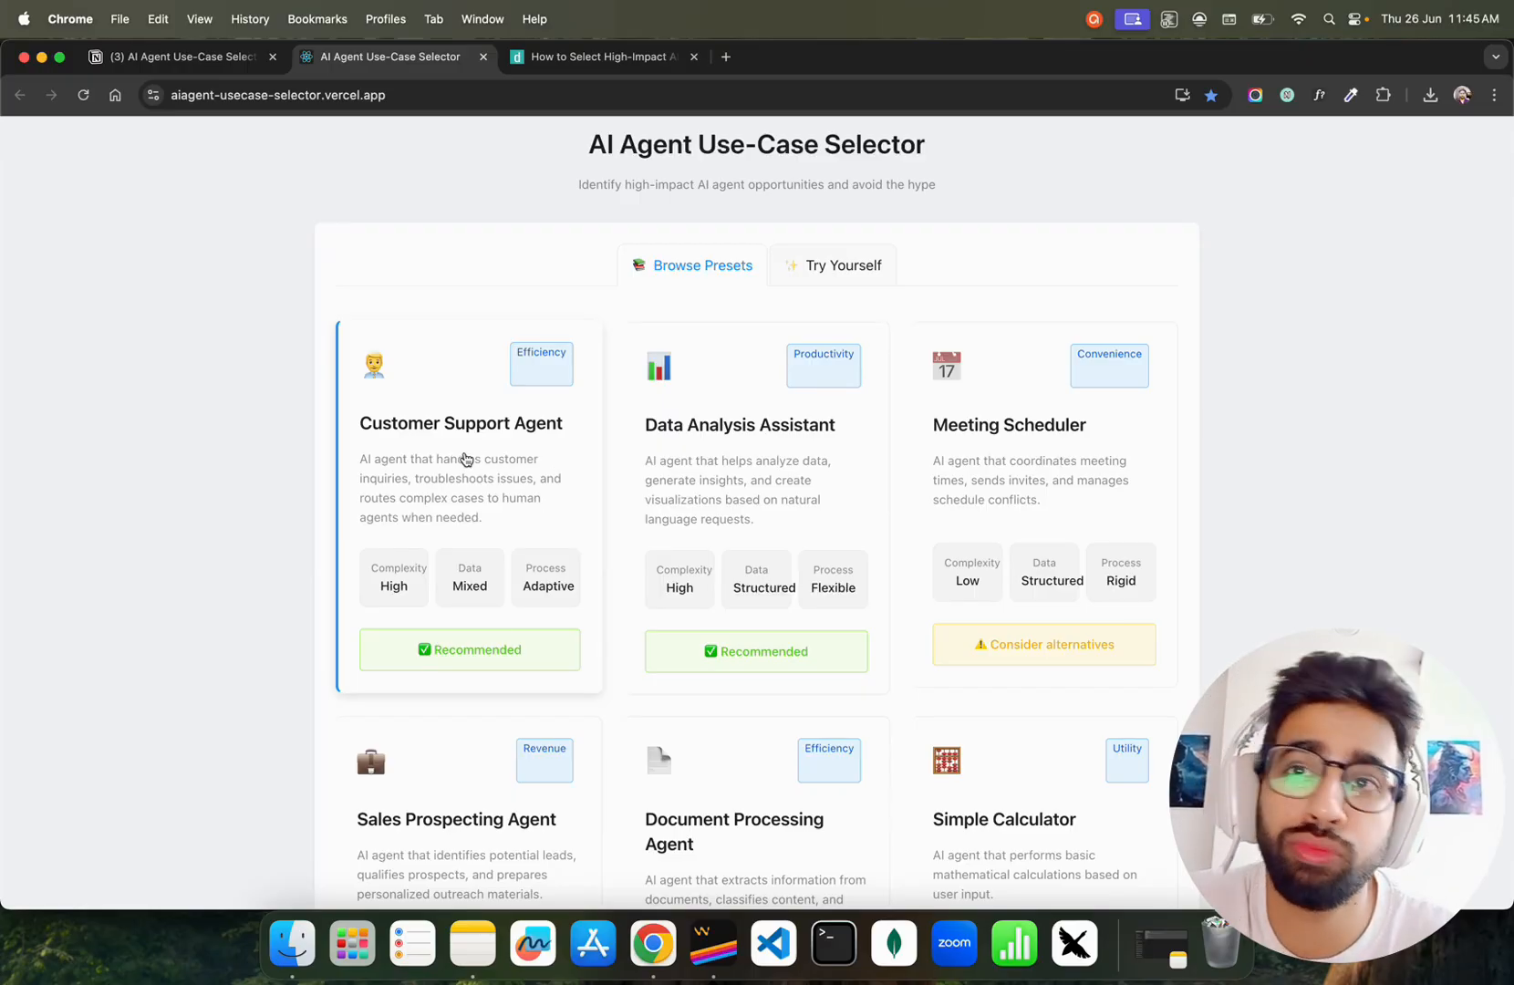
mouse_move(481, 533)
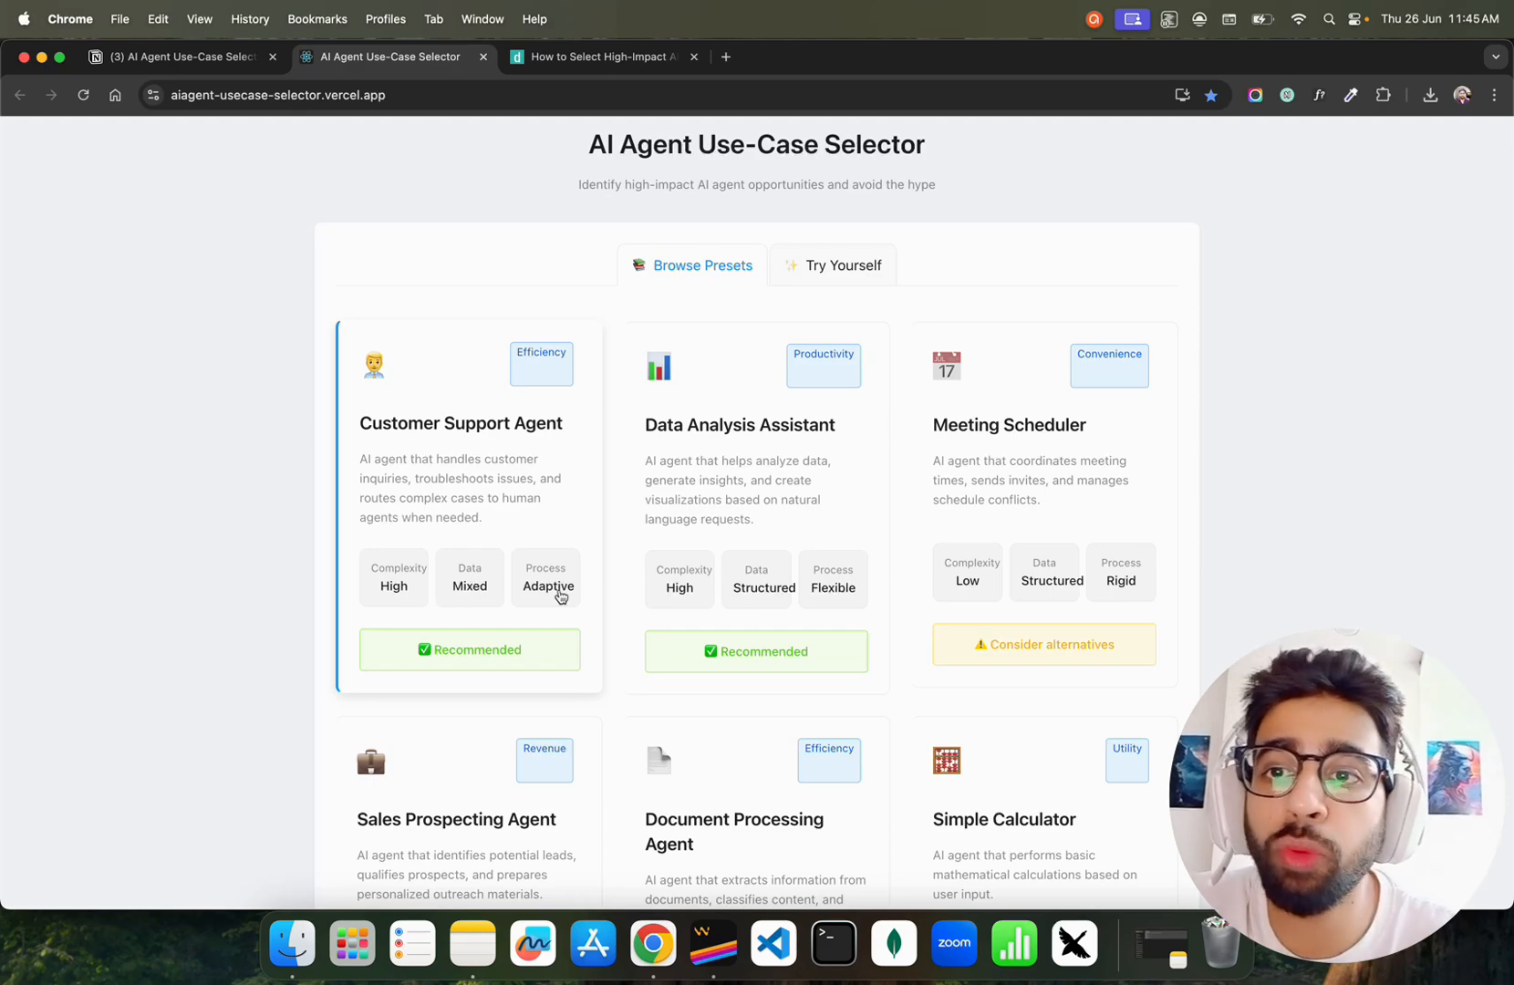
scroll(down, 3)
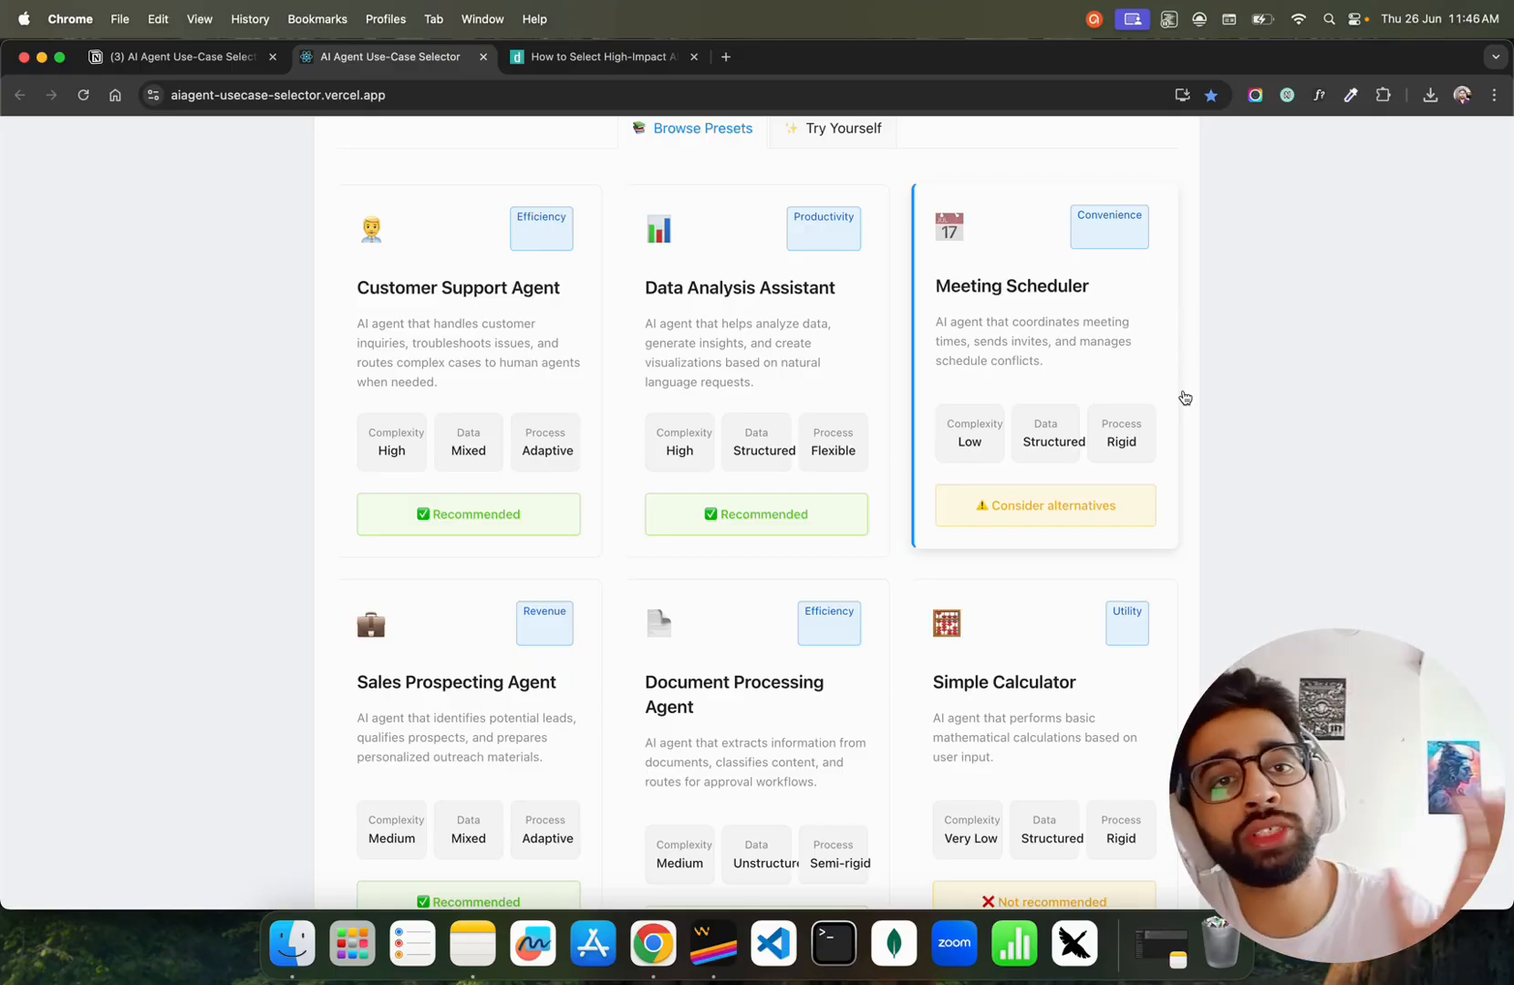
scroll(down, 3)
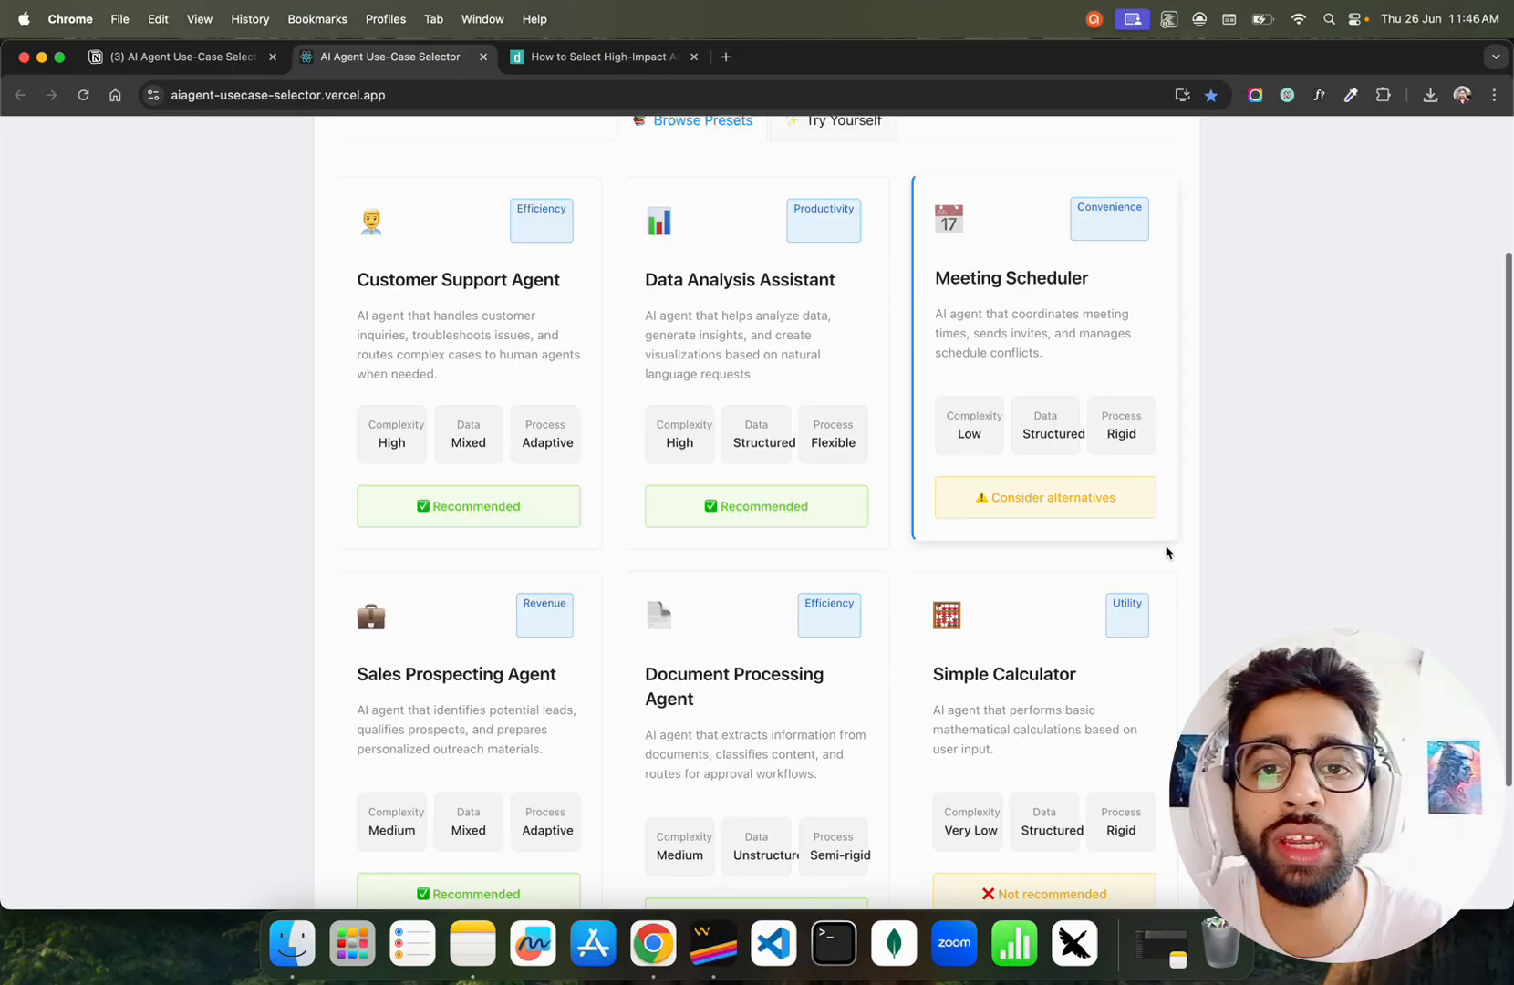
scroll(down, 3)
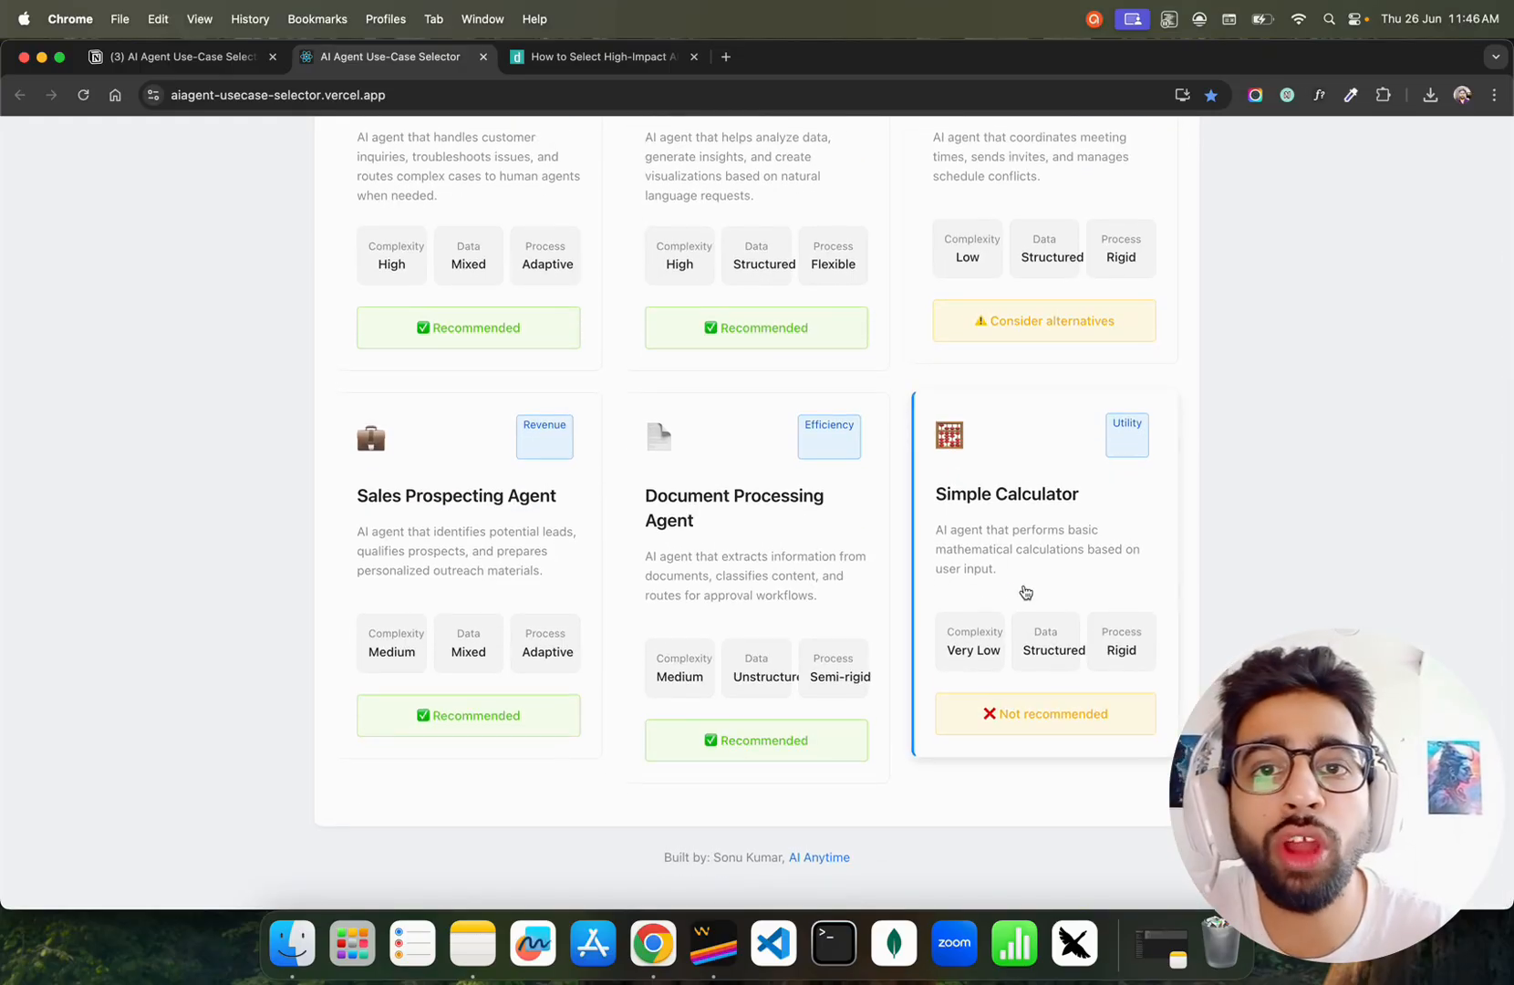
mouse_move(990, 622)
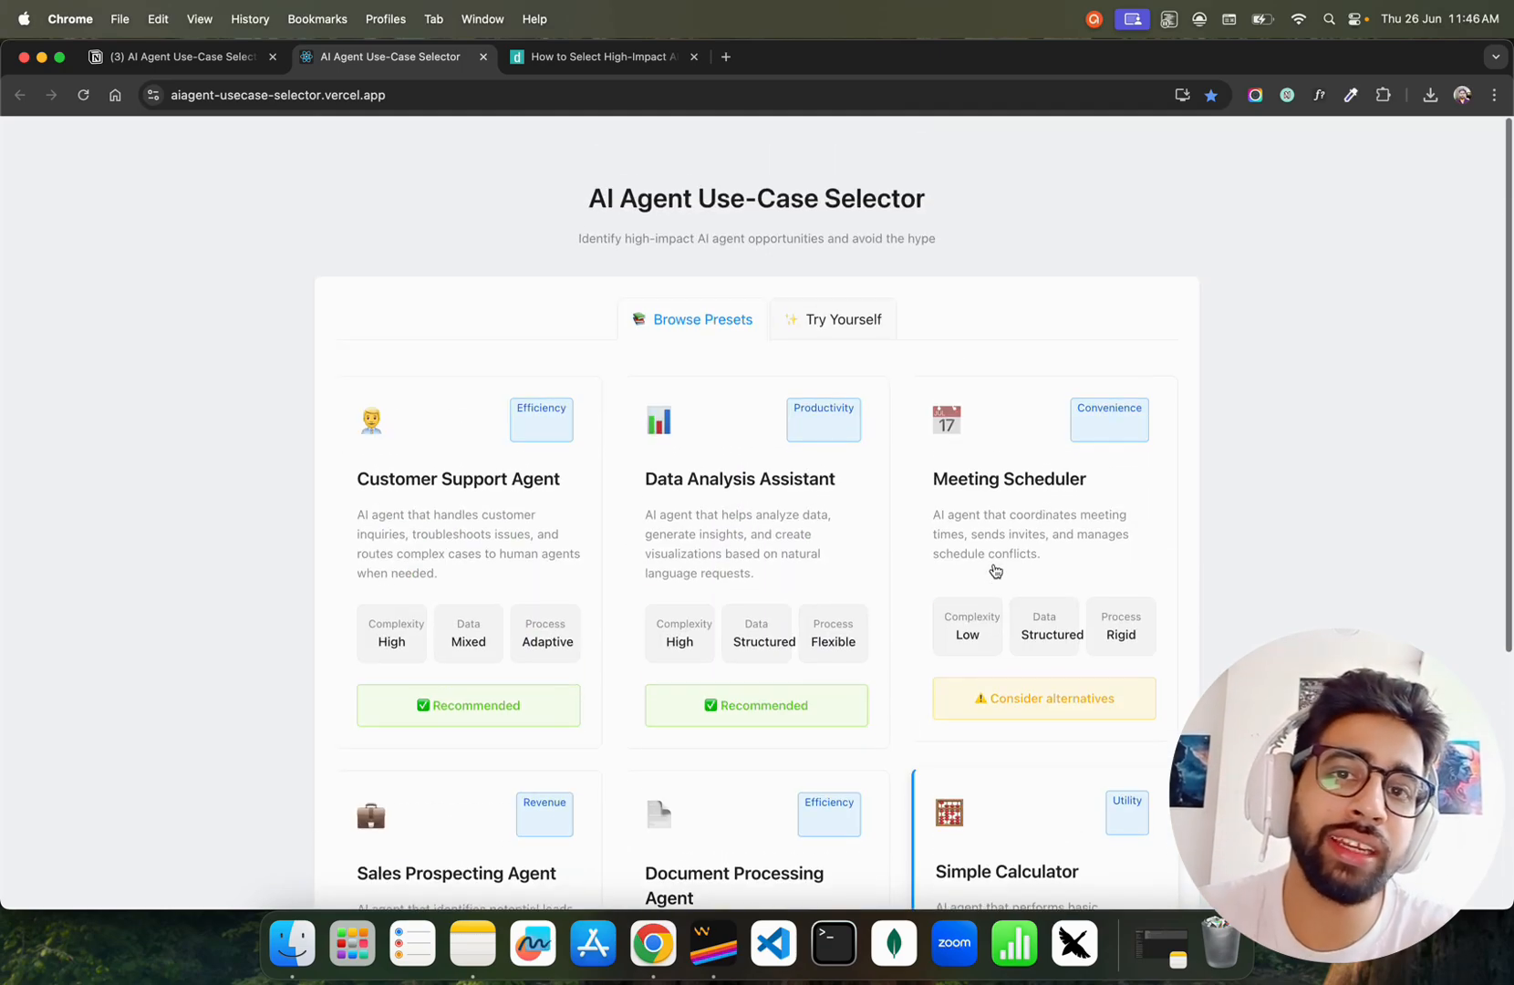
scroll(down, 3)
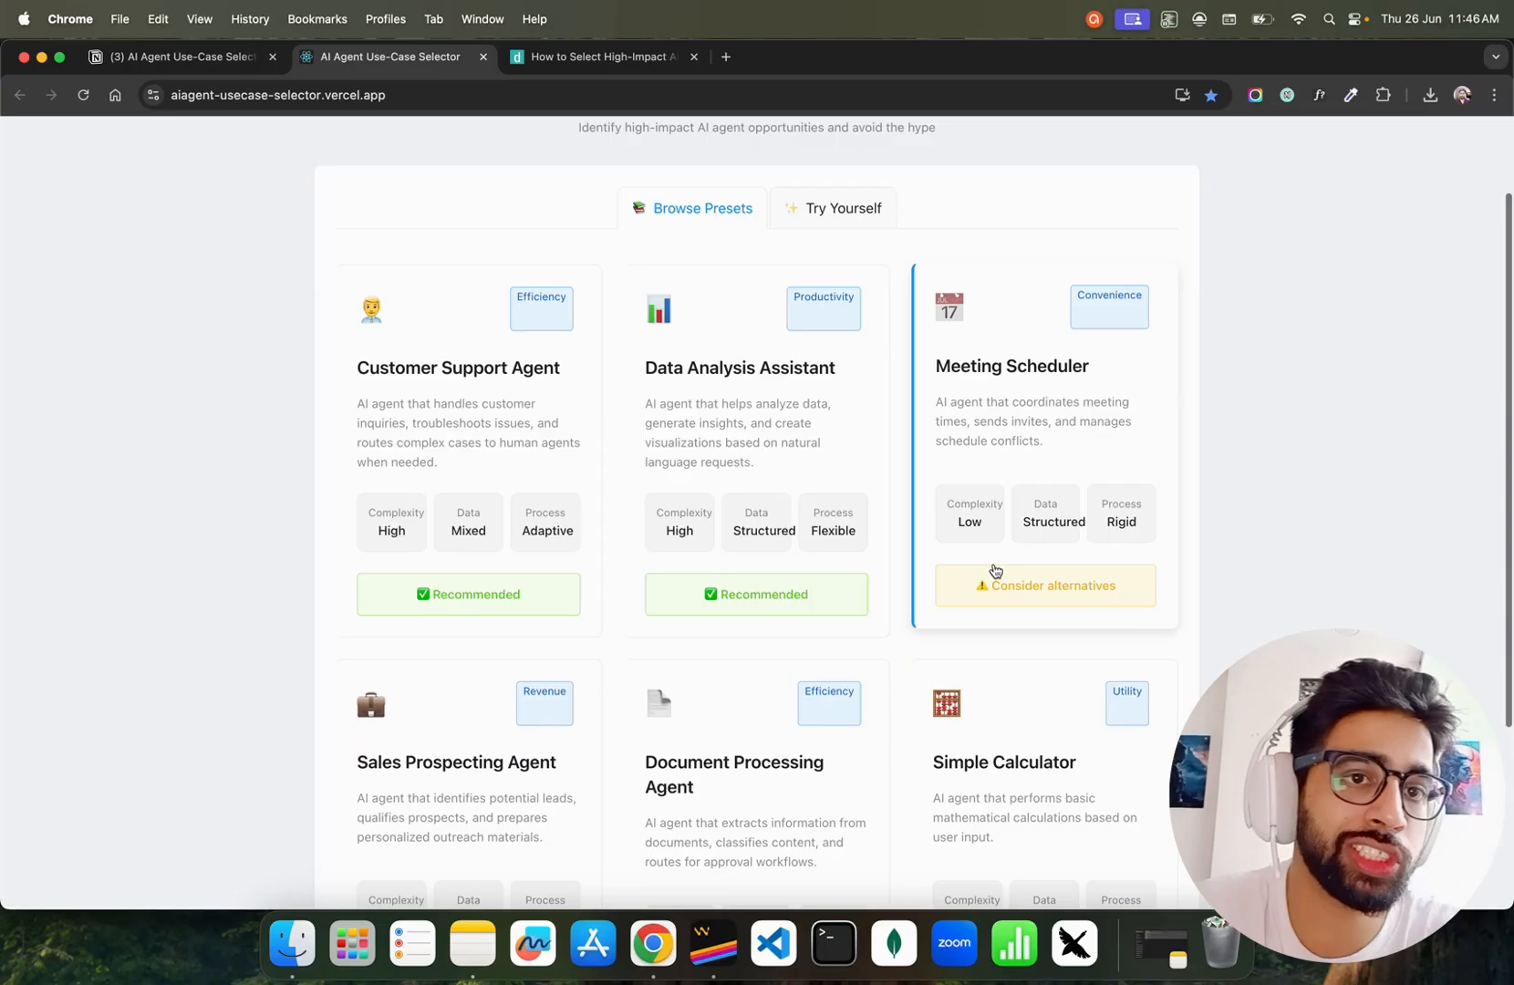
scroll(down, 3)
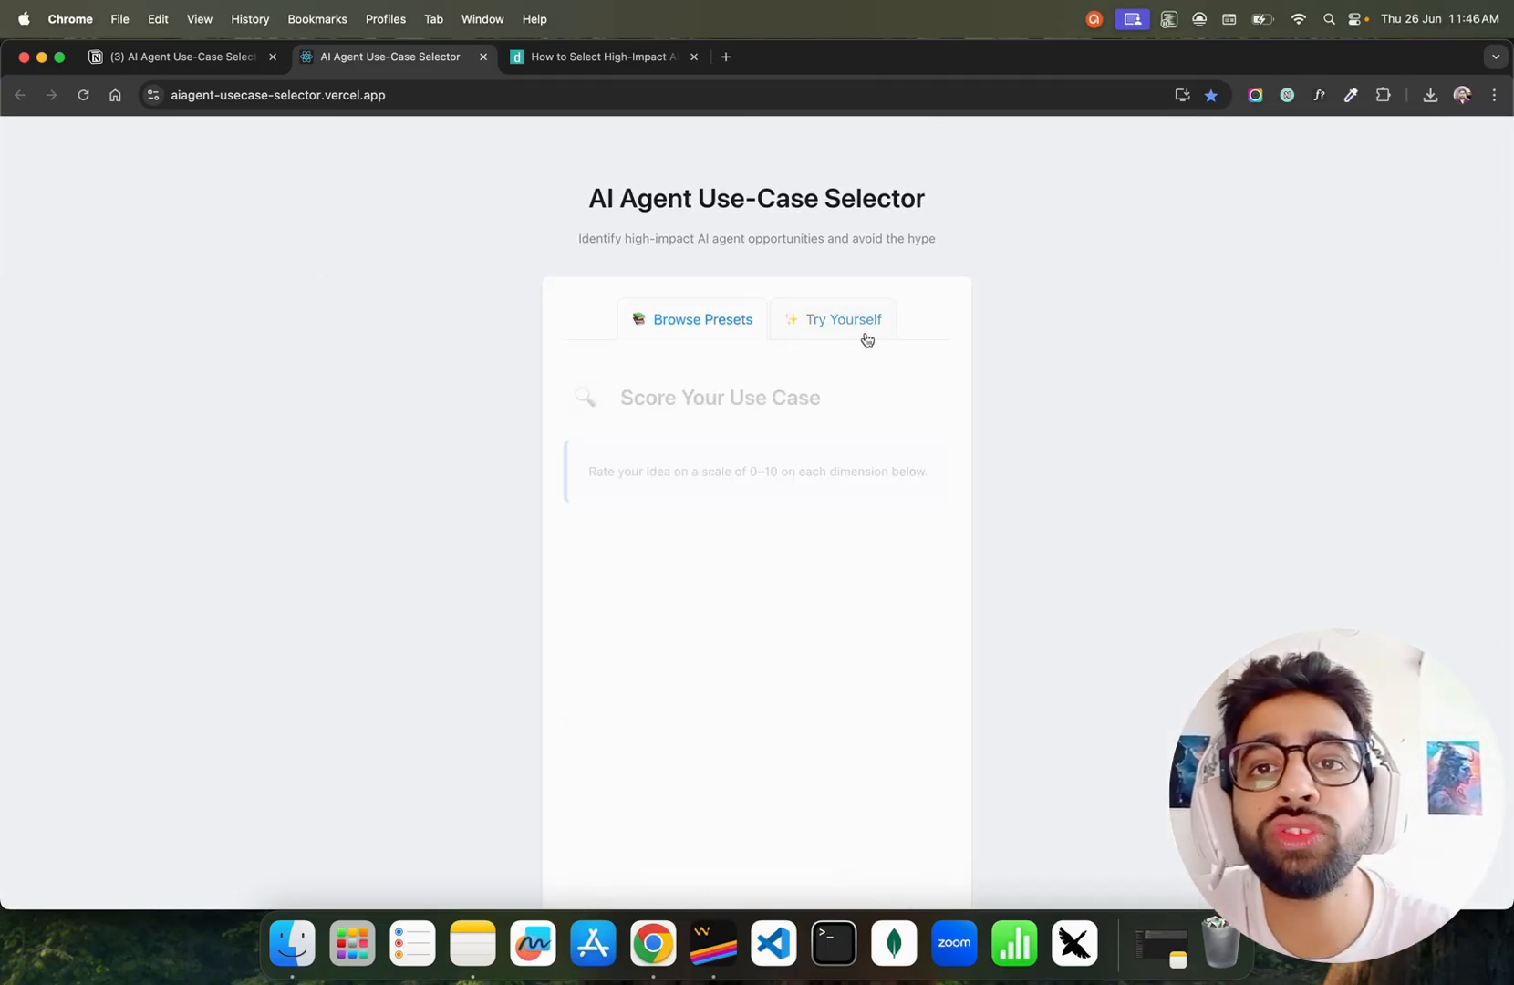
click(843, 319)
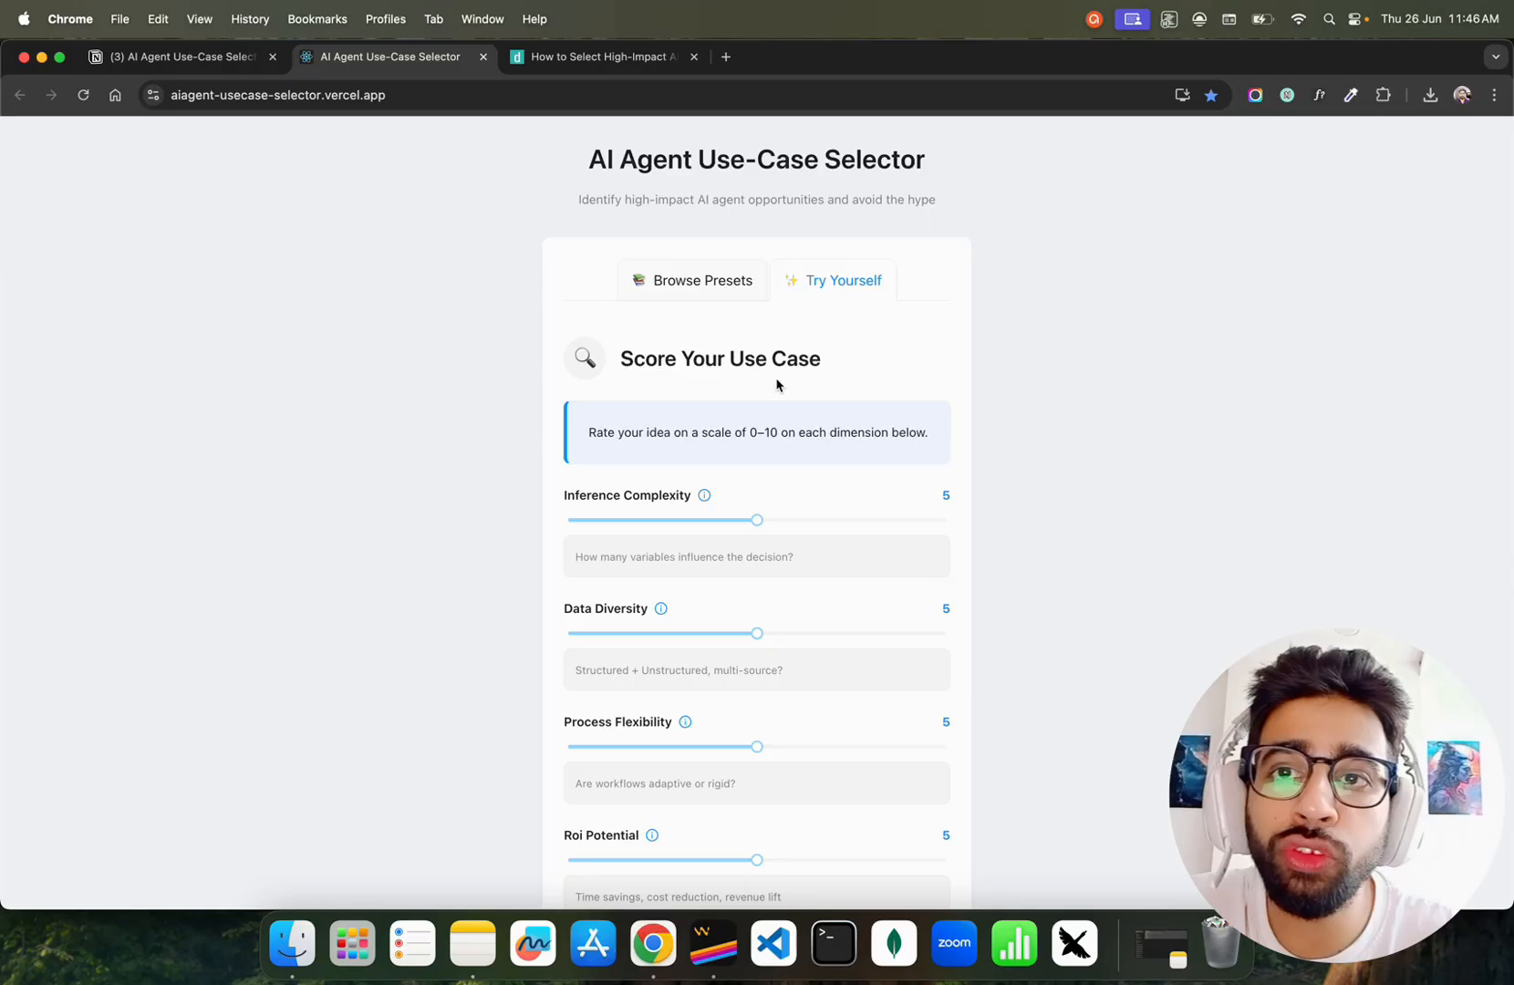
scroll(down, 3)
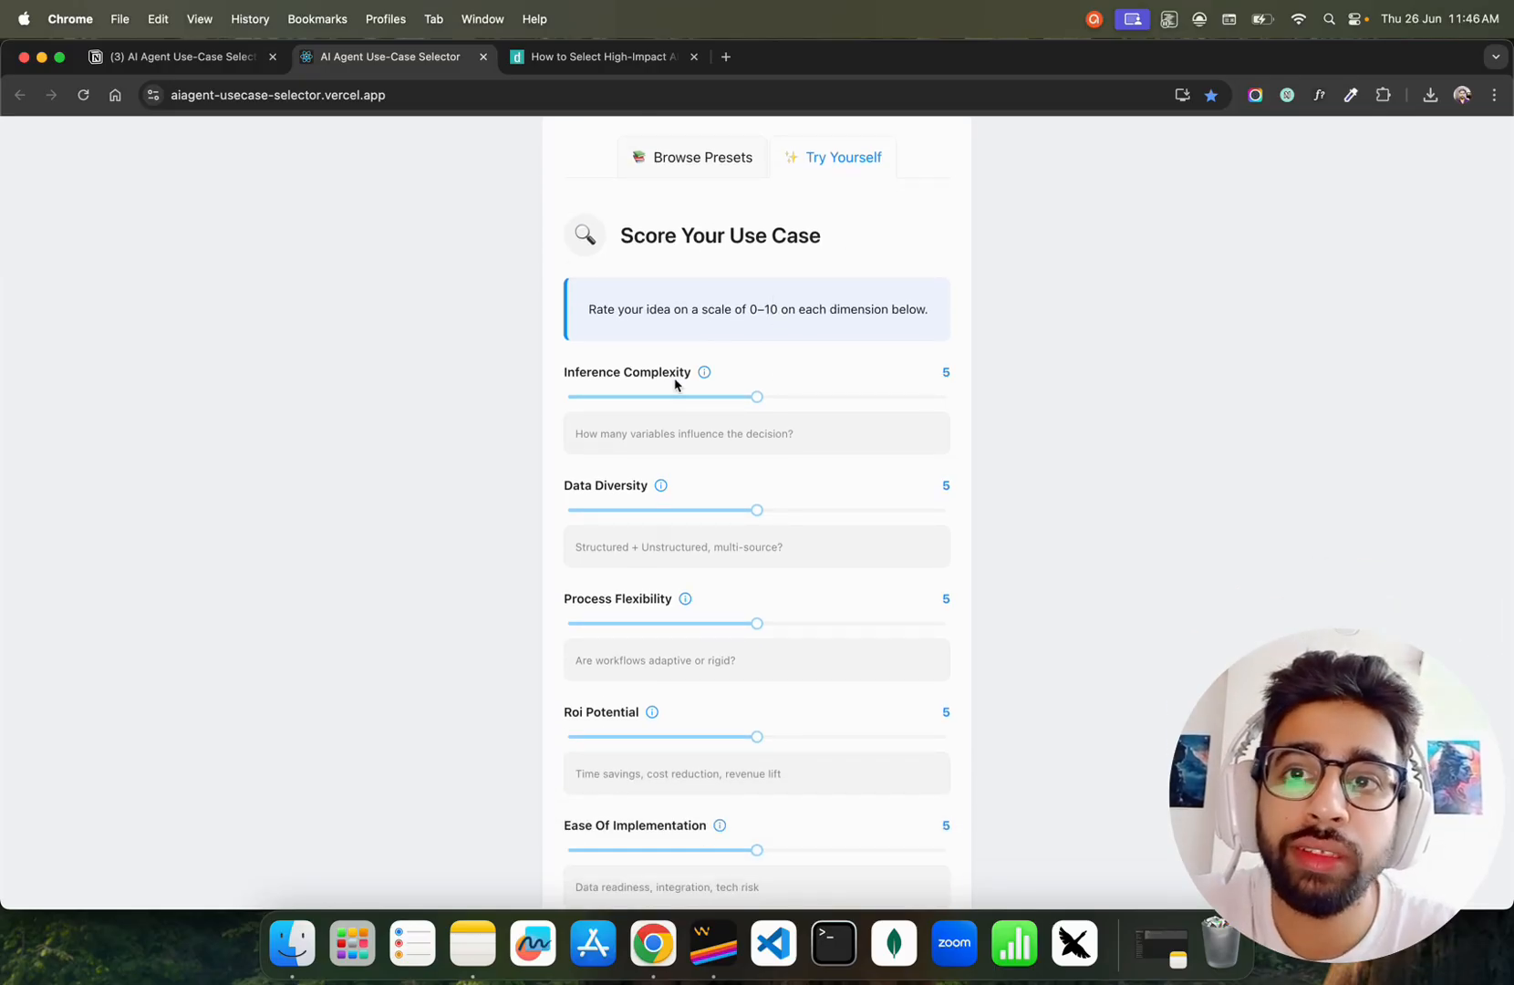
scroll(down, 3)
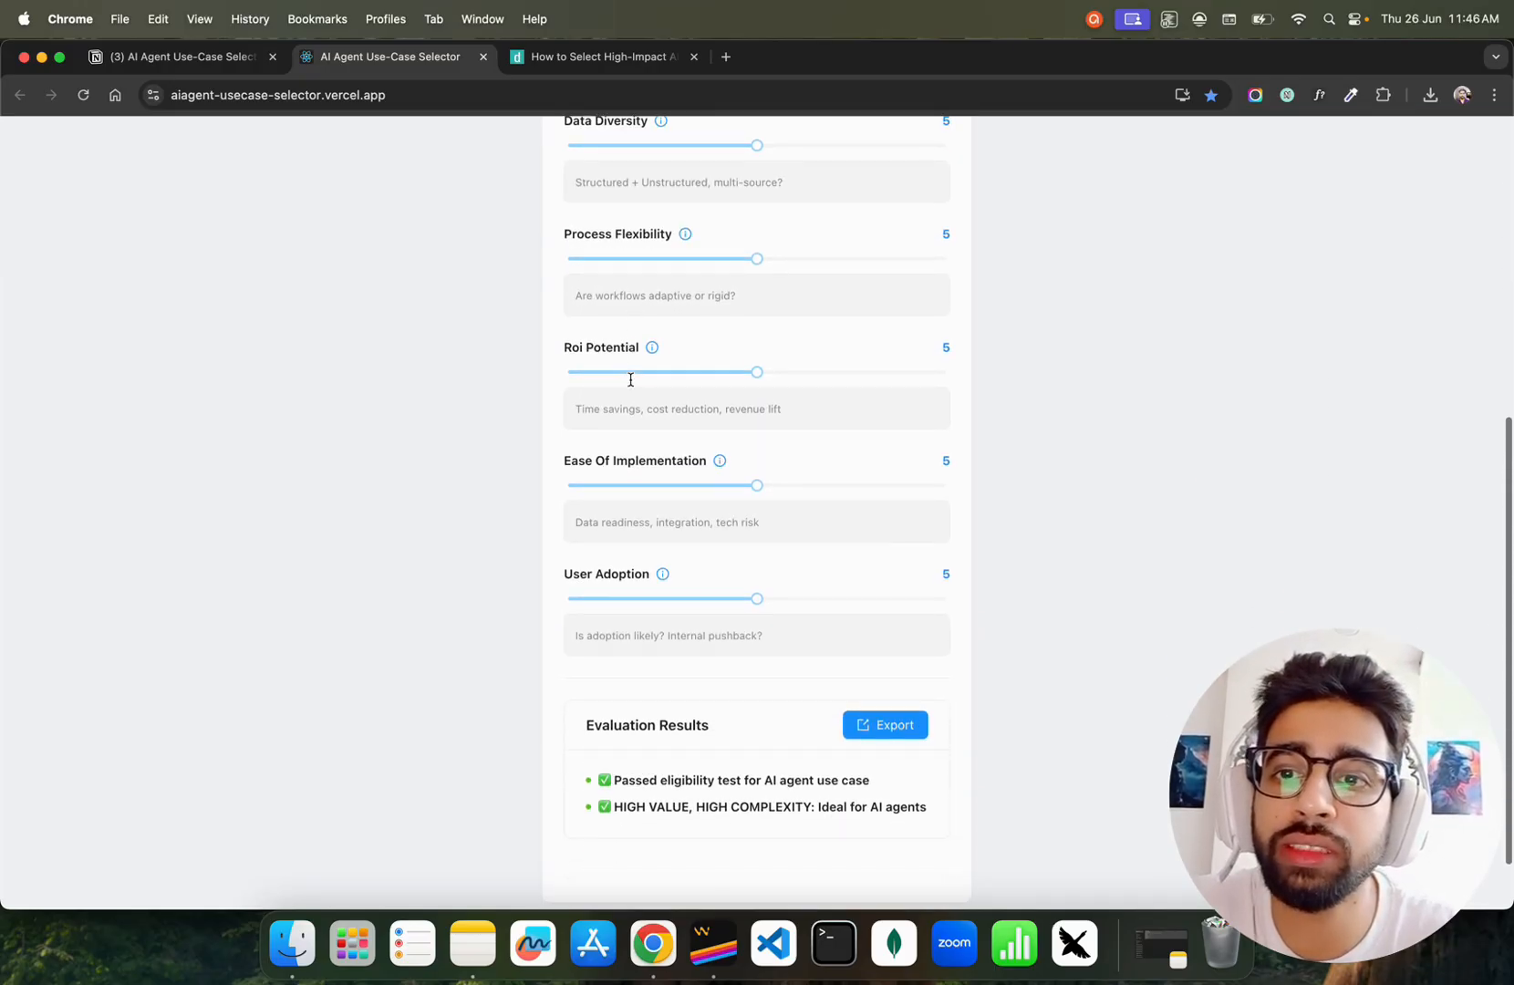
scroll(up, 3)
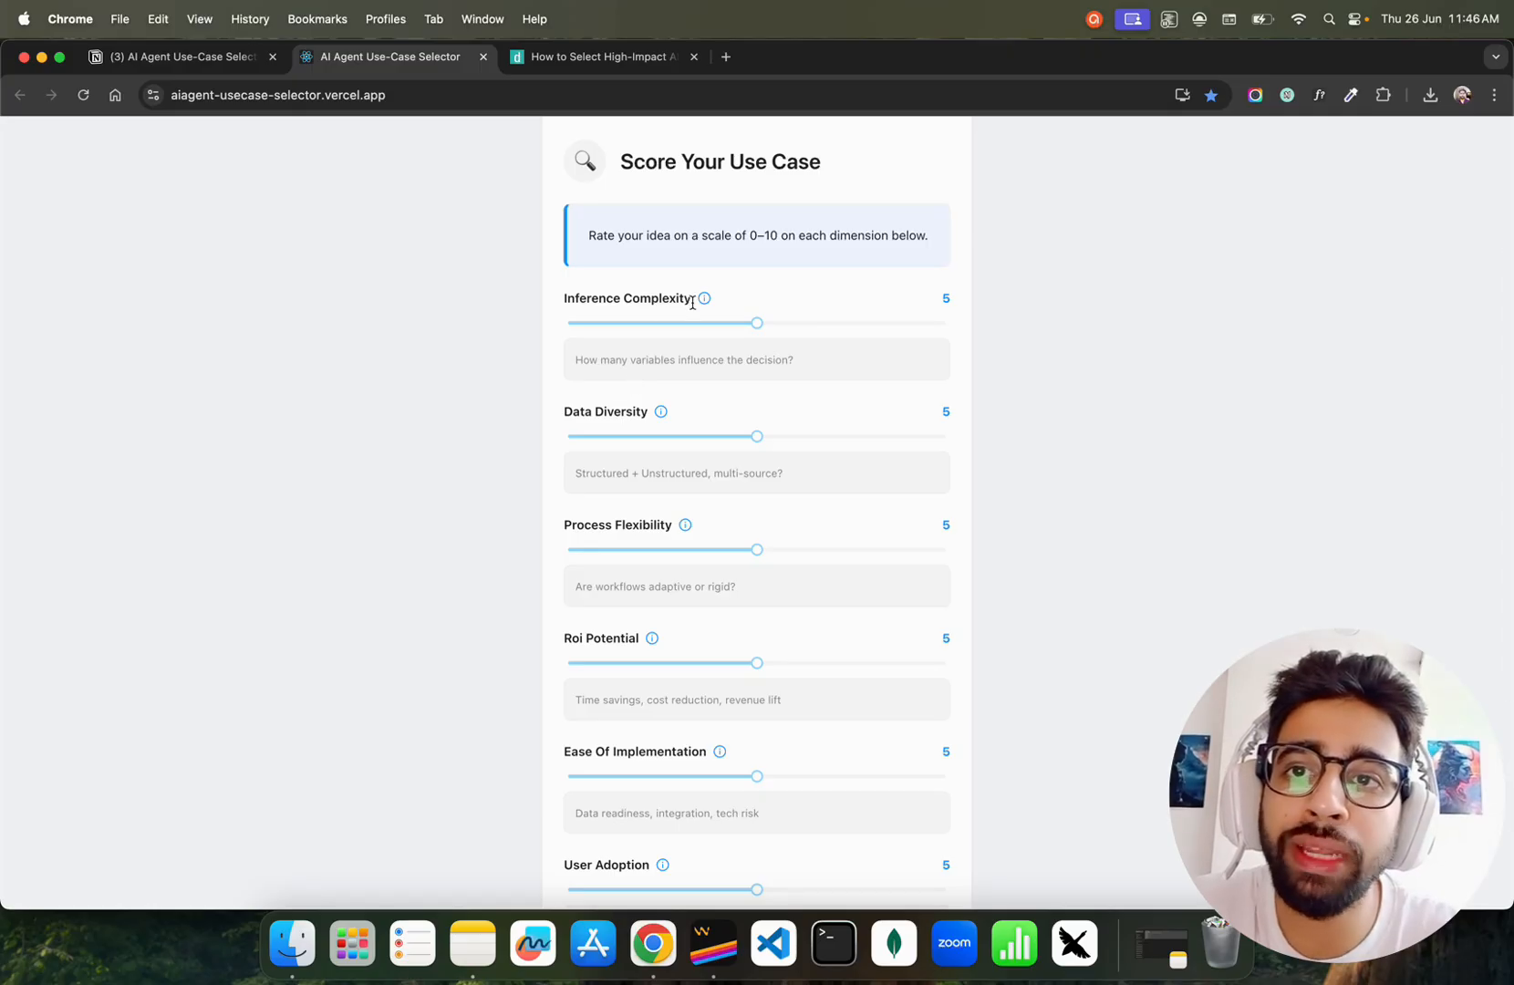
mouse_move(704, 299)
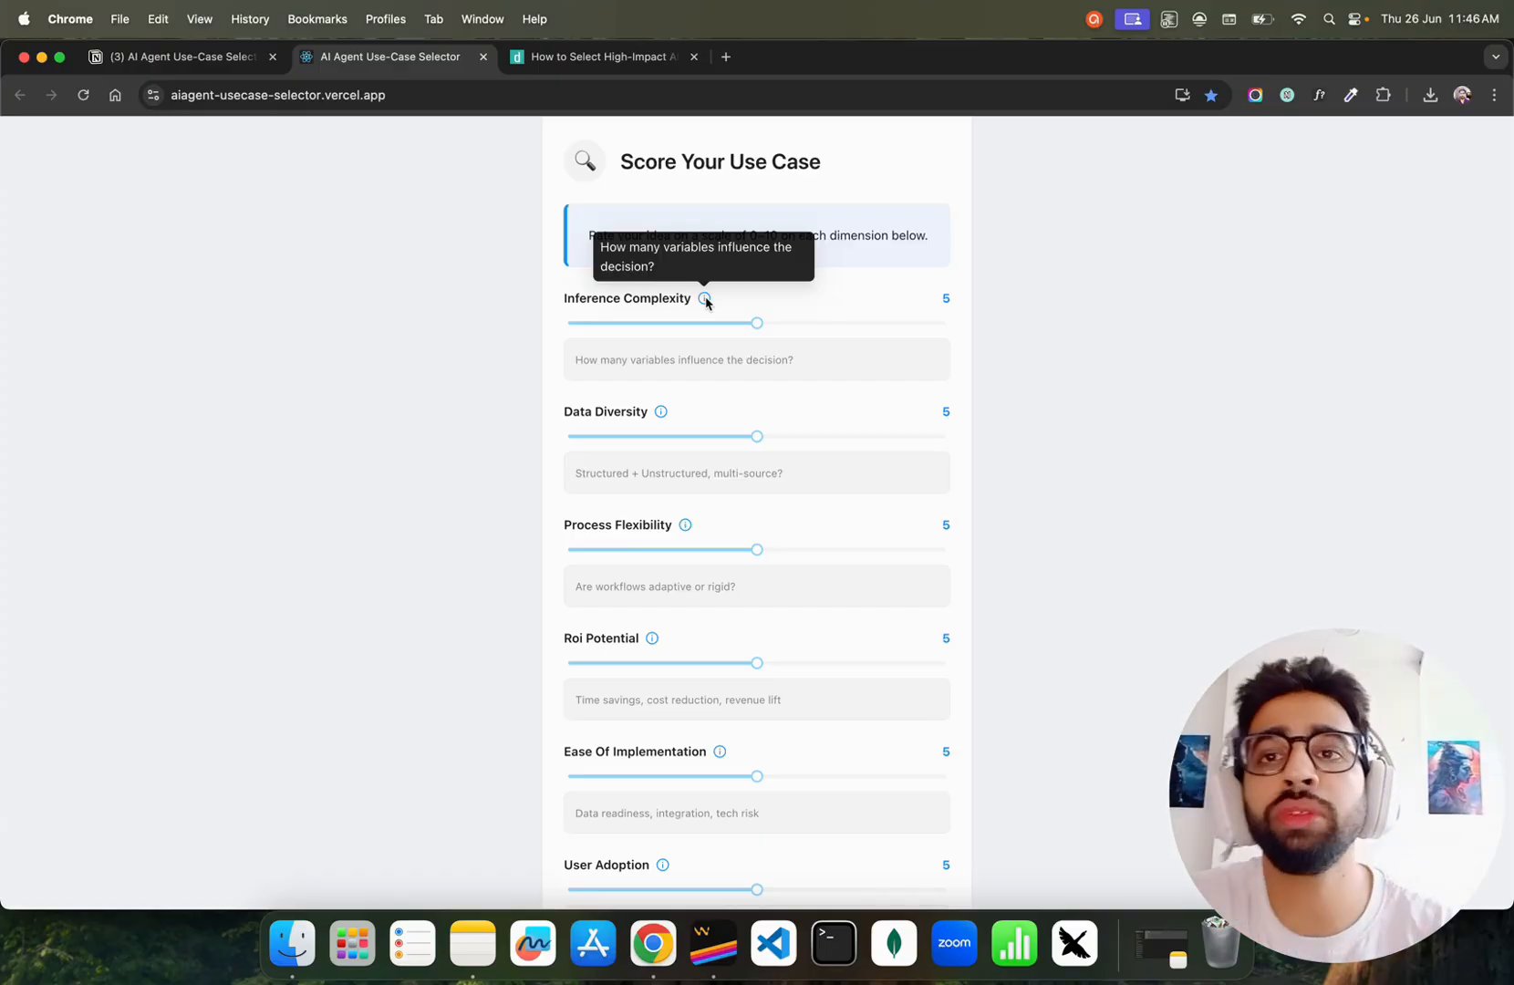
Score Inference Complexity 10, Data Diversity 8, Process Flexibility 9 and ROI Potential 6.
drag(758, 323, 945, 322)
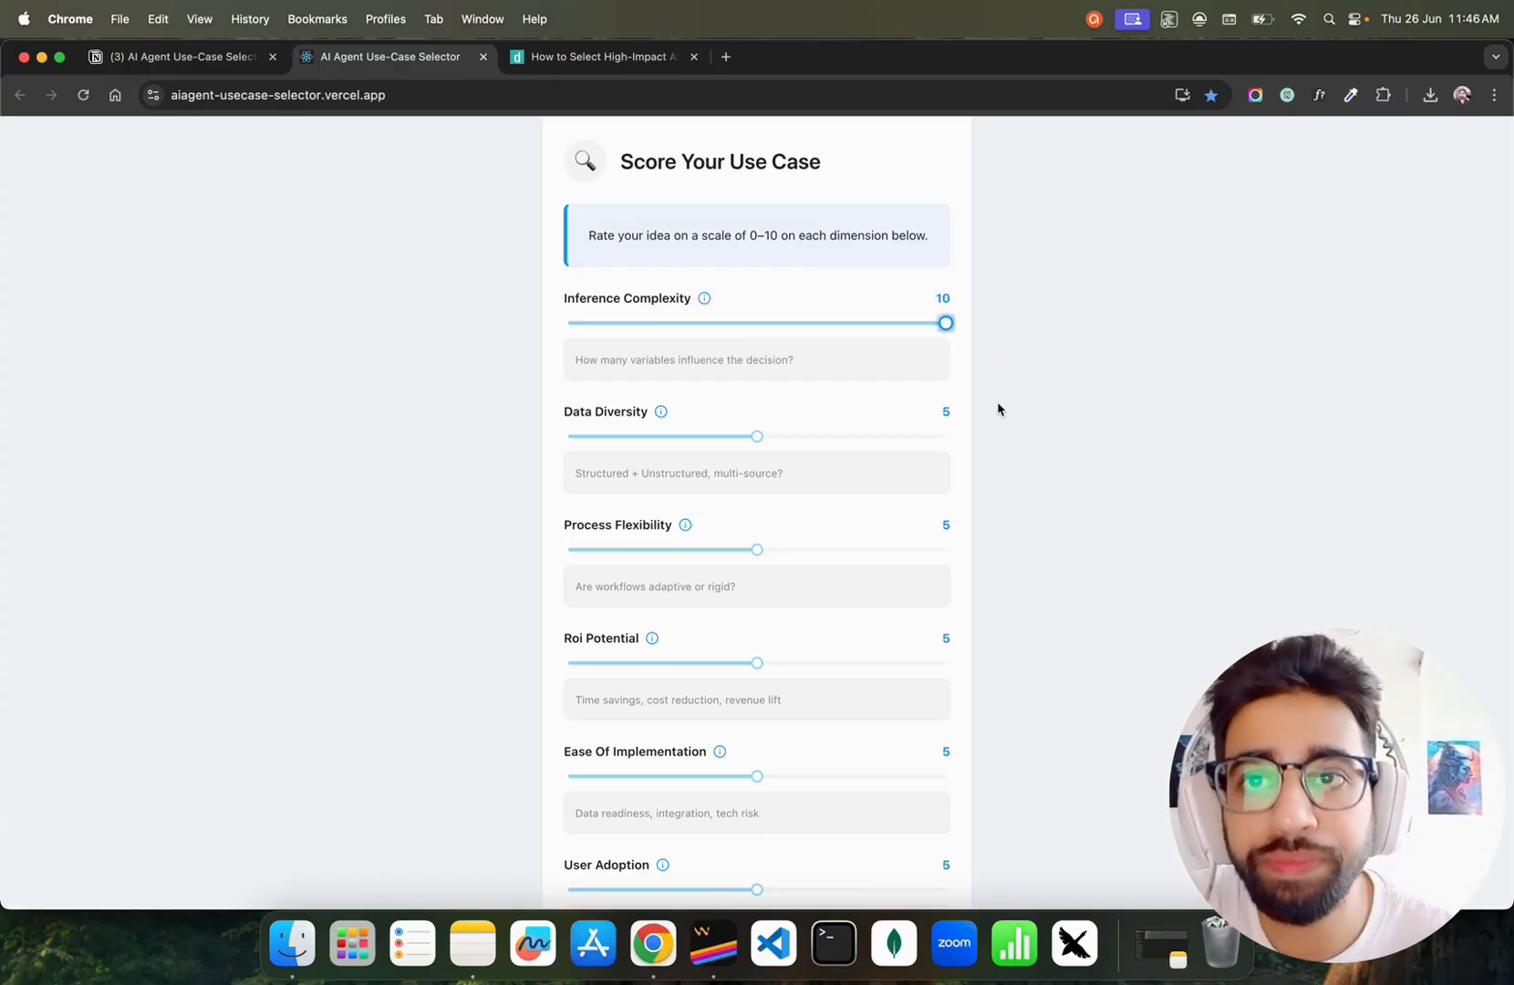
scroll(down, 3)
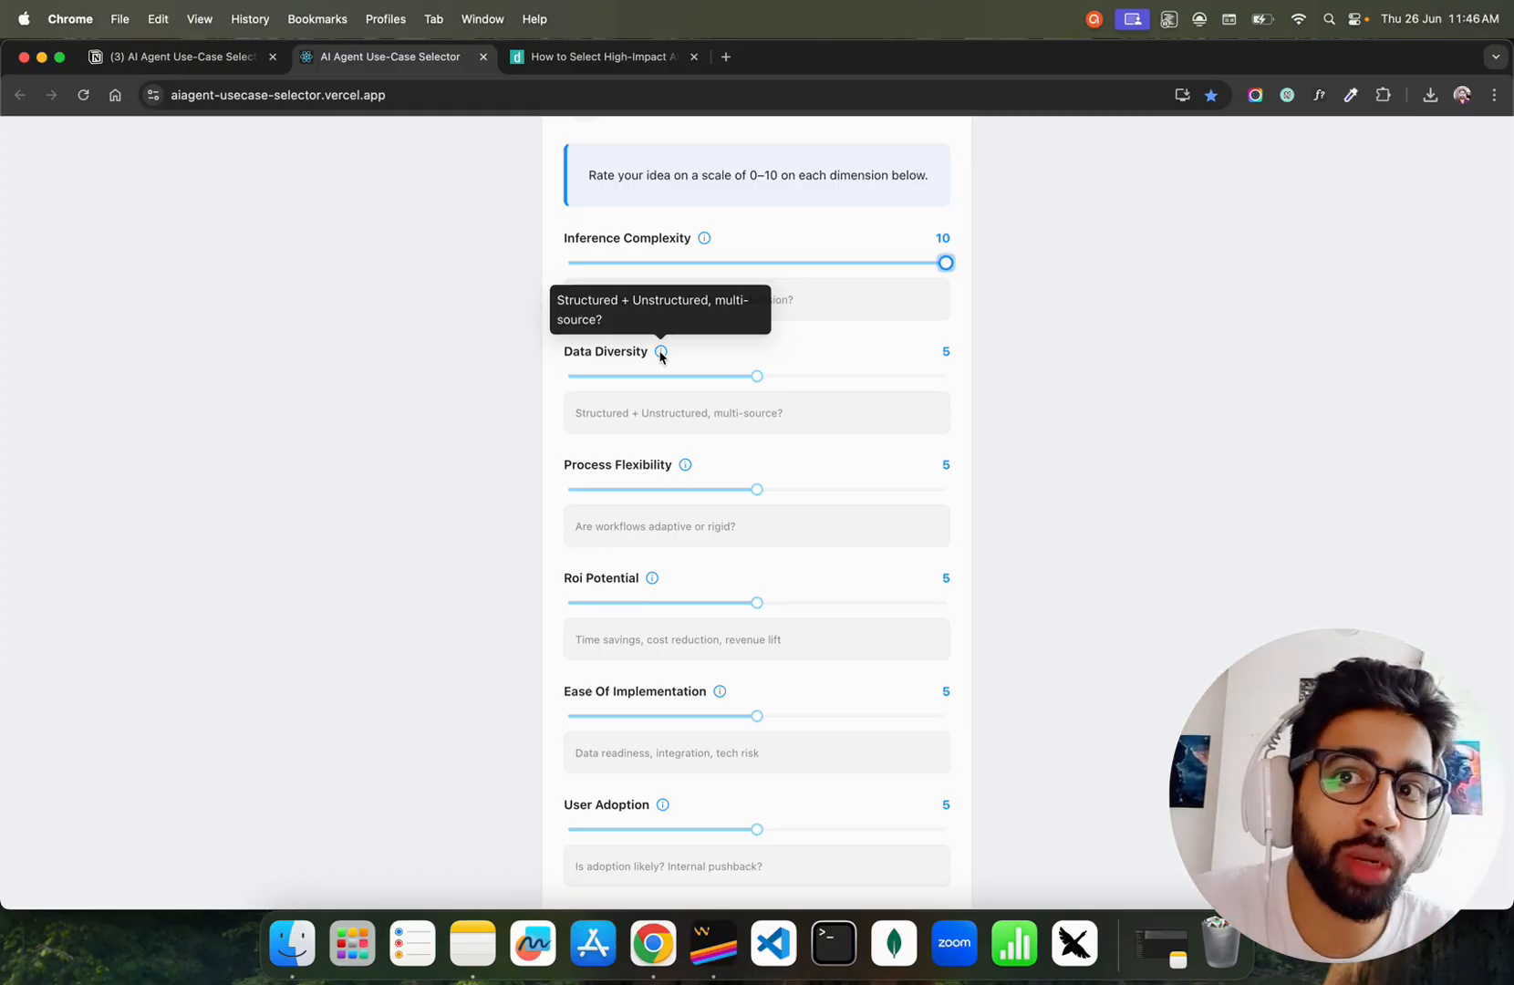
mouse_move(853, 379)
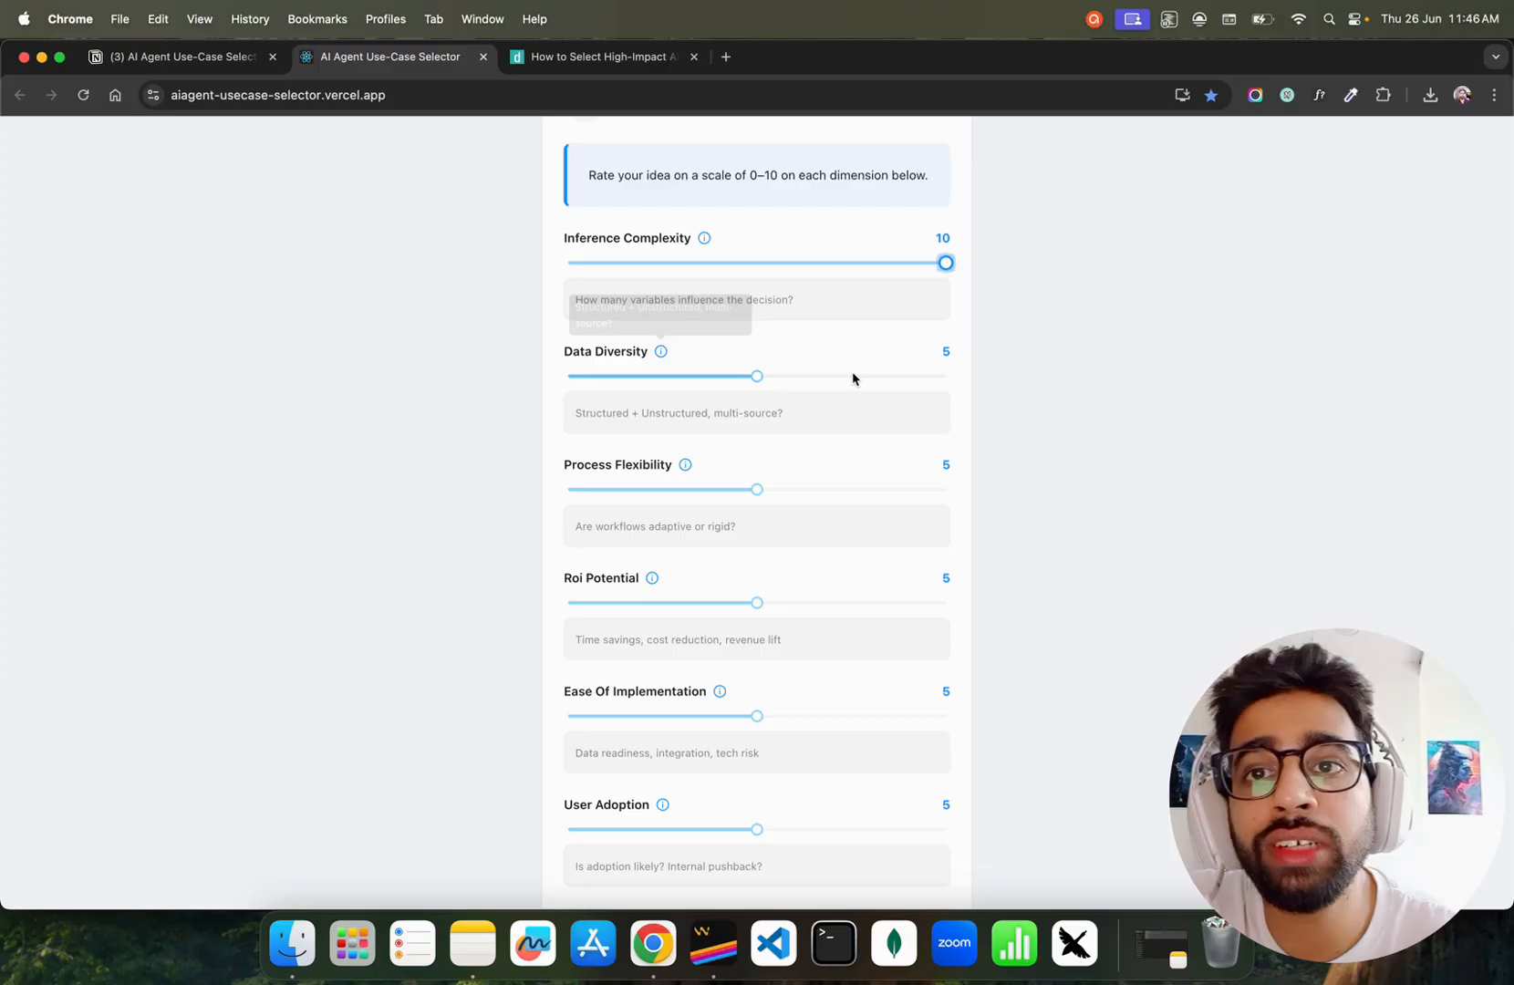
drag(757, 376, 868, 376)
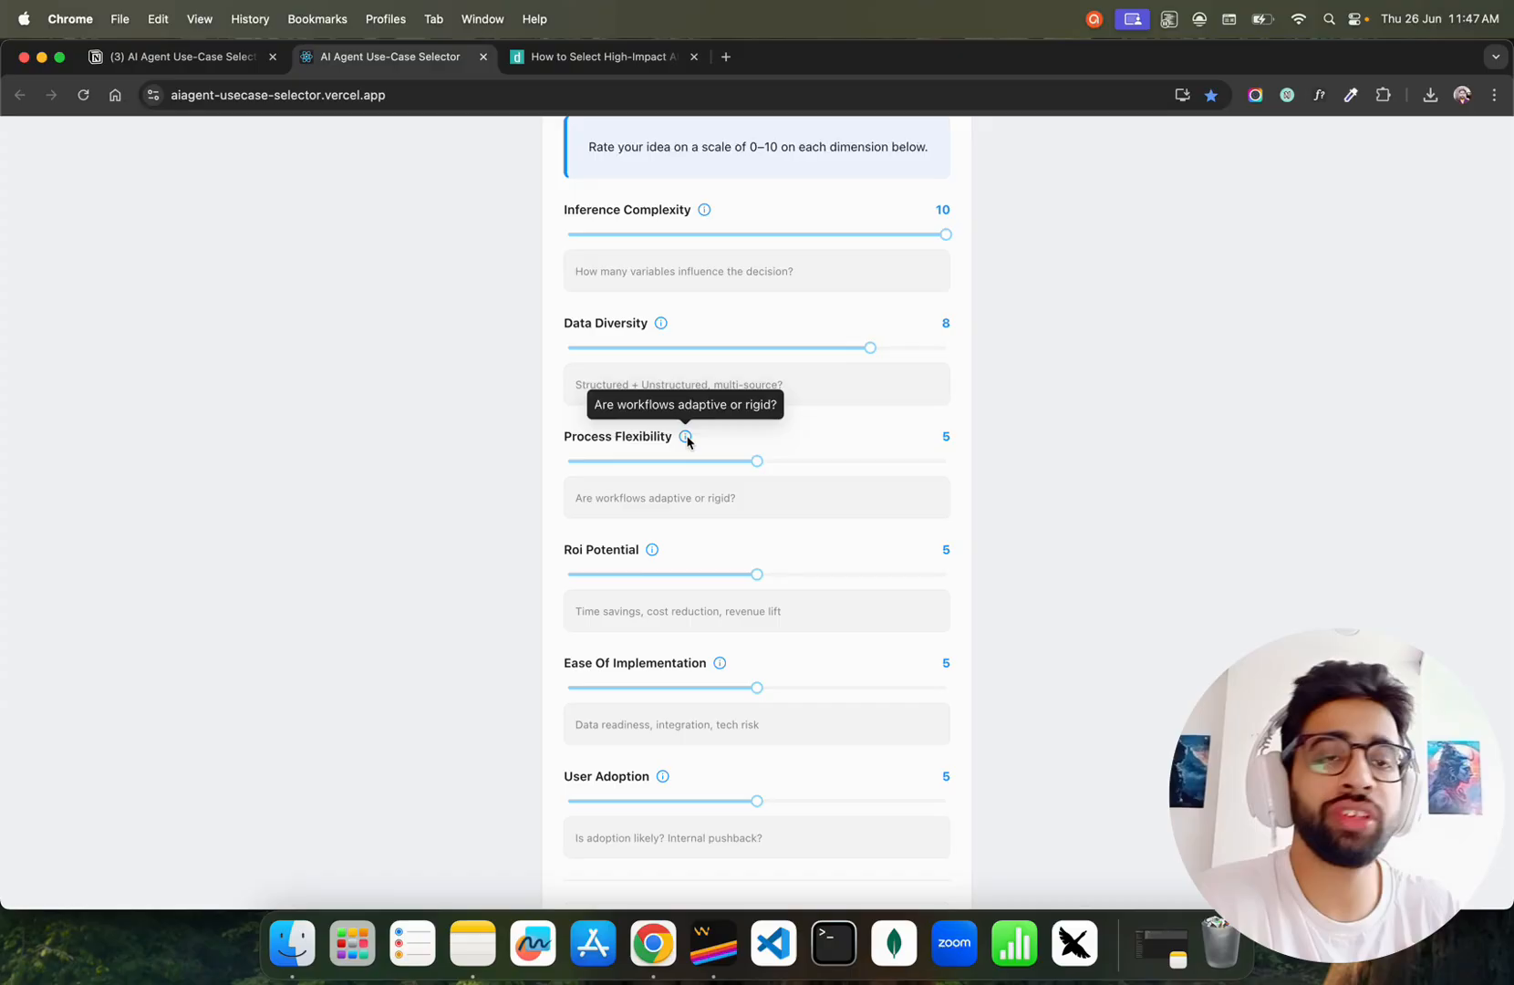
mouse_move(896, 468)
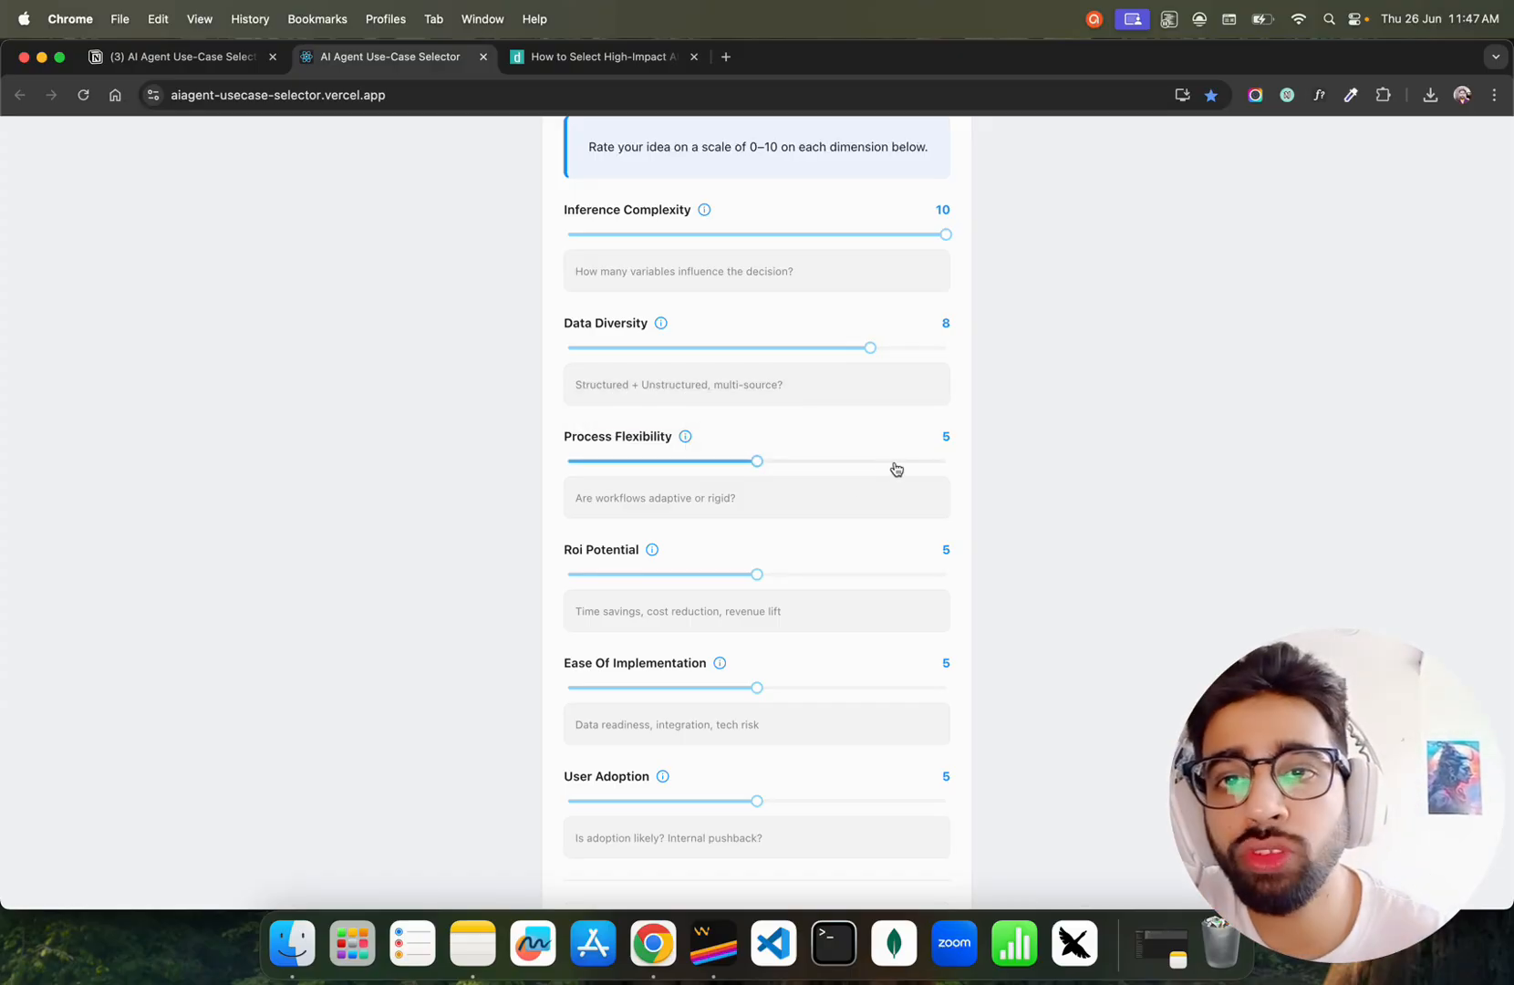
drag(756, 462, 907, 417)
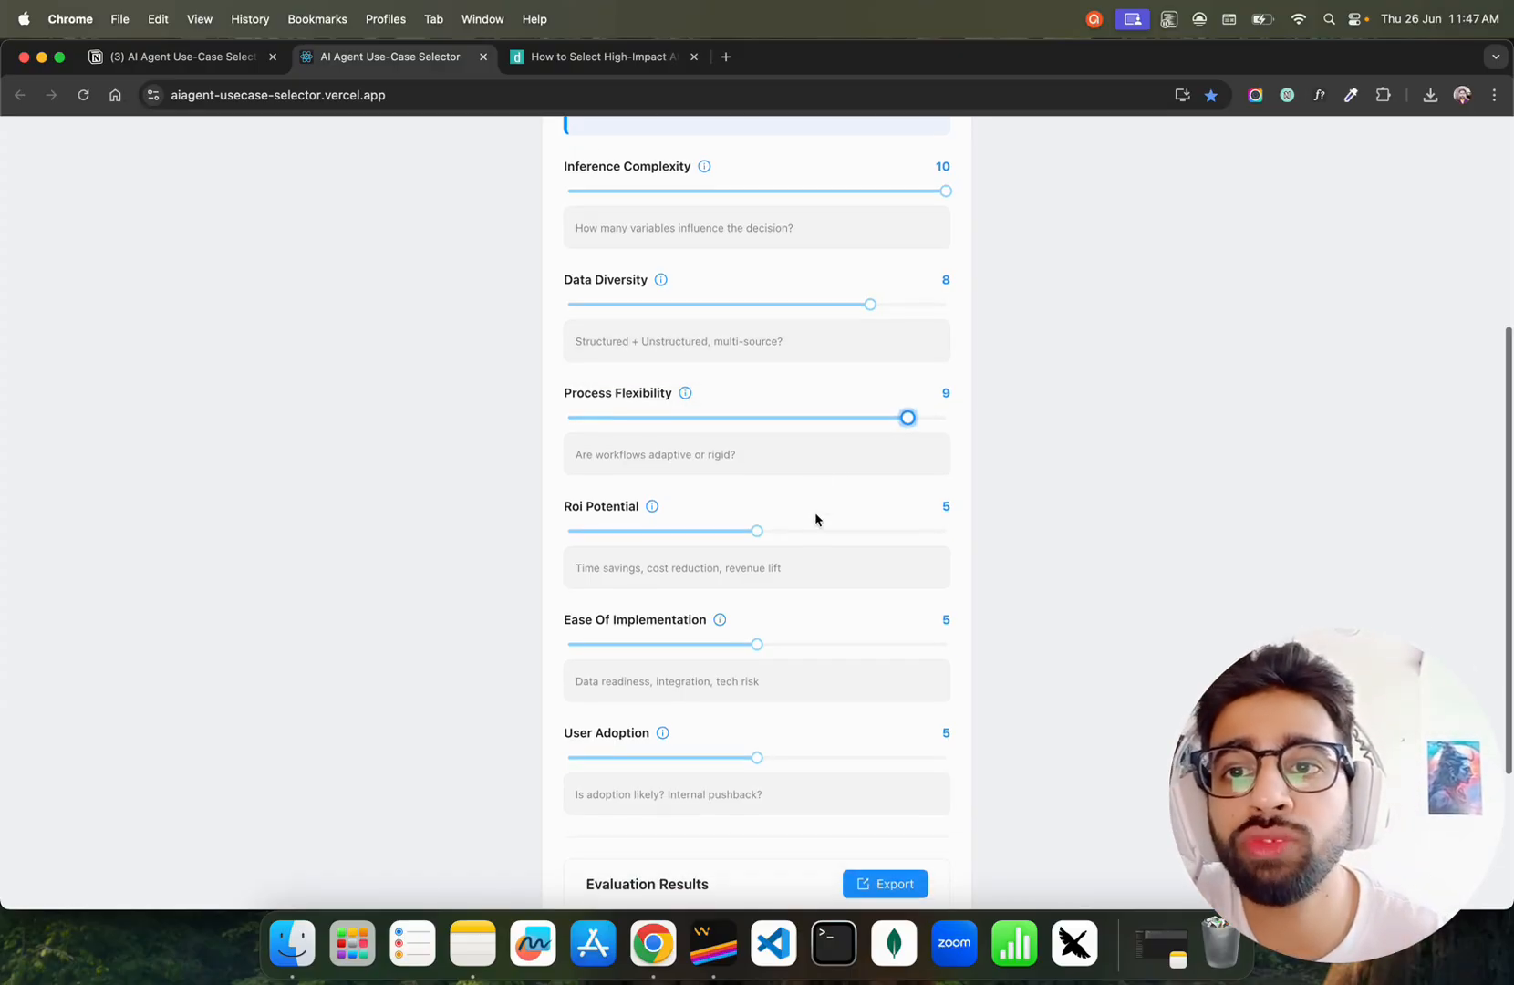
scroll(down, 3)
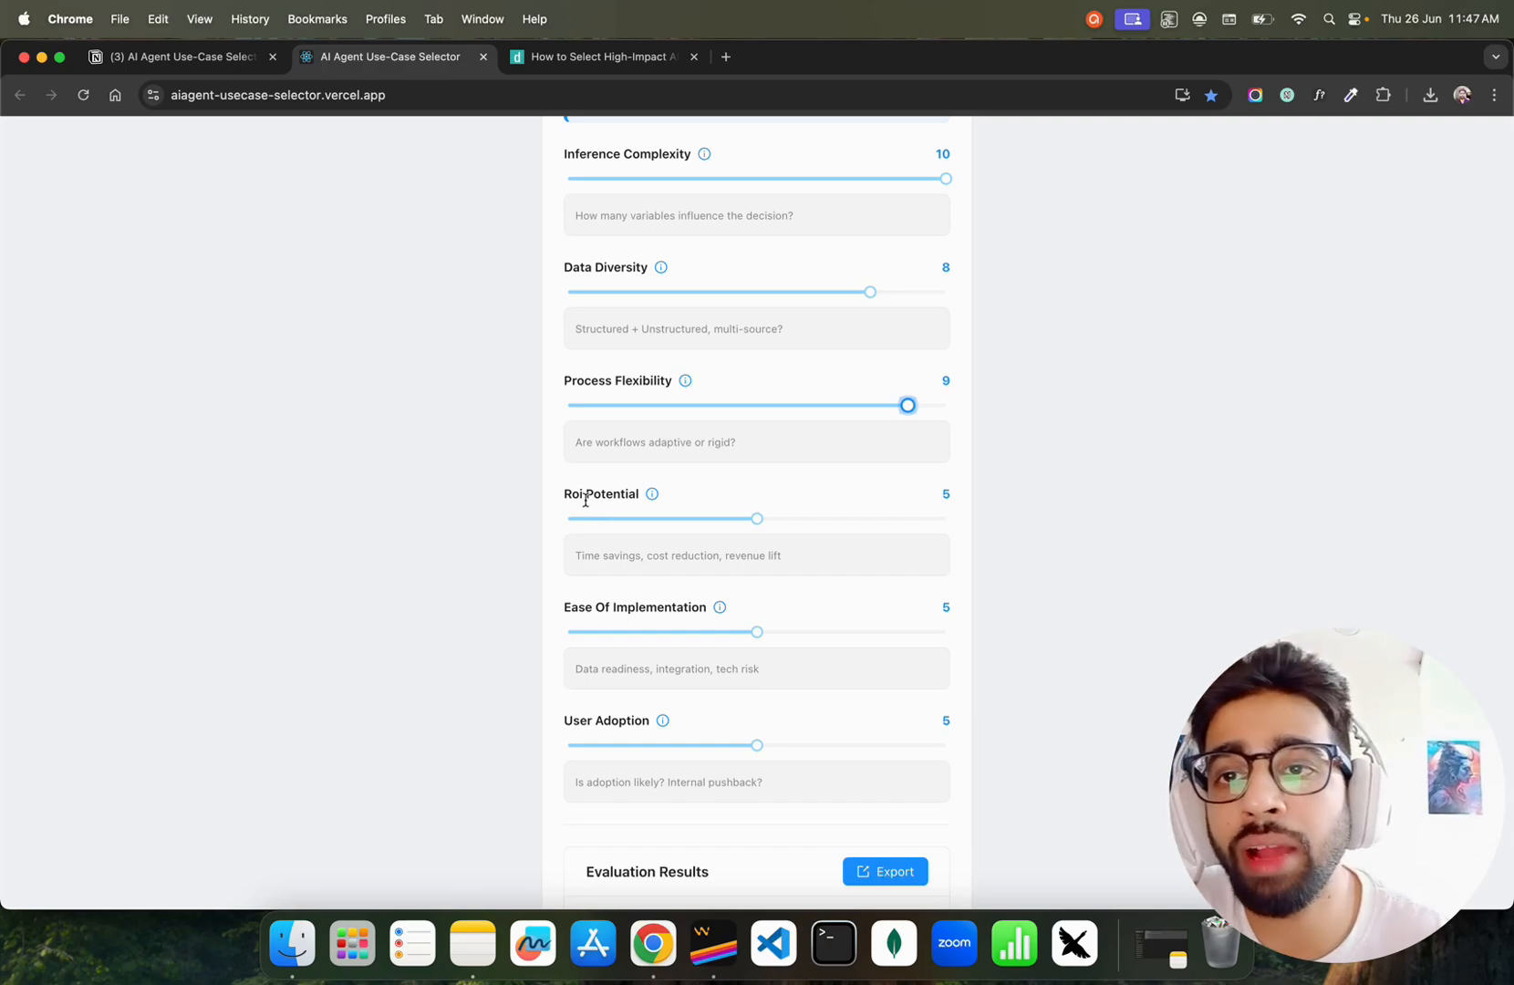
mouse_move(653, 496)
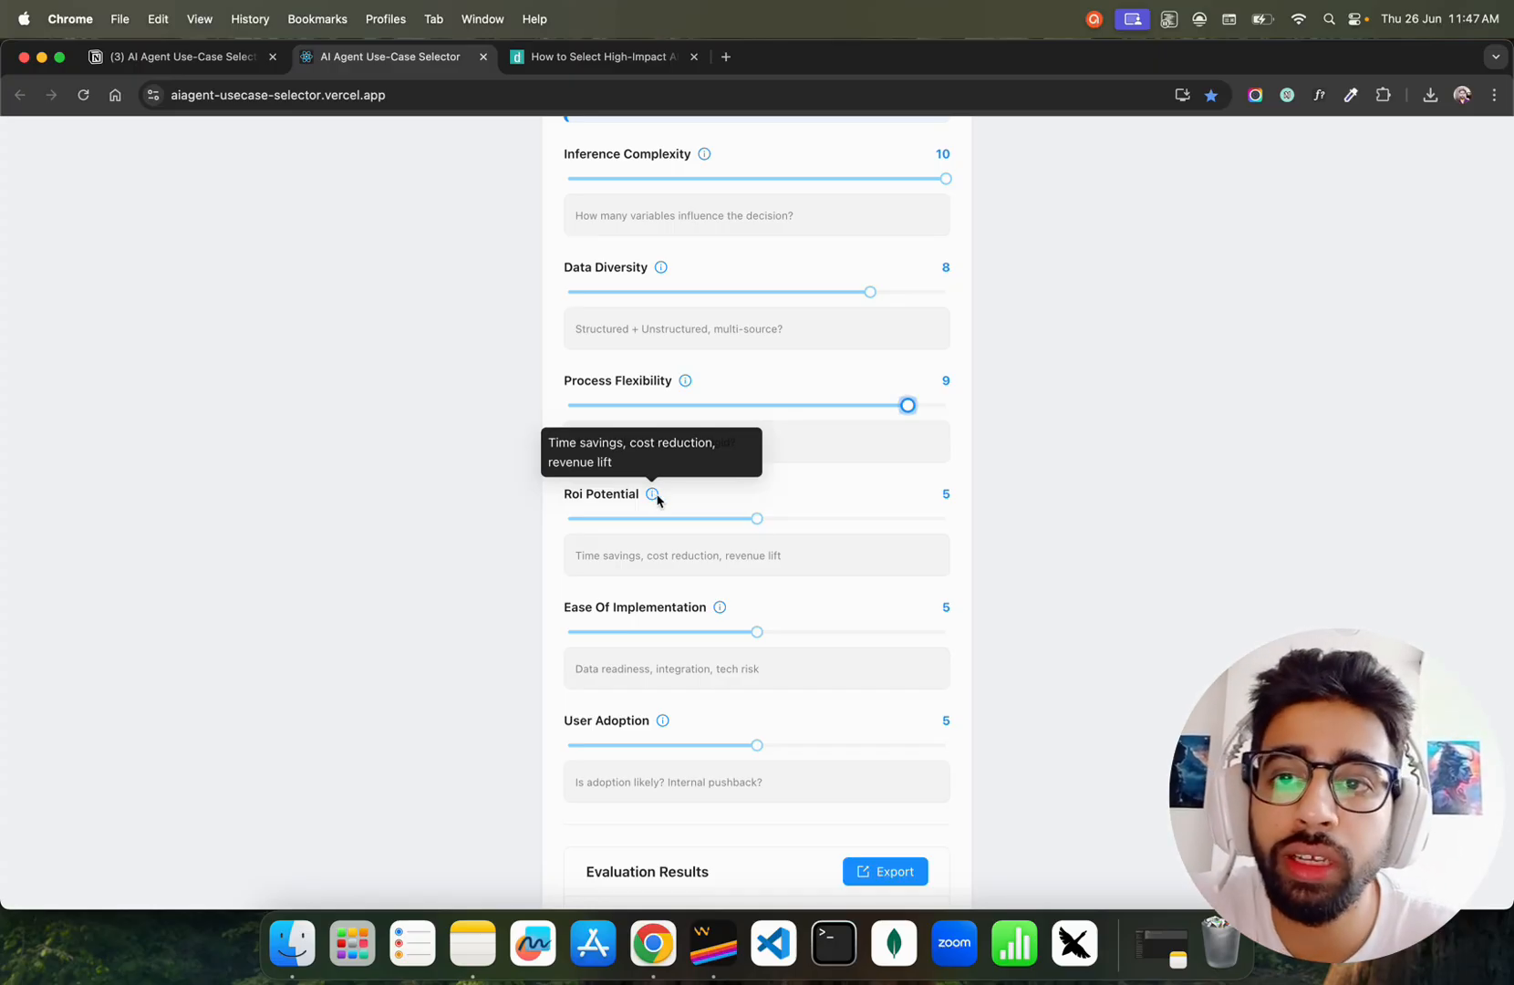
drag(757, 518, 793, 518)
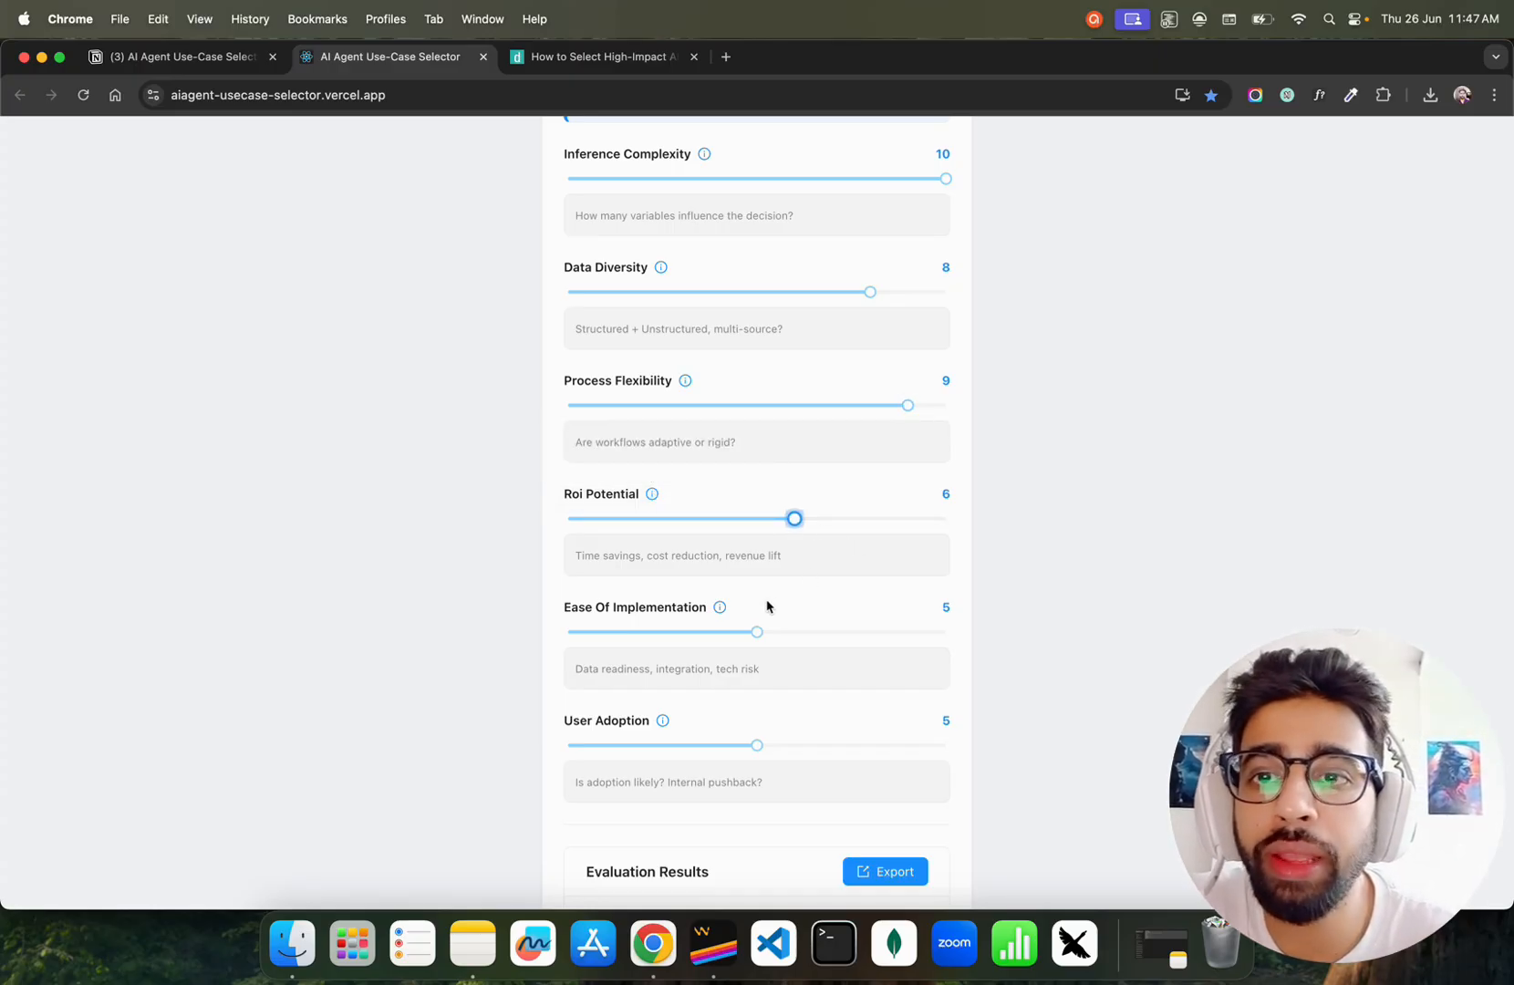
mouse_move(719, 607)
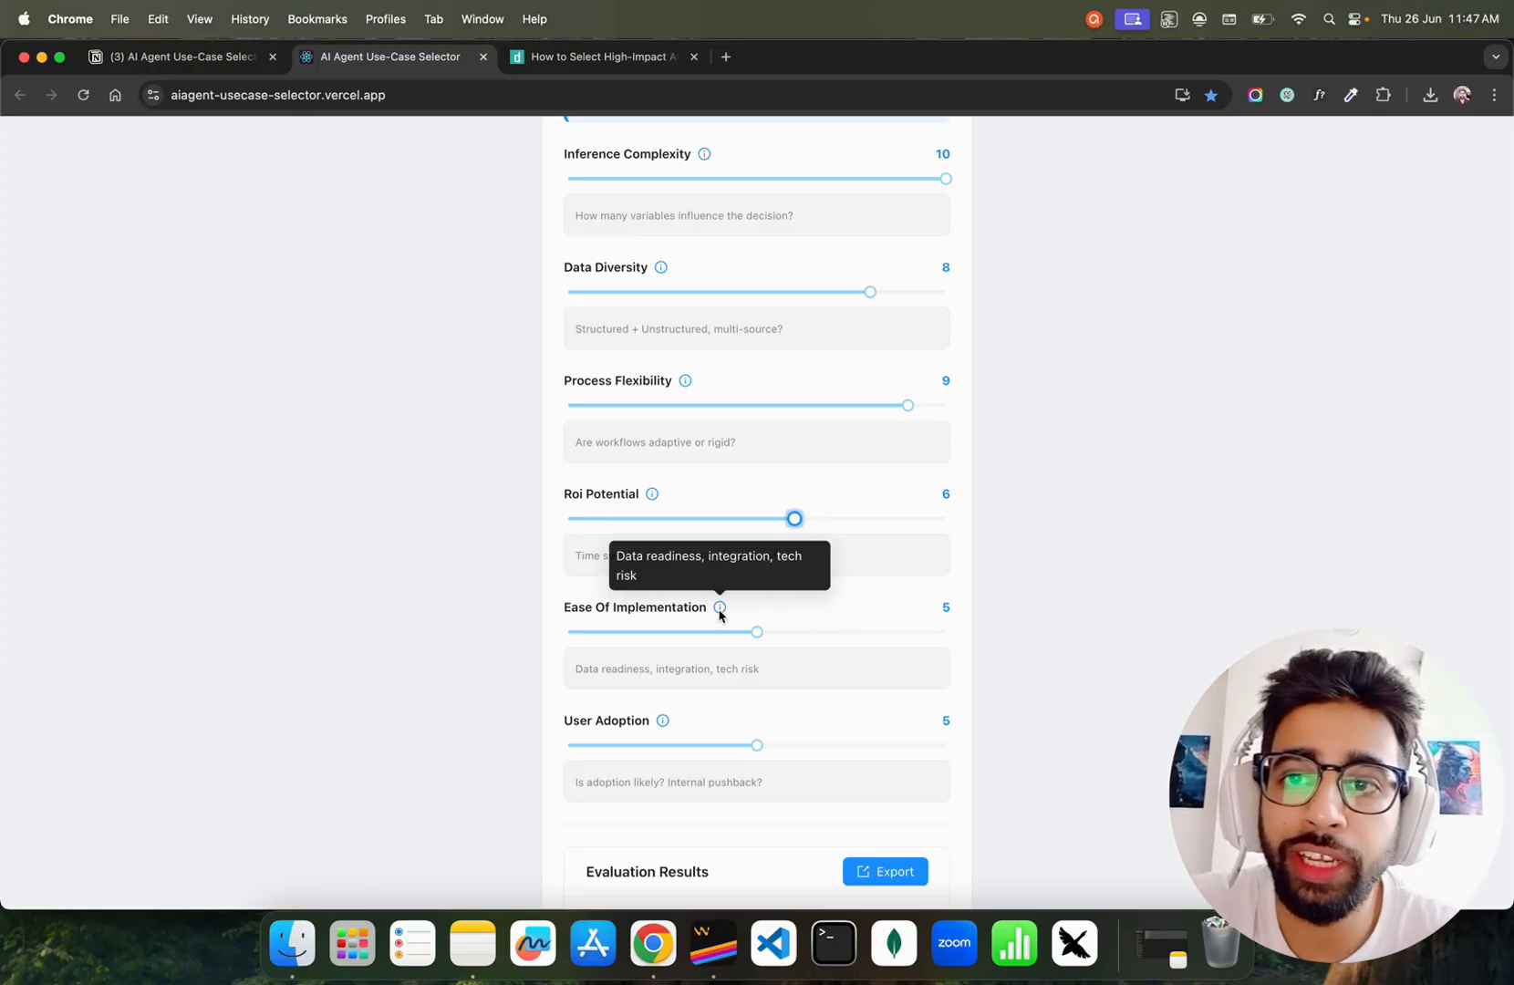
mouse_move(608, 634)
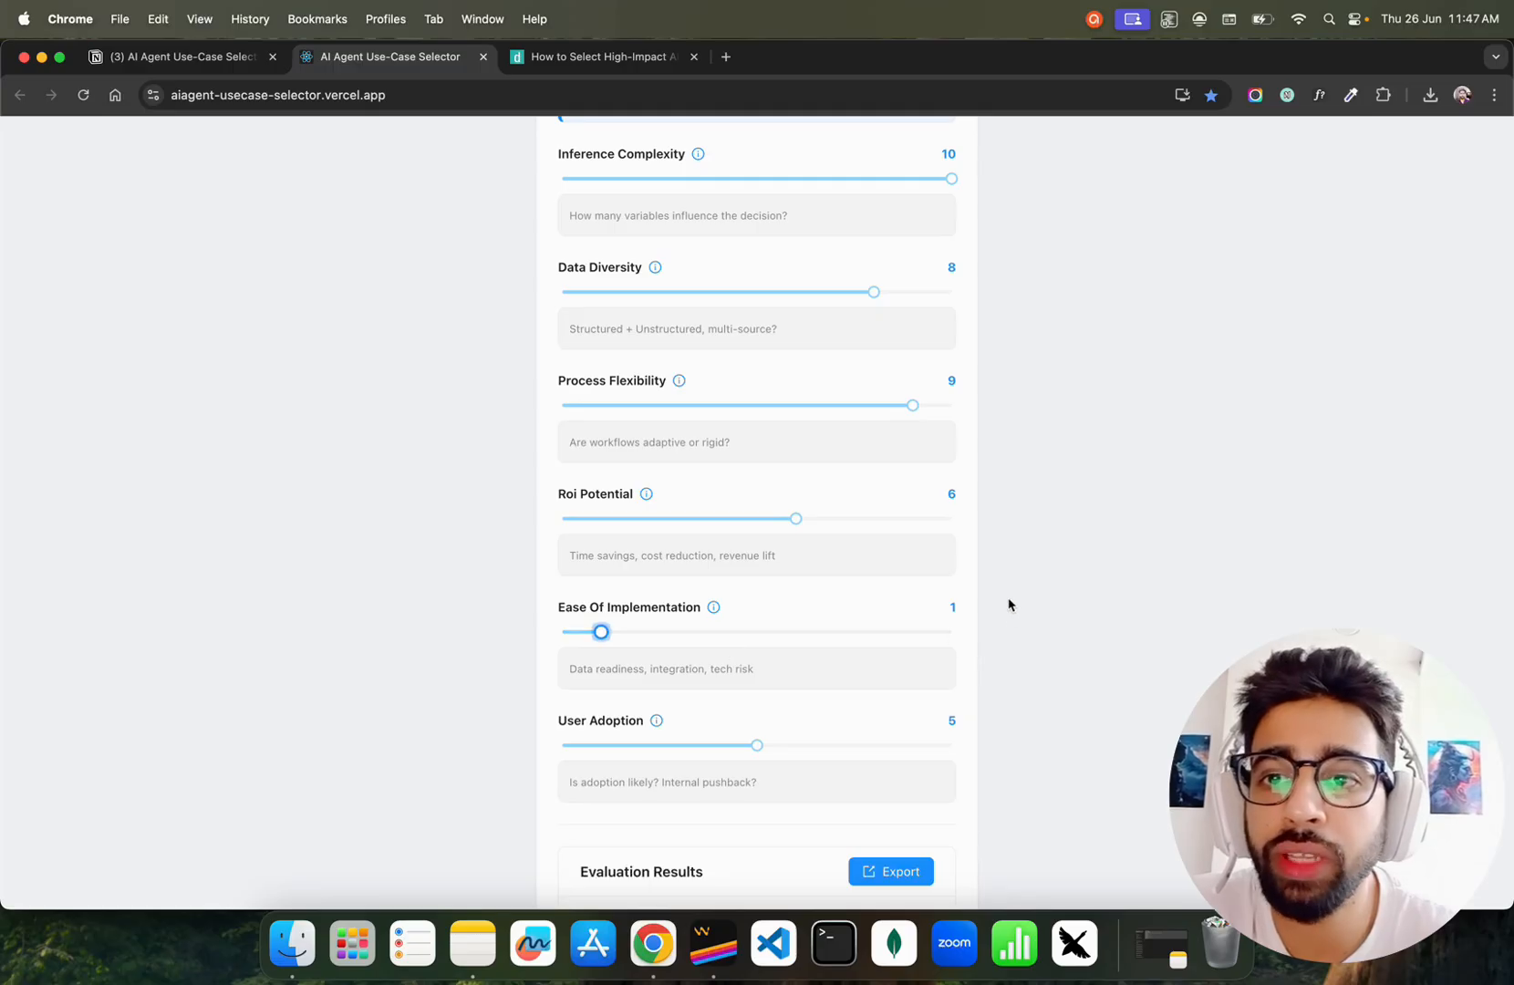
Drop User Adoption to 1 and highlight the 'HIGH COMPLEXITY, LOW VALUE: Proceed with caution' result.
scroll(down, 3)
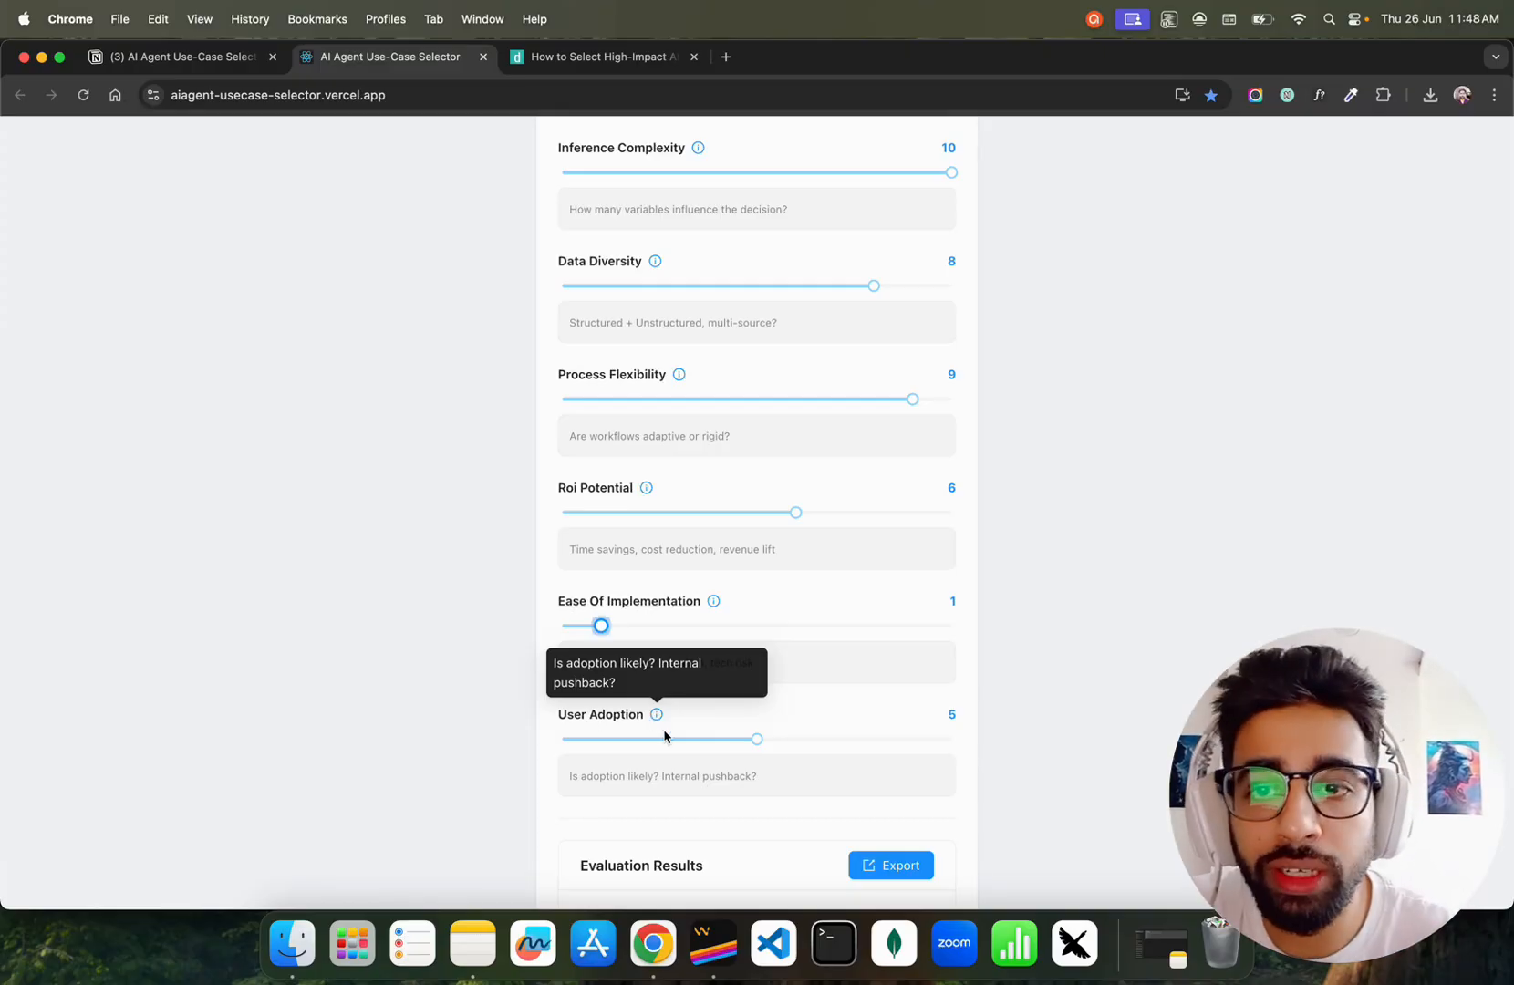
drag(755, 739, 602, 739)
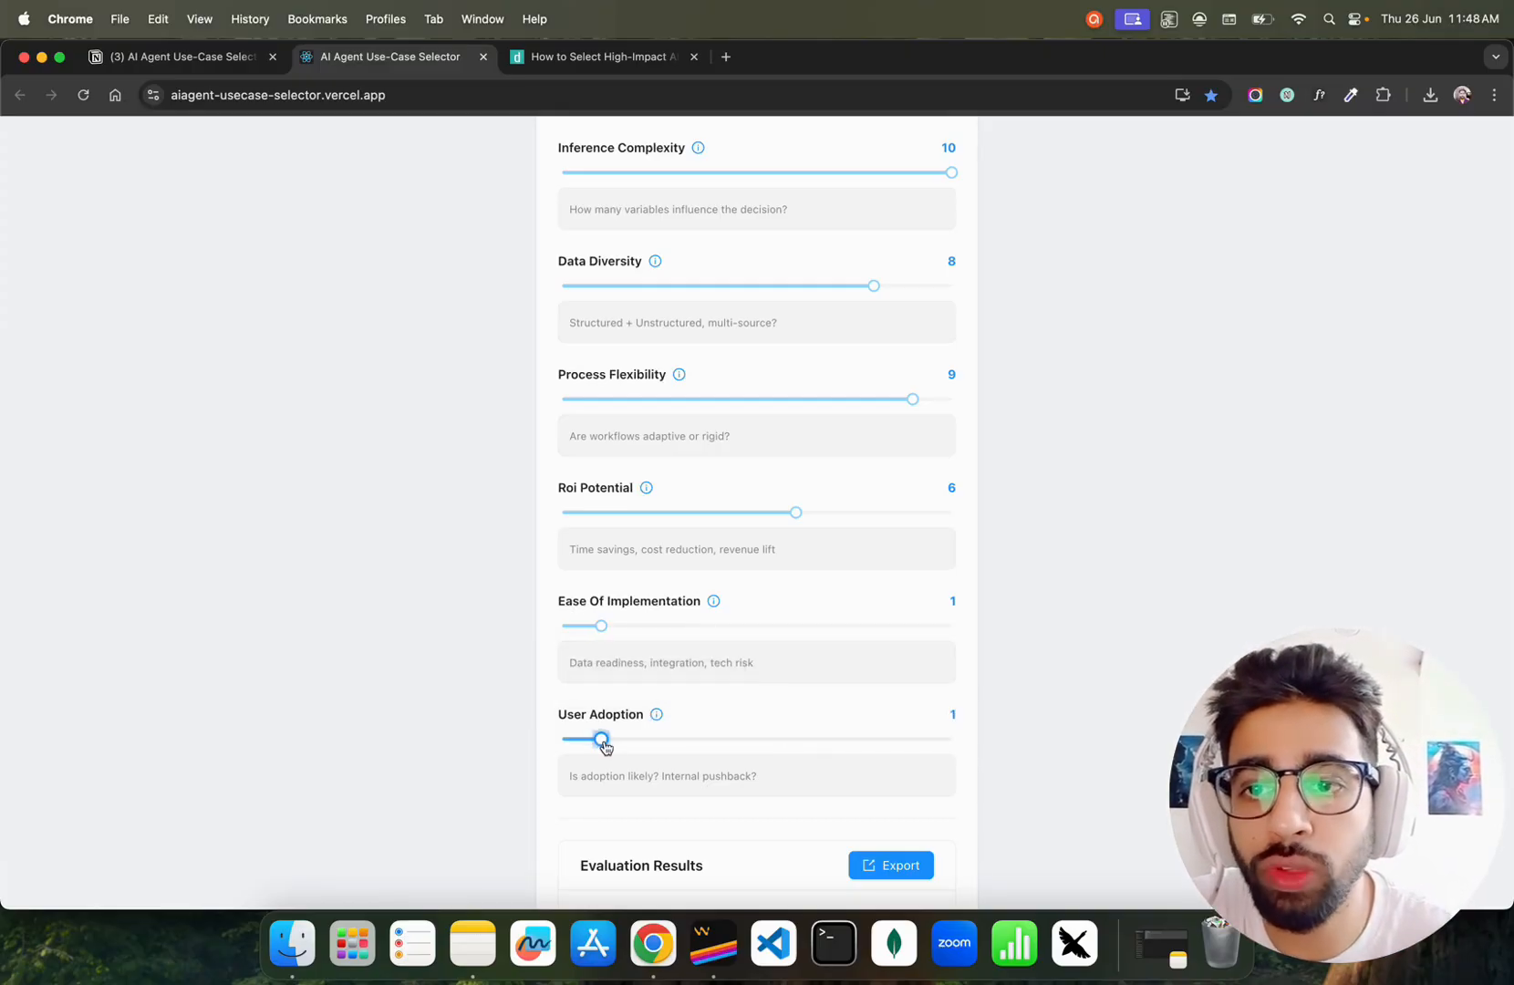
scroll(down, 3)
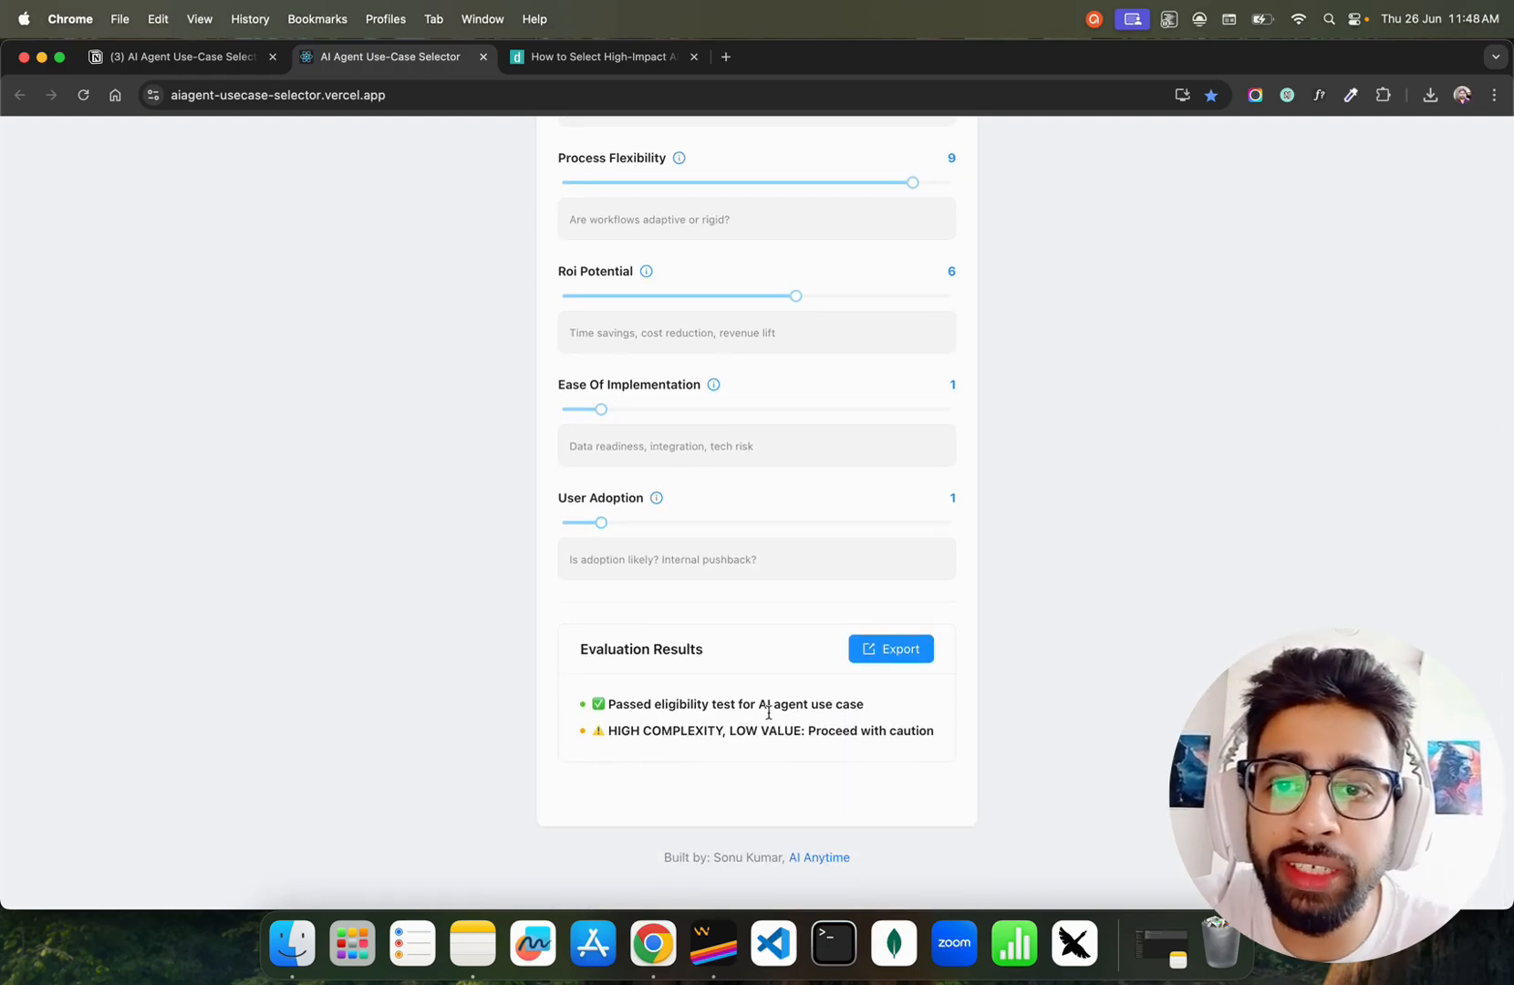
drag(607, 702, 864, 703)
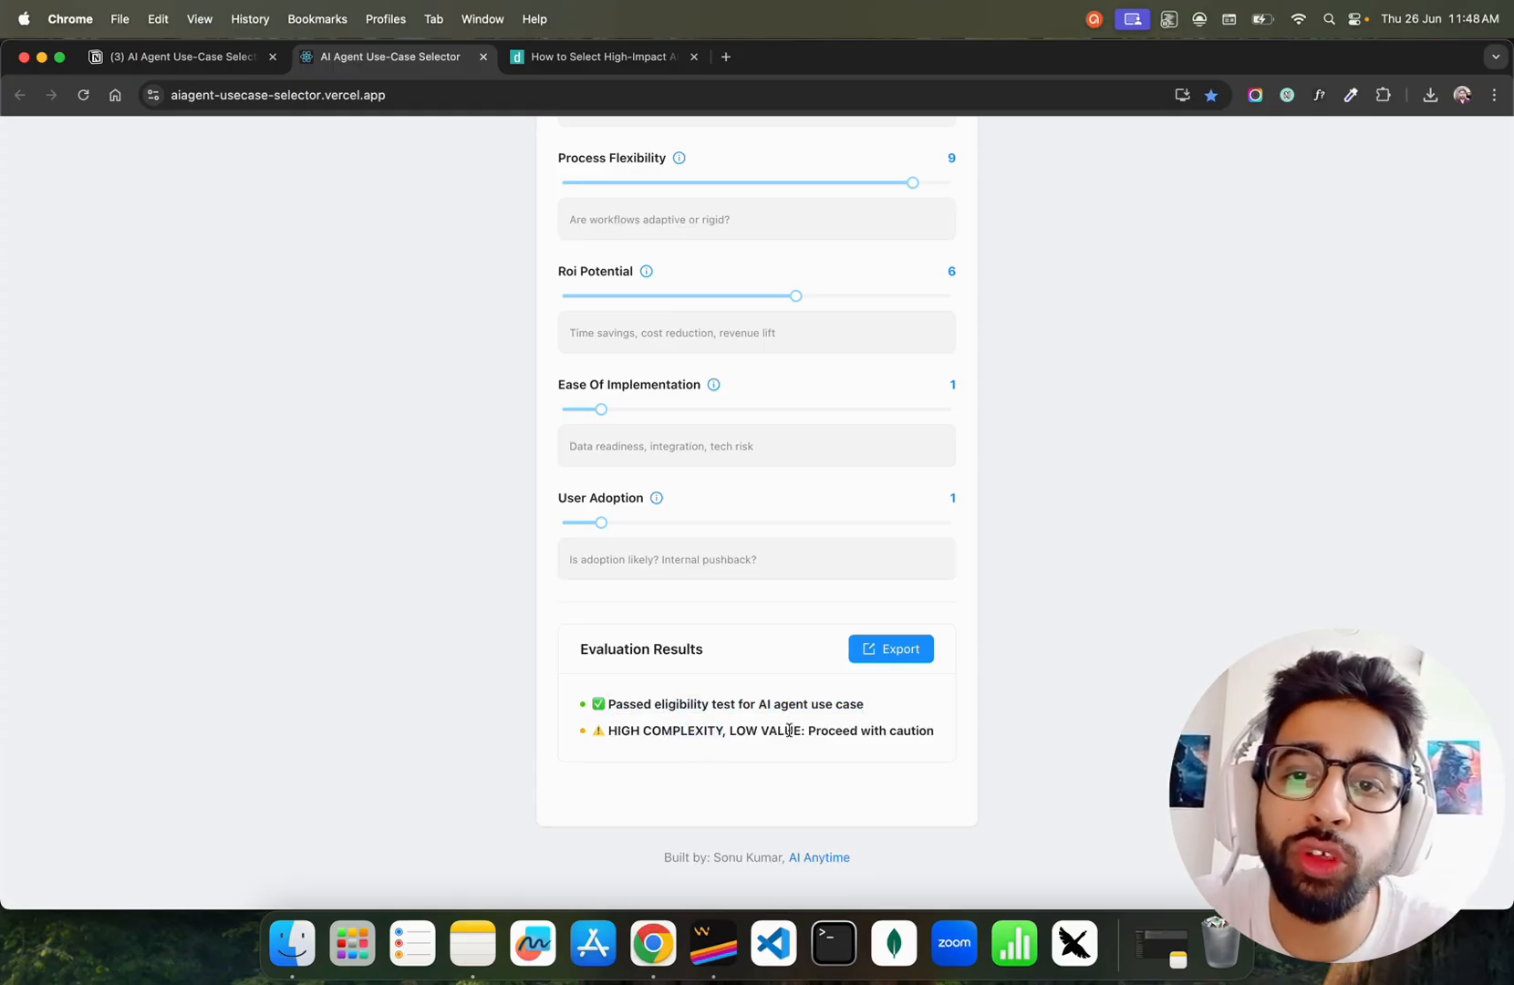
drag(608, 729, 803, 729)
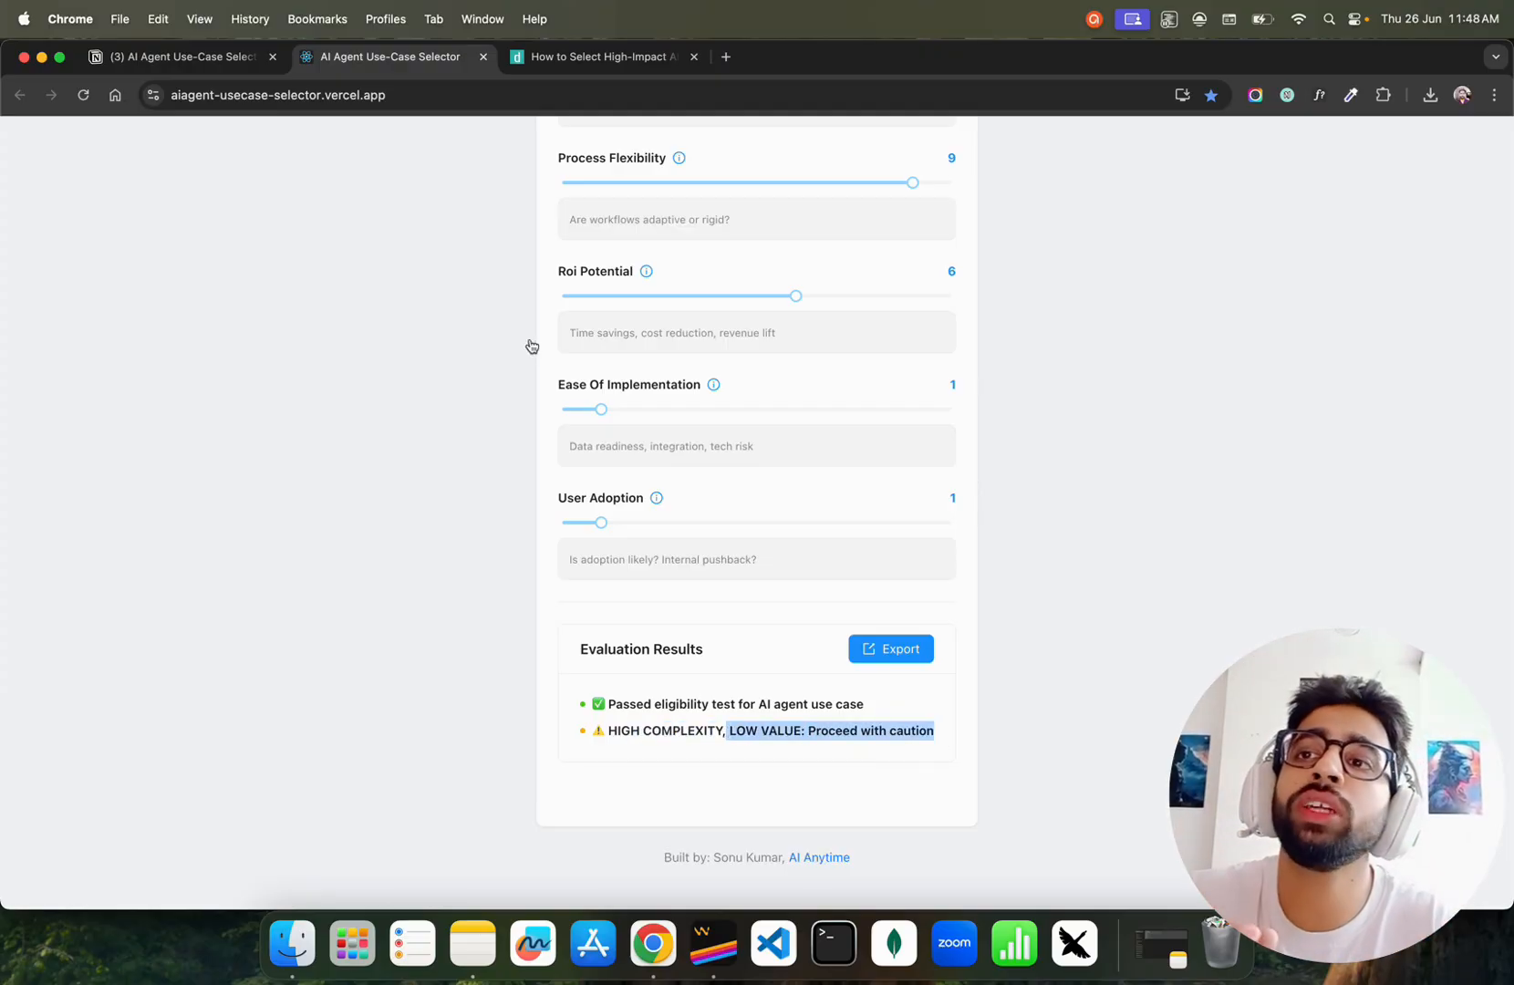
Glance at the Notion Selection Kit page, then return to the Use-Case Selector tab.
click(178, 56)
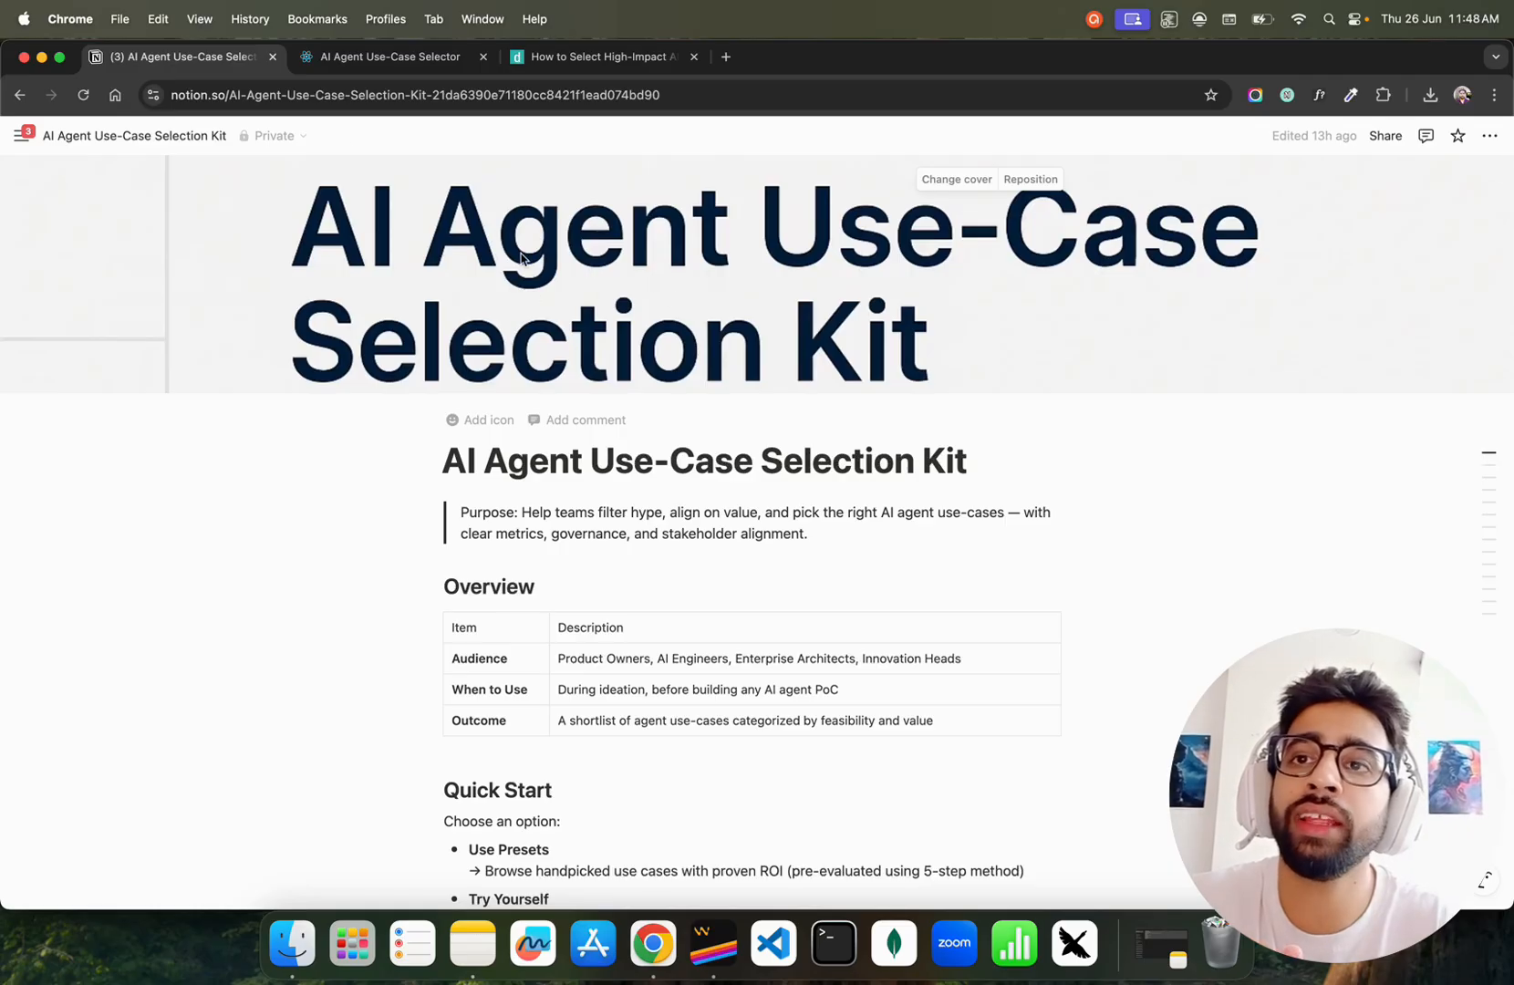
click(390, 57)
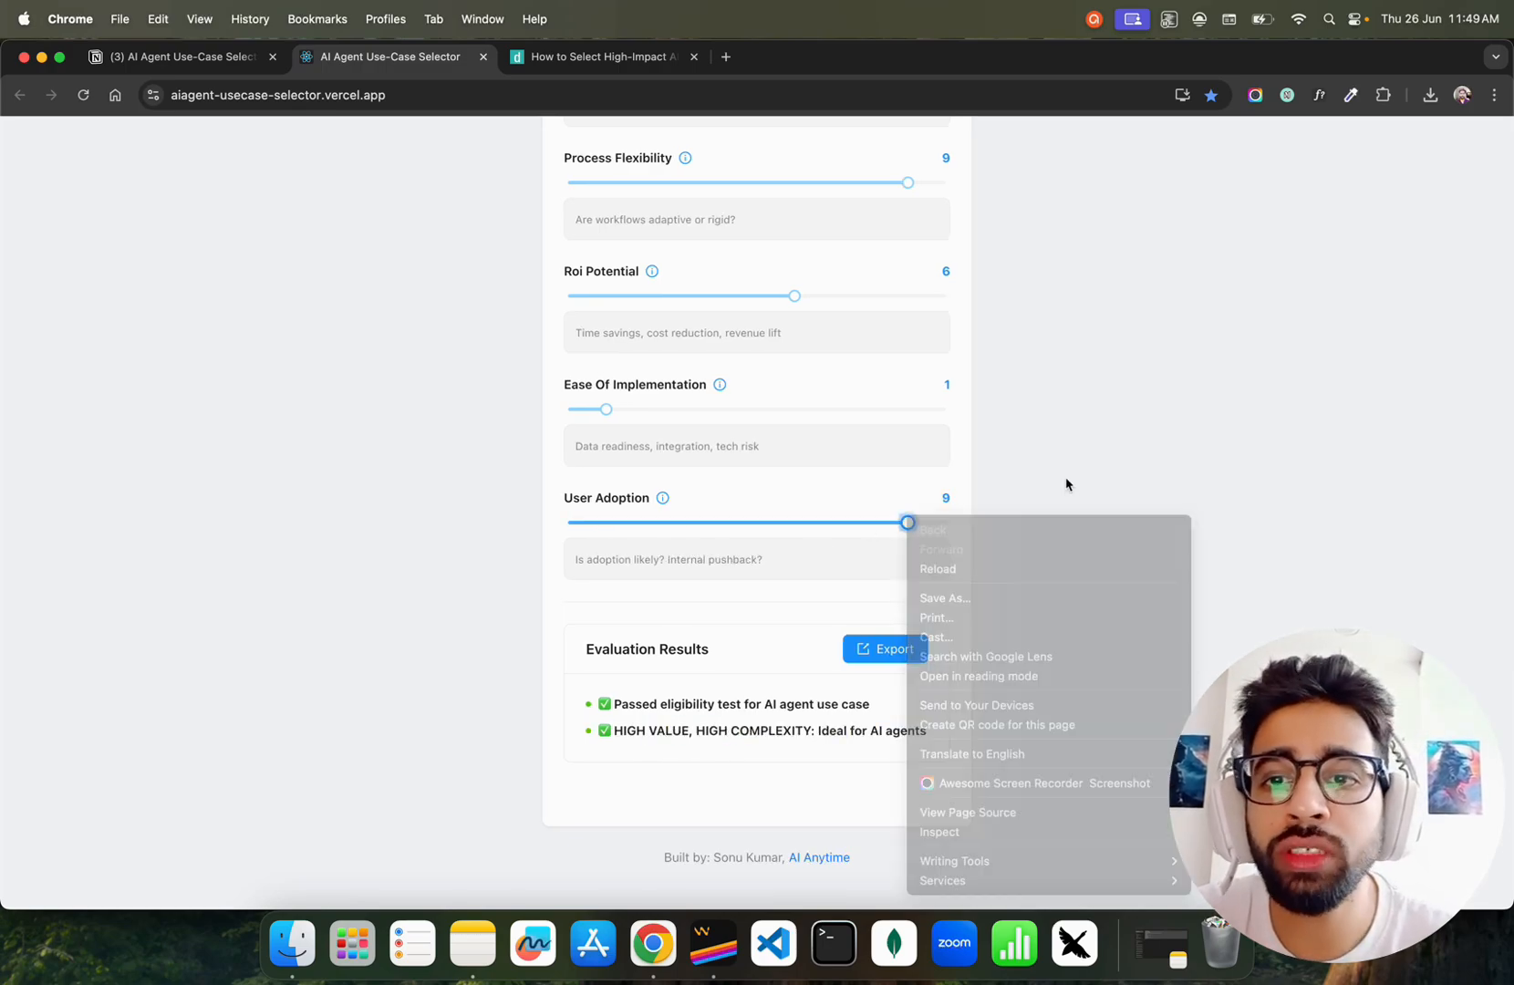
Rescore Ease Of Implementation 5, User Adoption 7, Process Flexibility 2, ROI Potential 0, Data Diversity 3.
drag(907, 521, 833, 522)
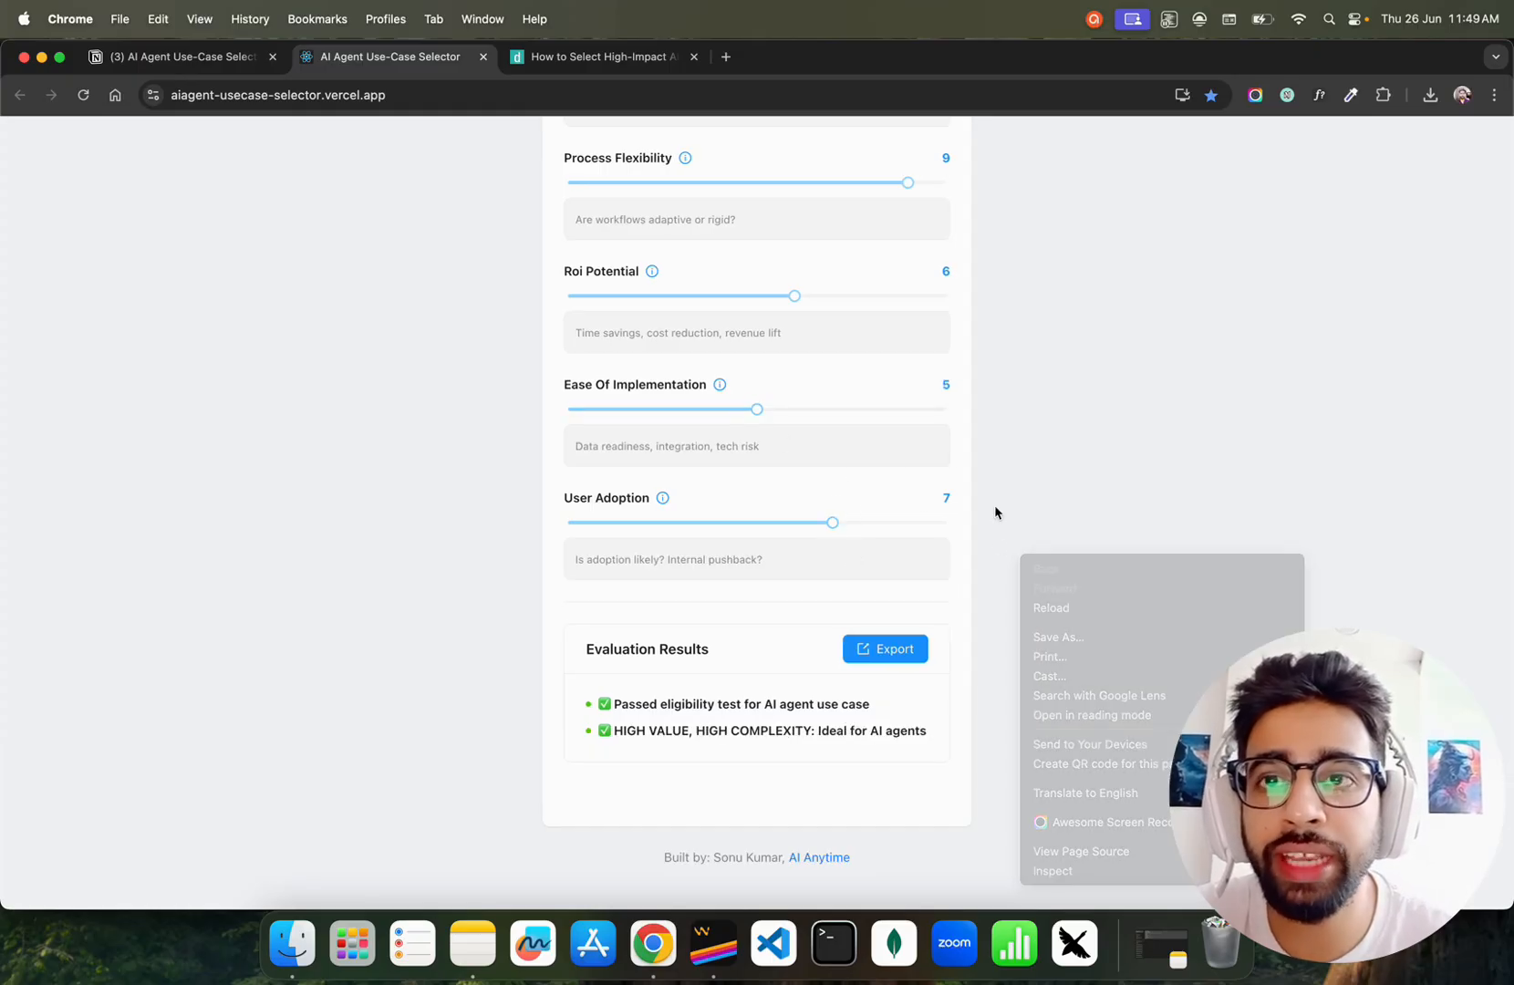
drag(796, 296, 562, 453)
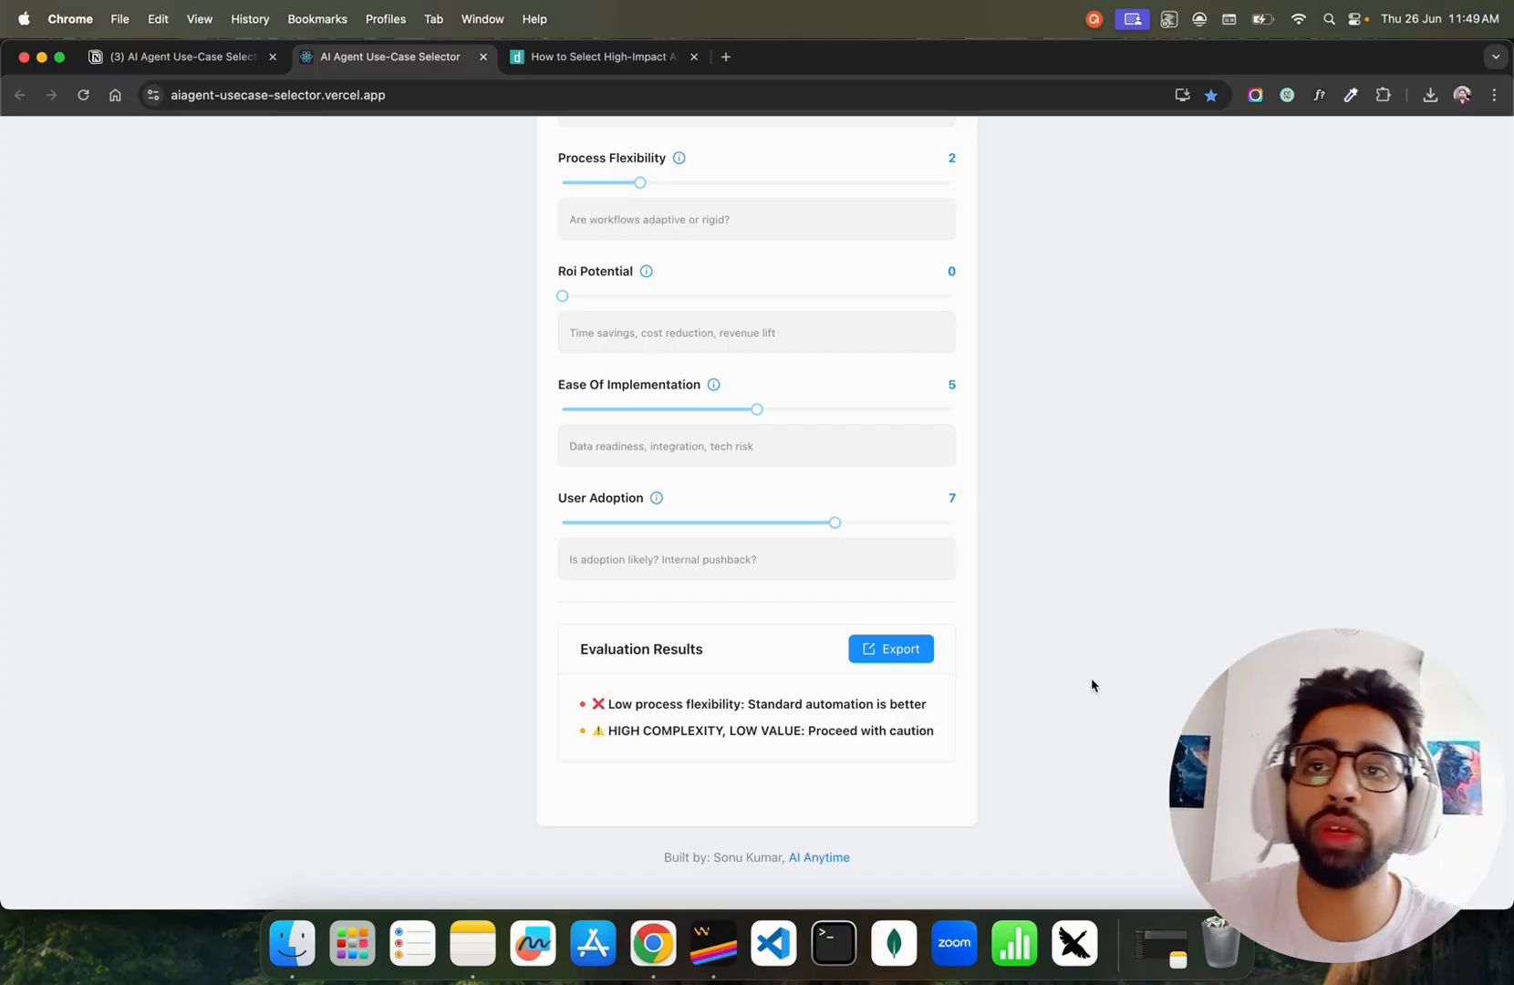
scroll(up, 3)
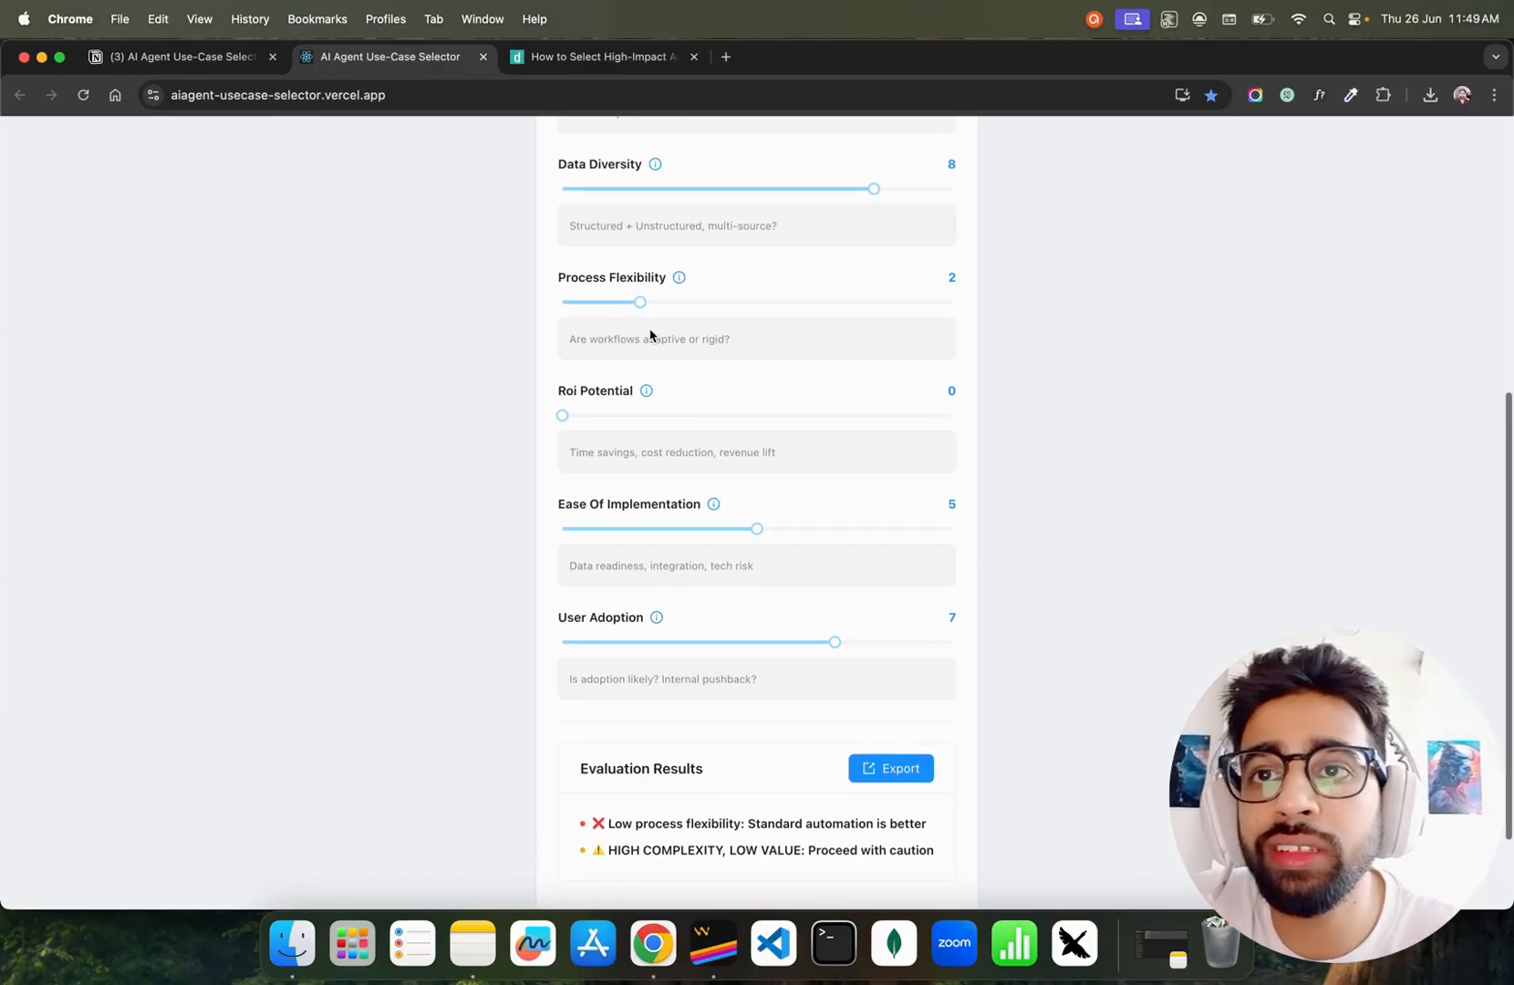
scroll(up, 3)
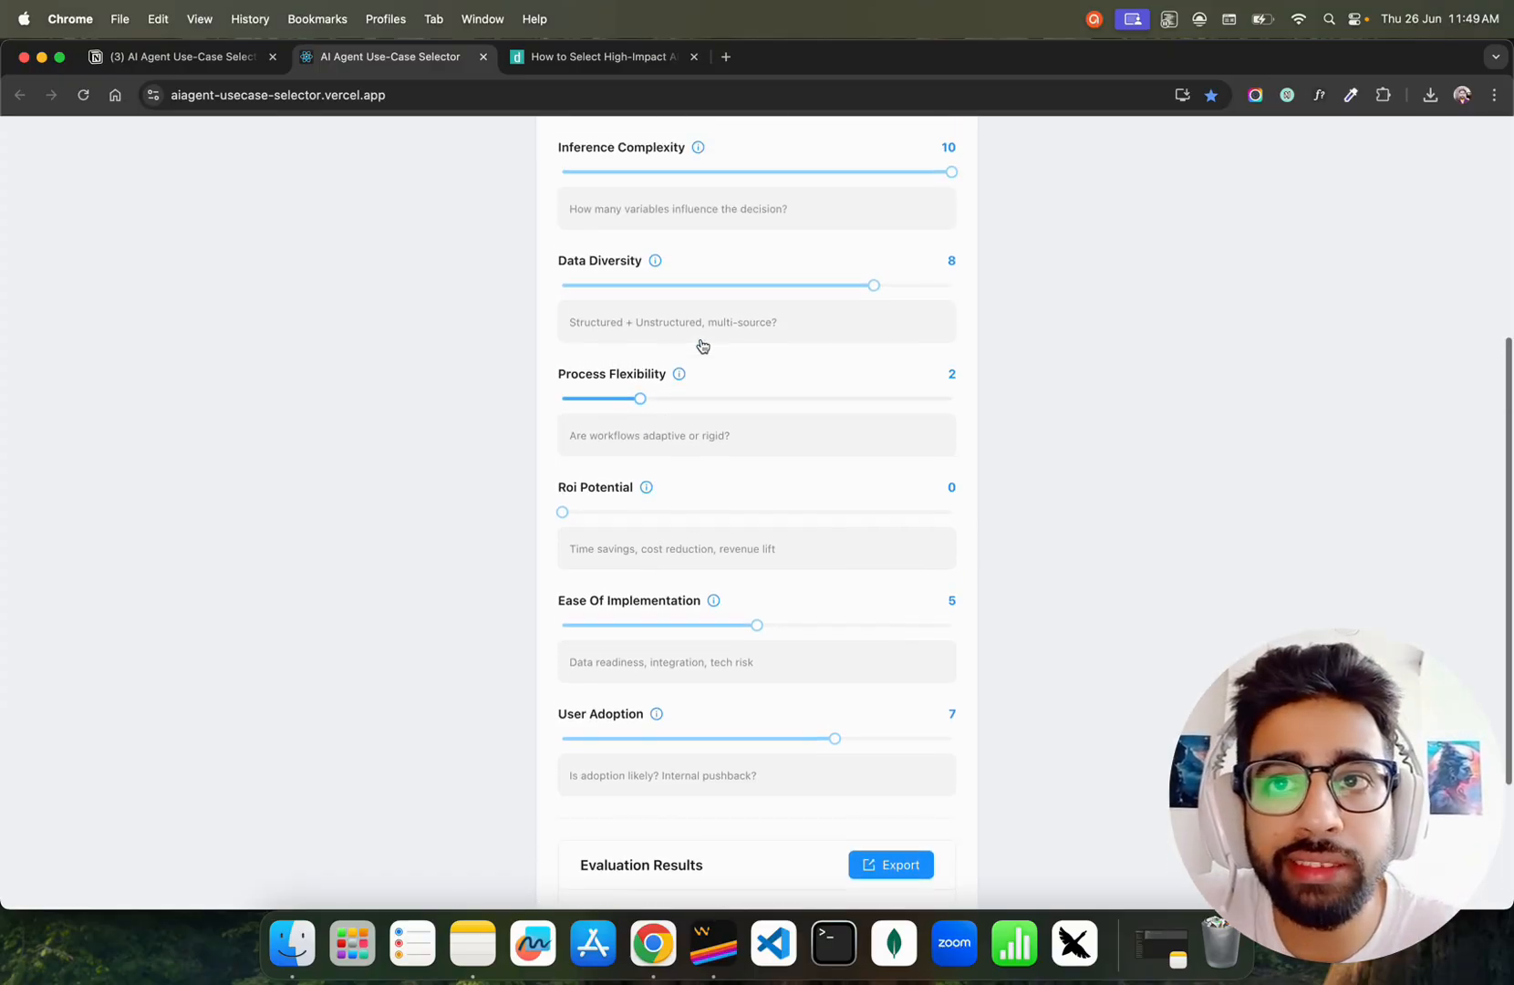
drag(874, 285, 679, 319)
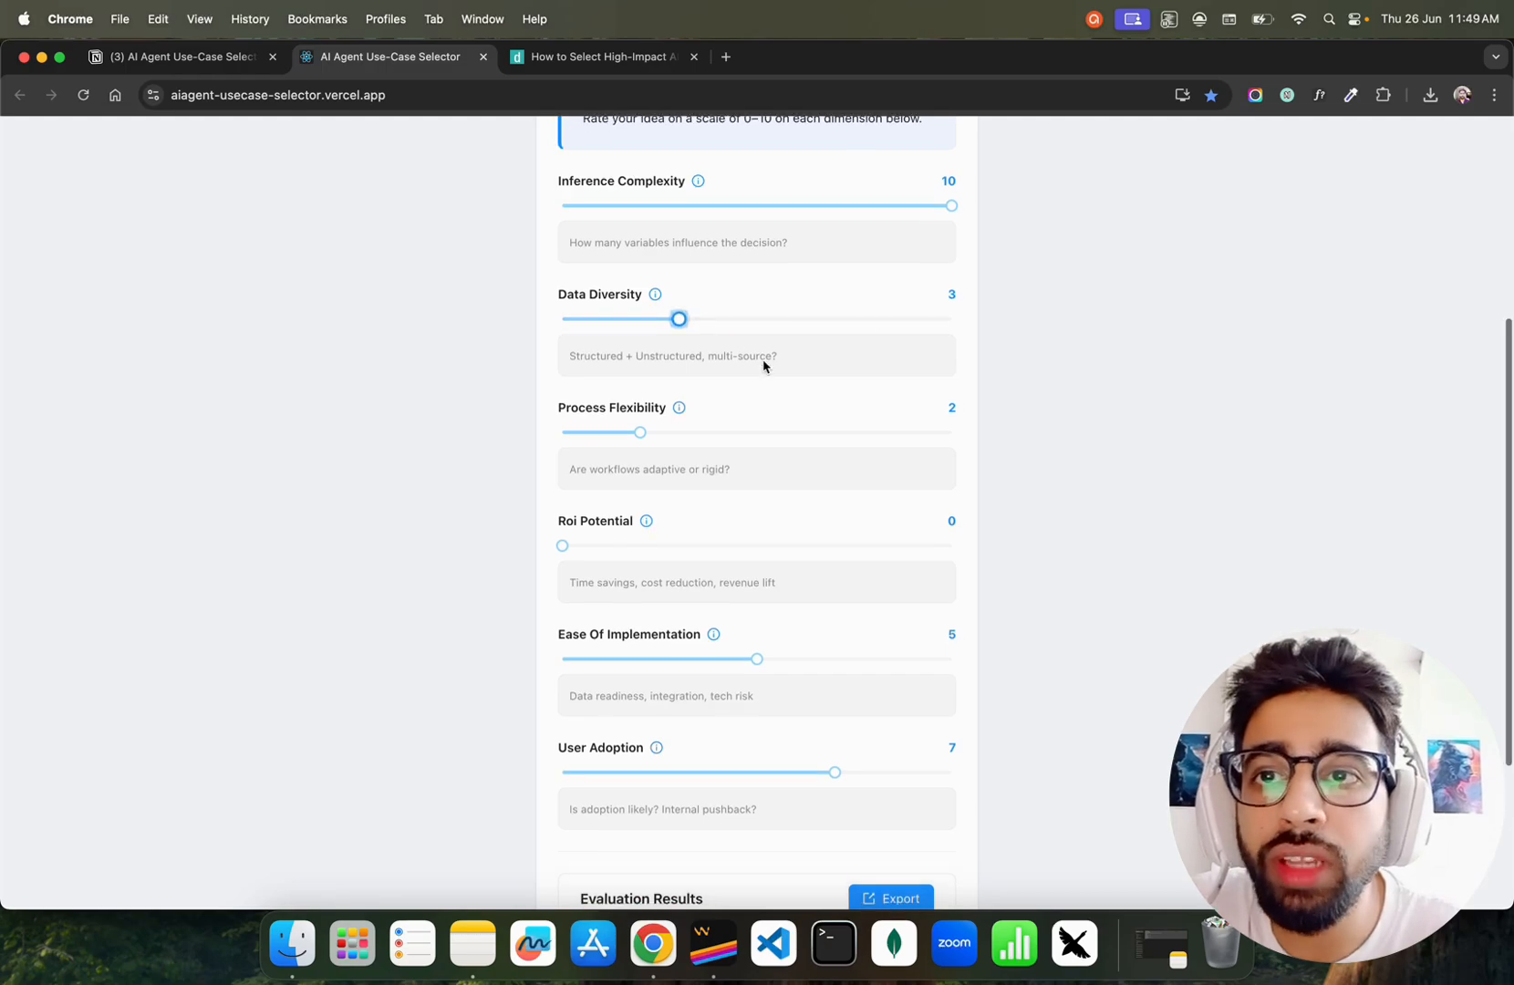
scroll(down, 3)
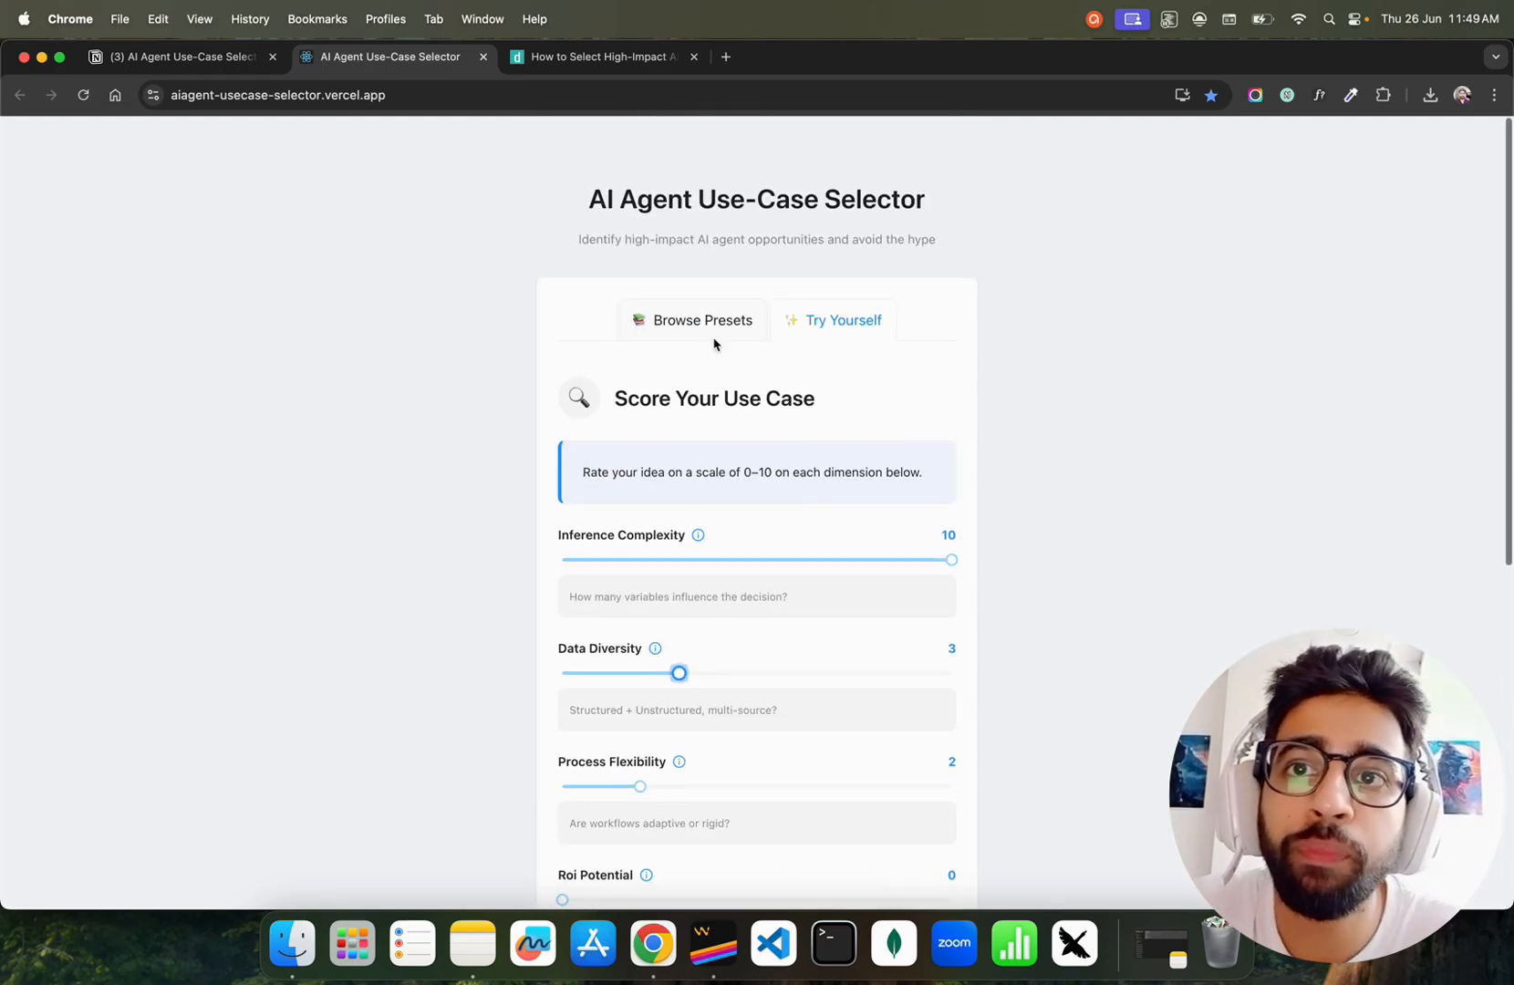
Show the Browse Presets cards, flip to Try Yourself briefly, and settle back on the preset gallery.
click(702, 319)
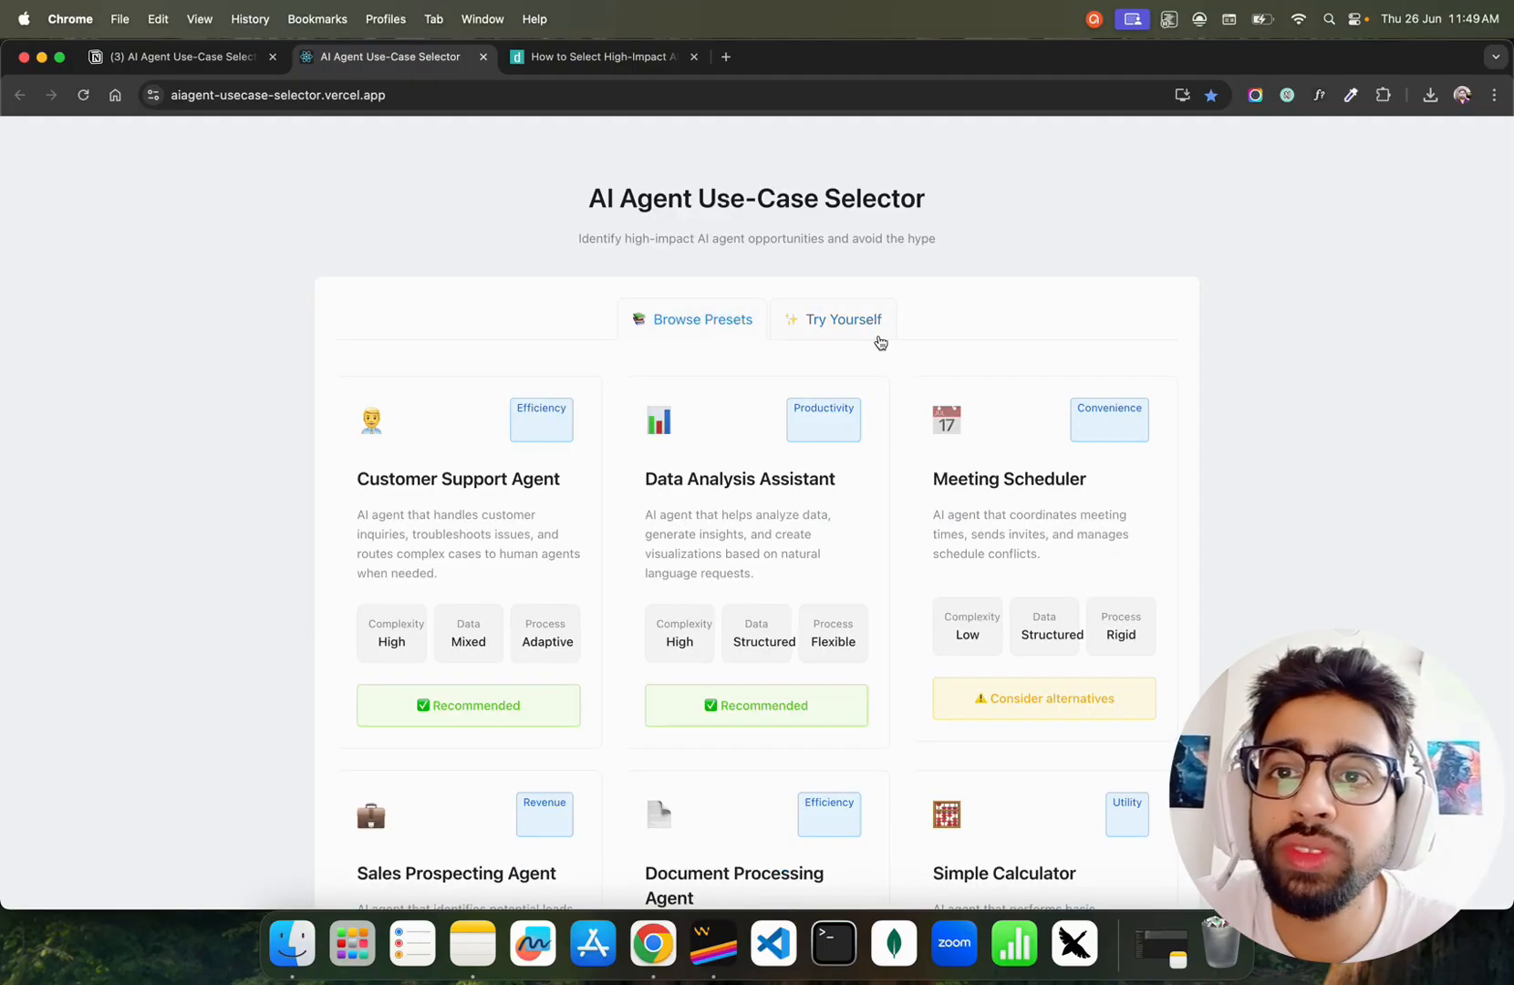
scroll(down, 3)
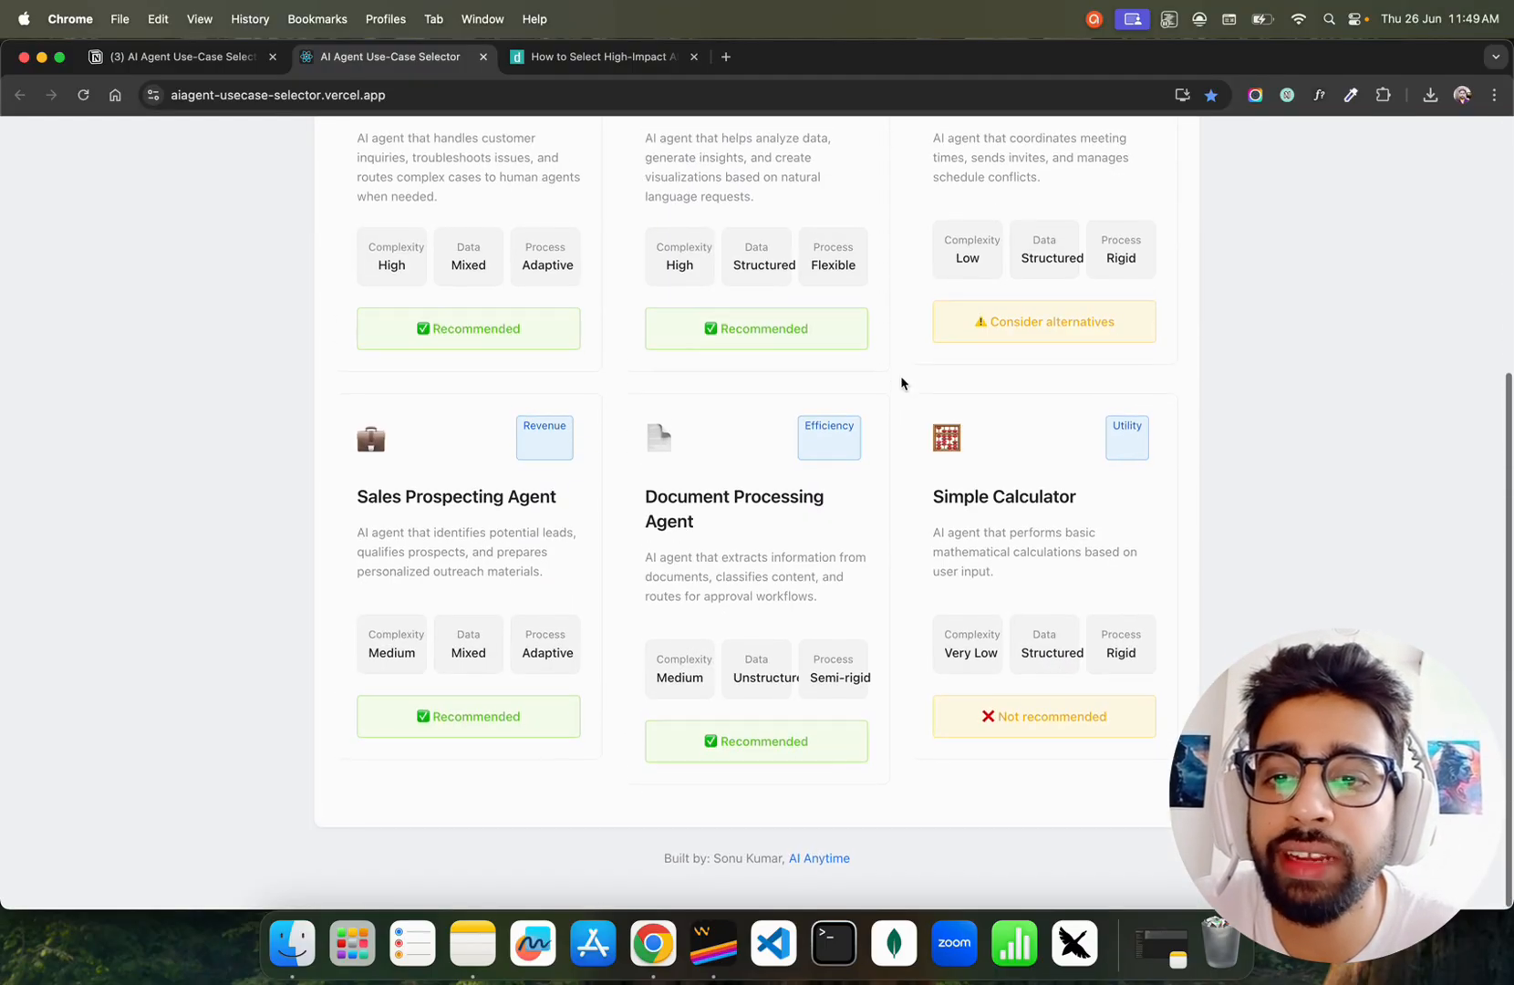
click(838, 319)
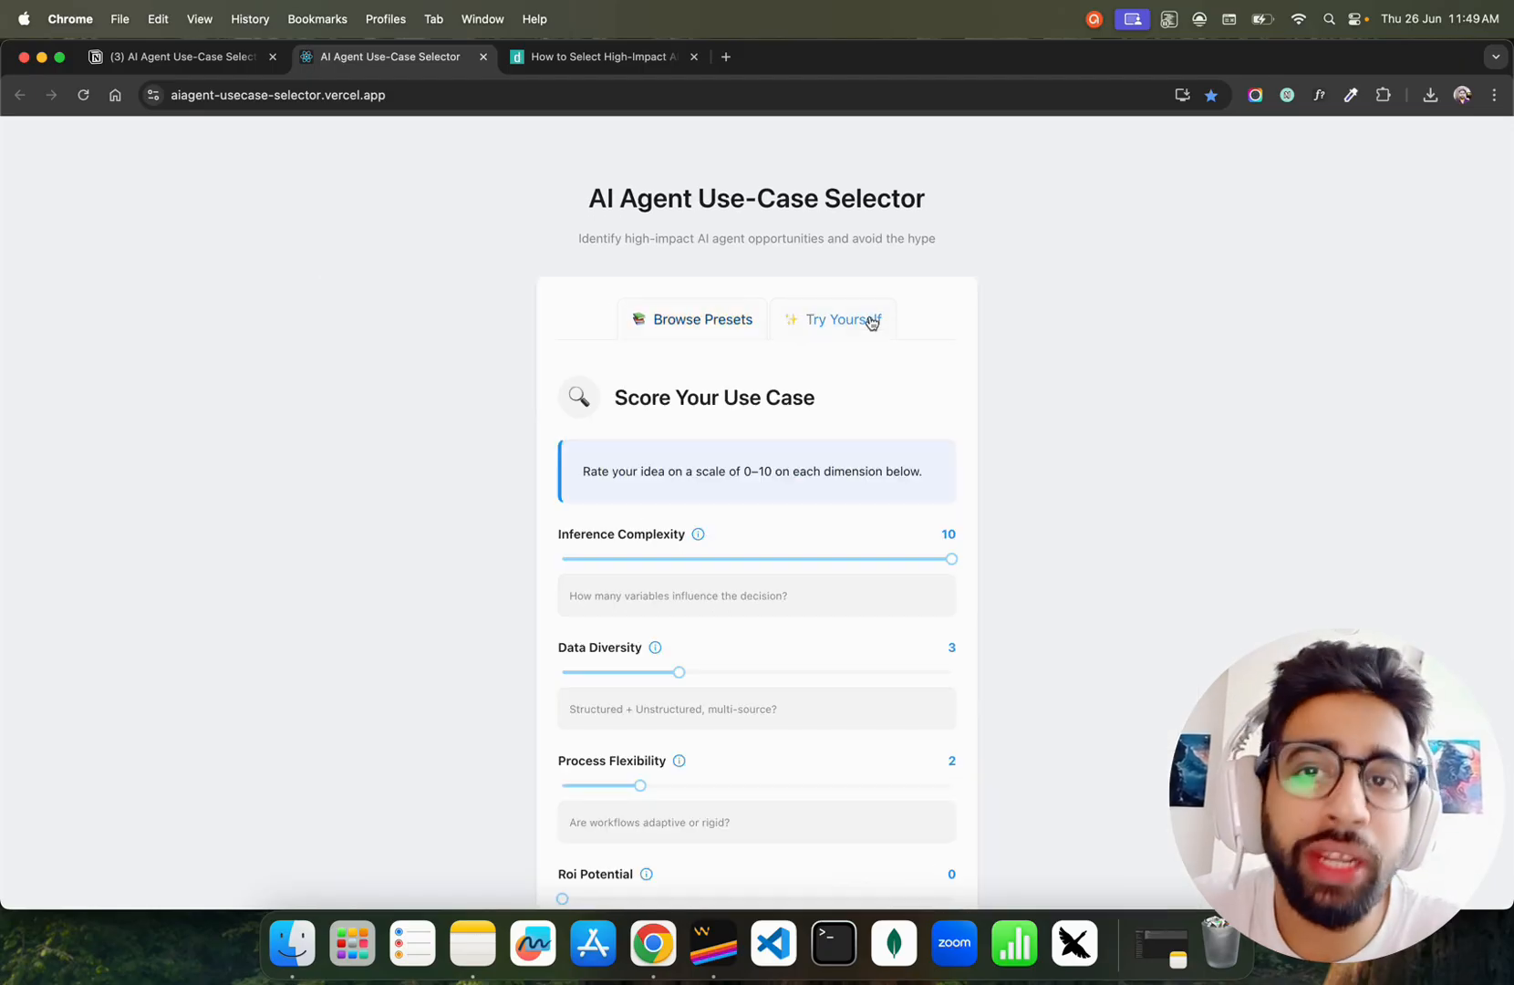
click(703, 319)
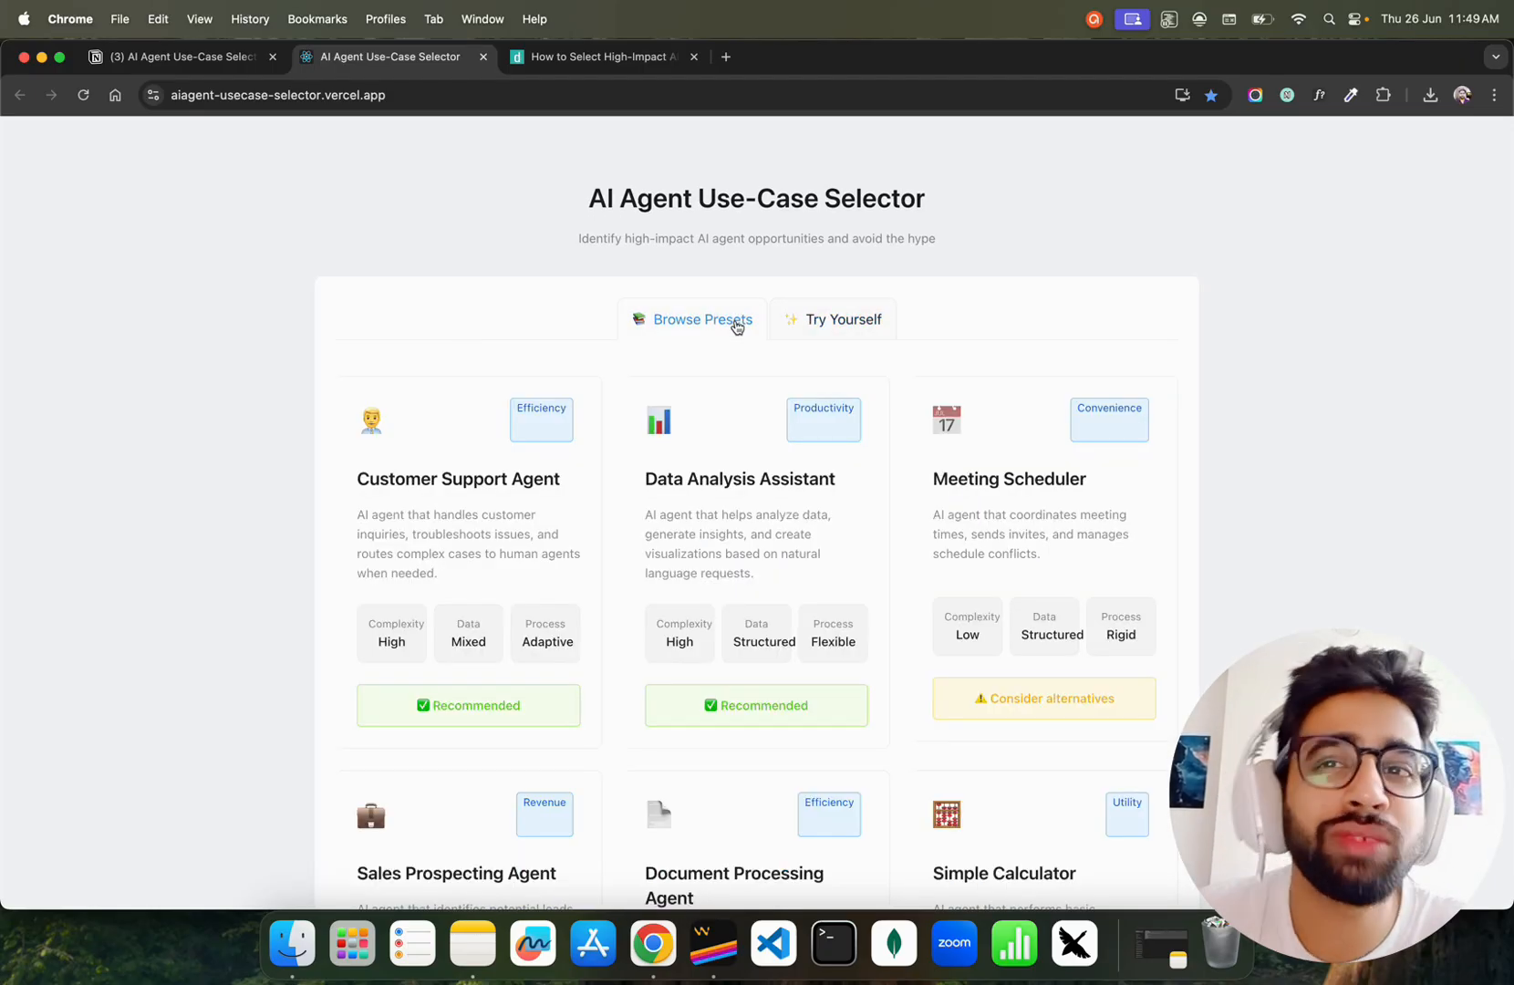